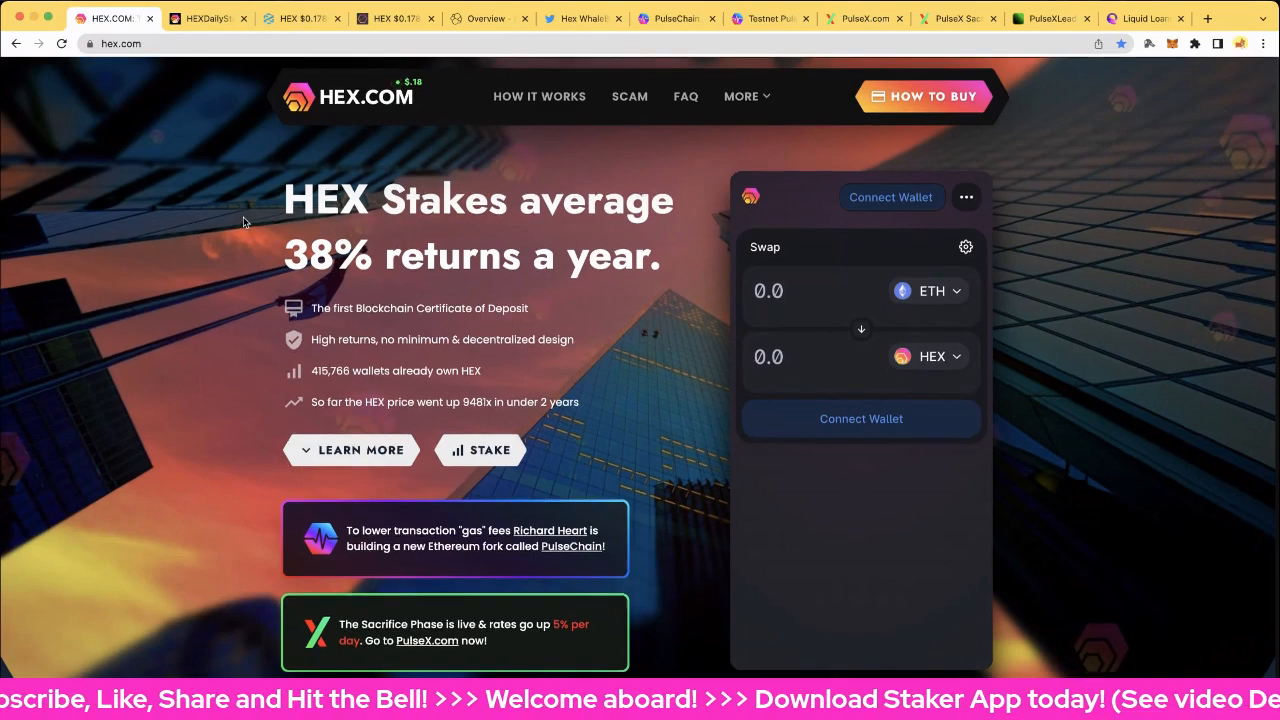
# Show HEXDailyStats days 791–782 through circulating supply change, highlighting the 147.0 T-Share increase
pyautogui.click(207, 18)
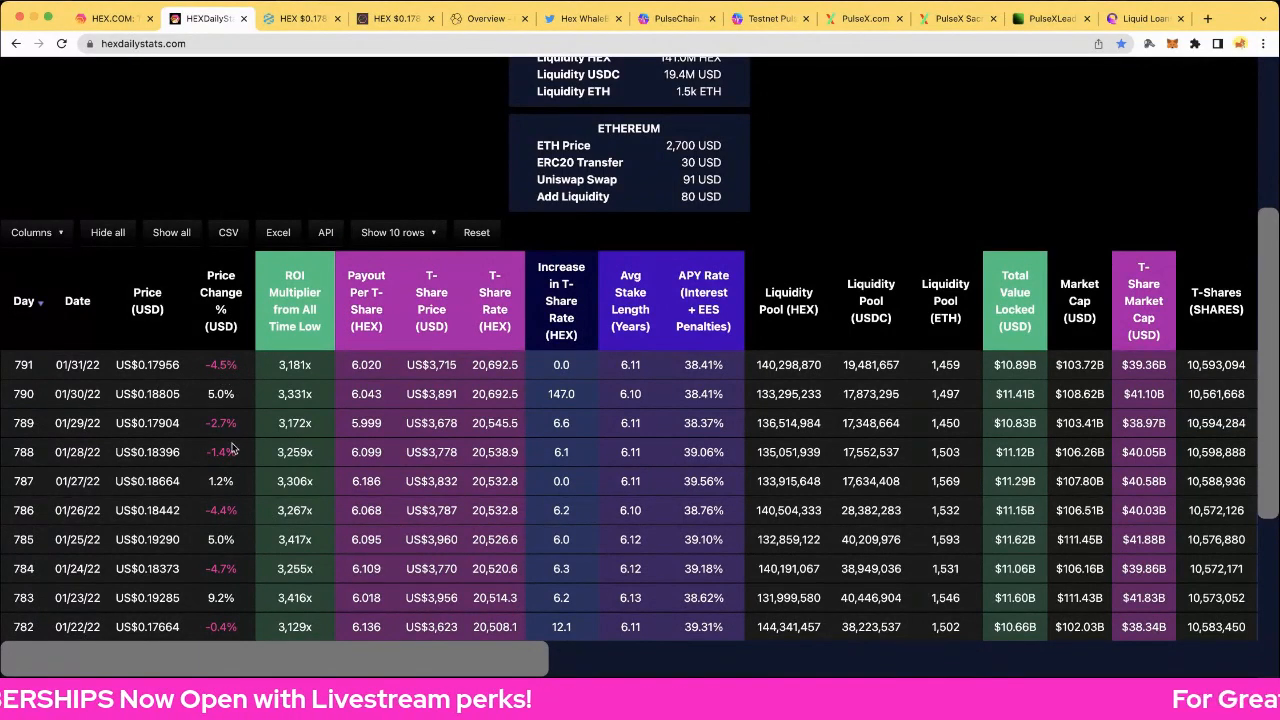
pyautogui.moveTo(230, 366)
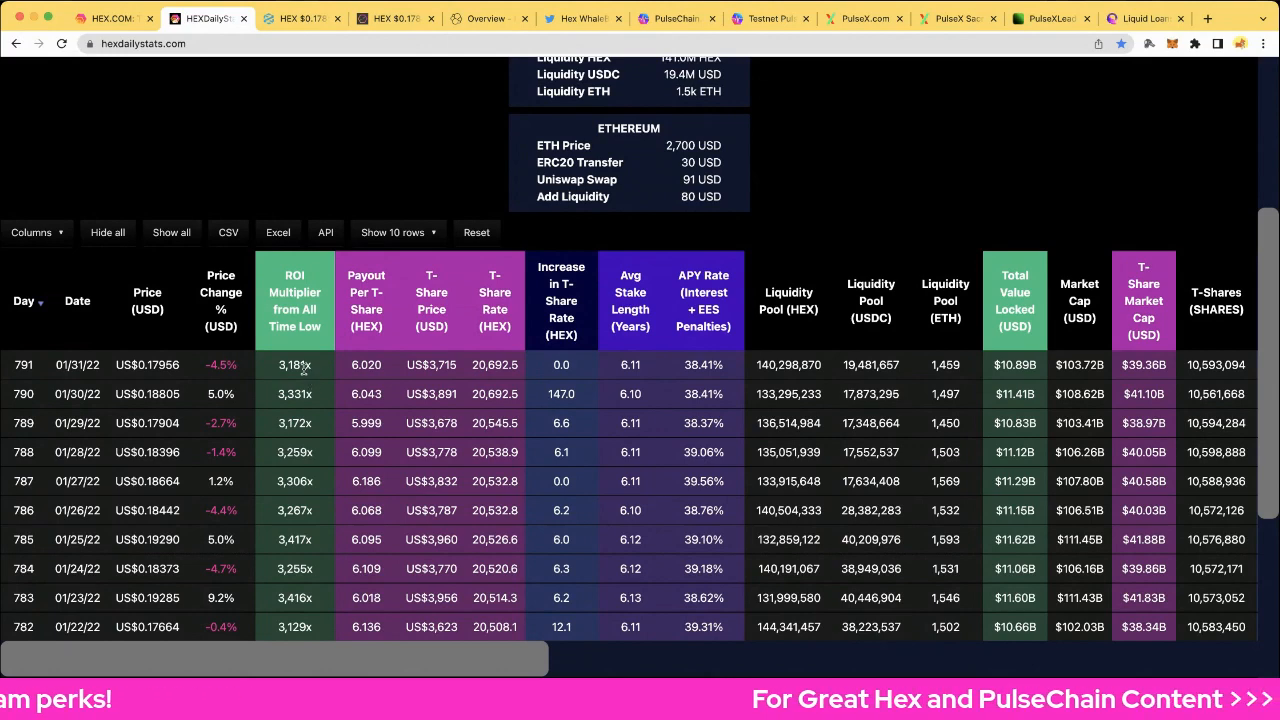
pyautogui.hscroll(3)
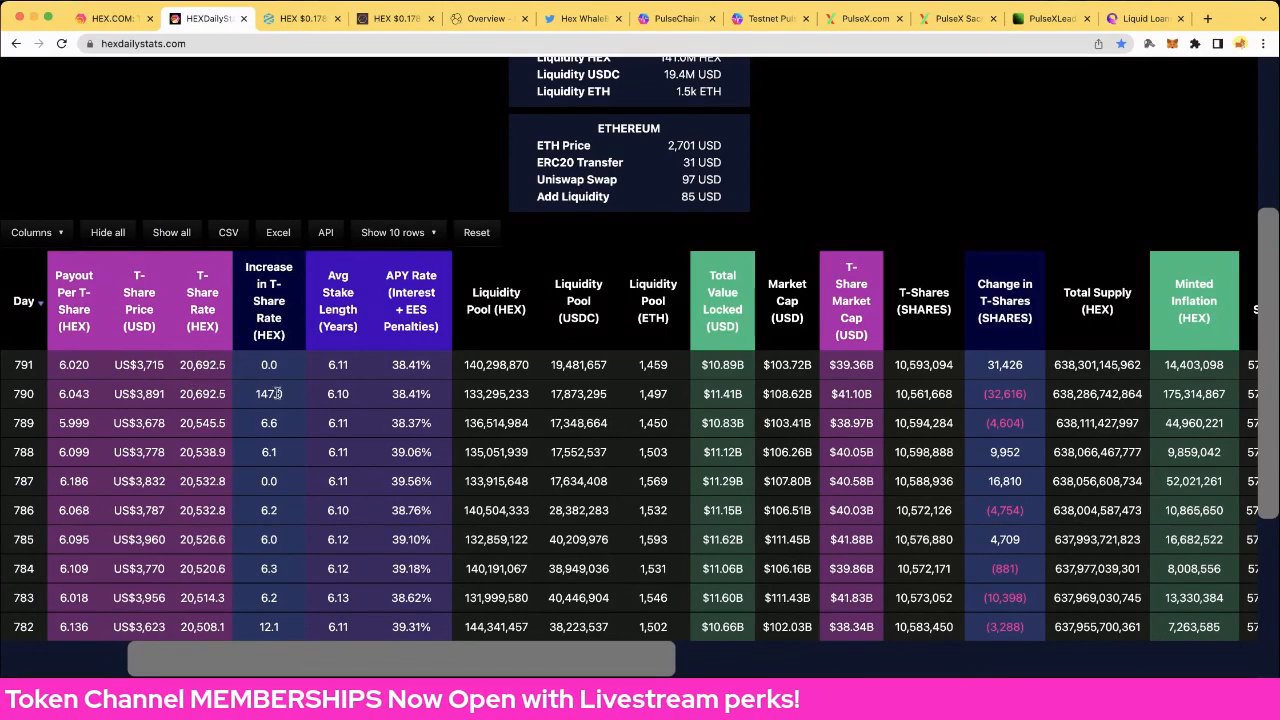
pyautogui.doubleClick(268, 393)
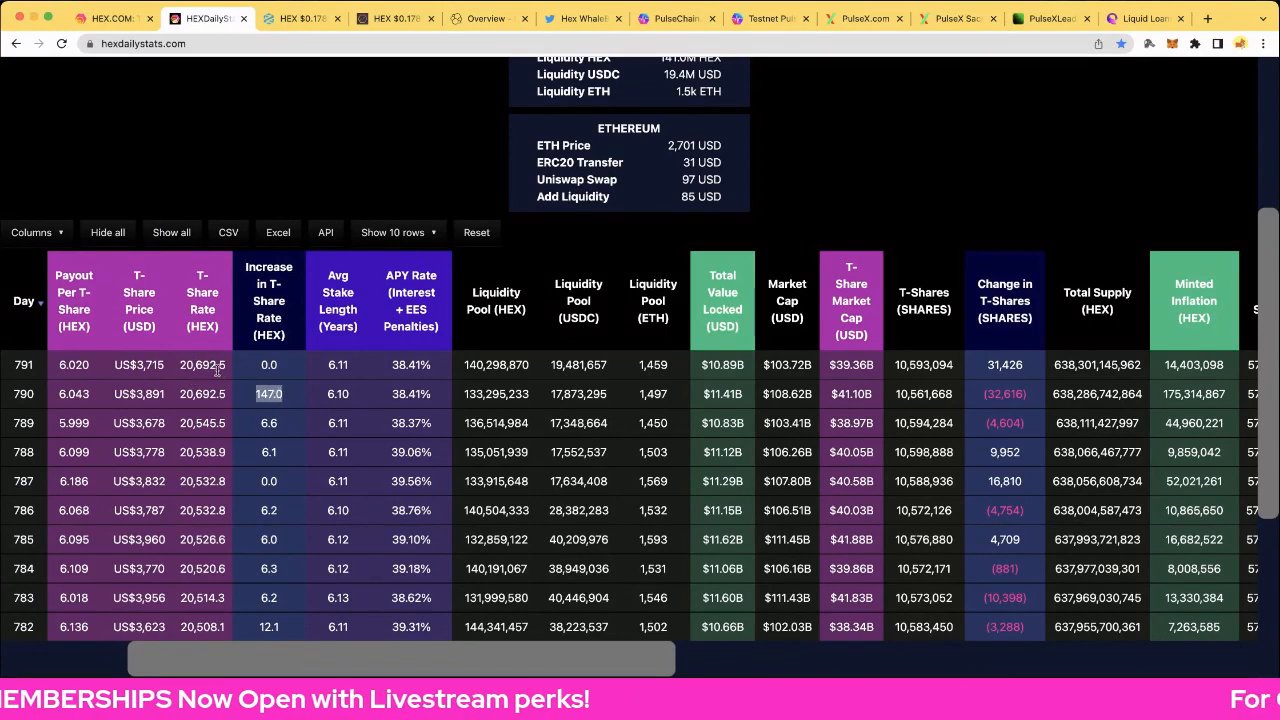
pyautogui.click(202, 365)
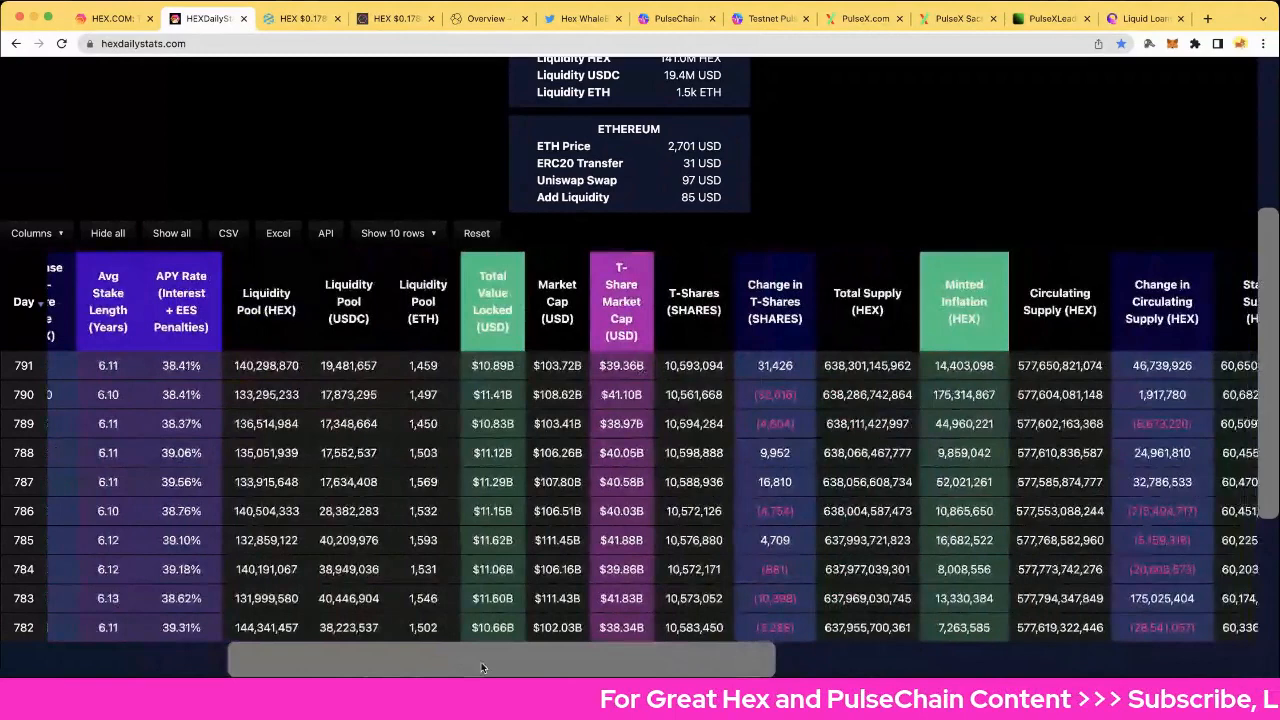
pyautogui.hscroll(3)
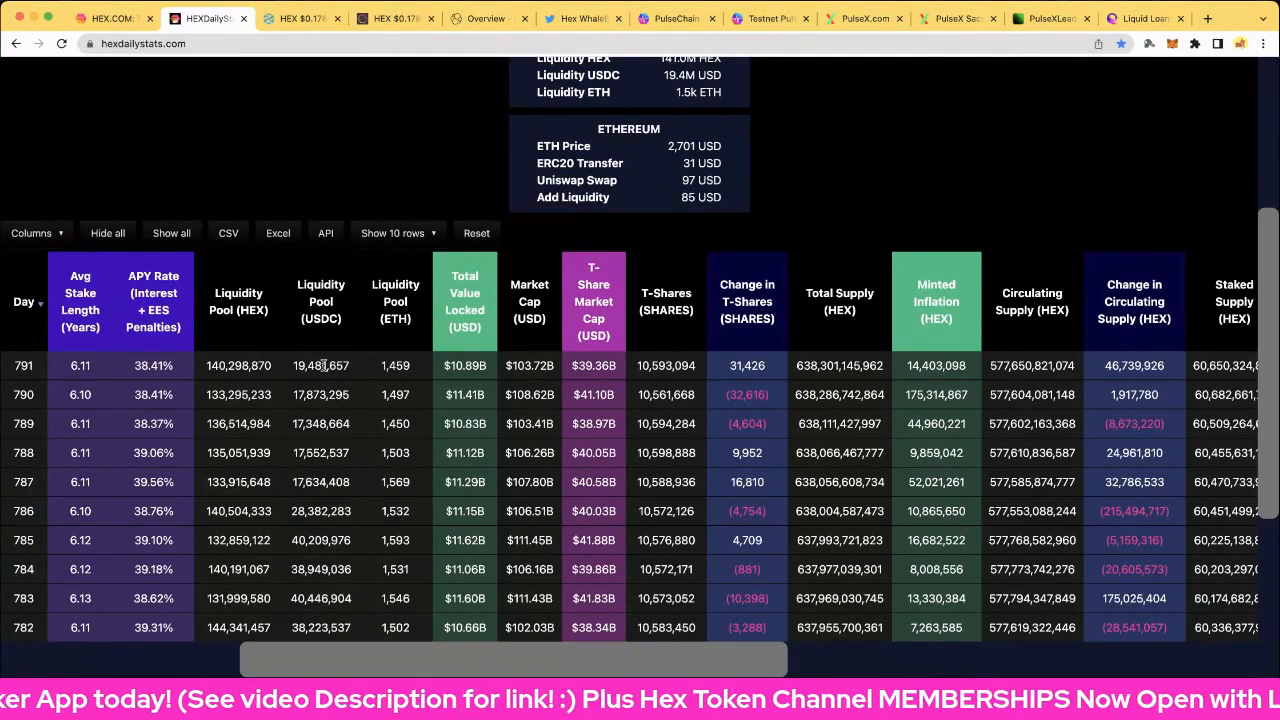
pyautogui.doubleClick(320, 365)
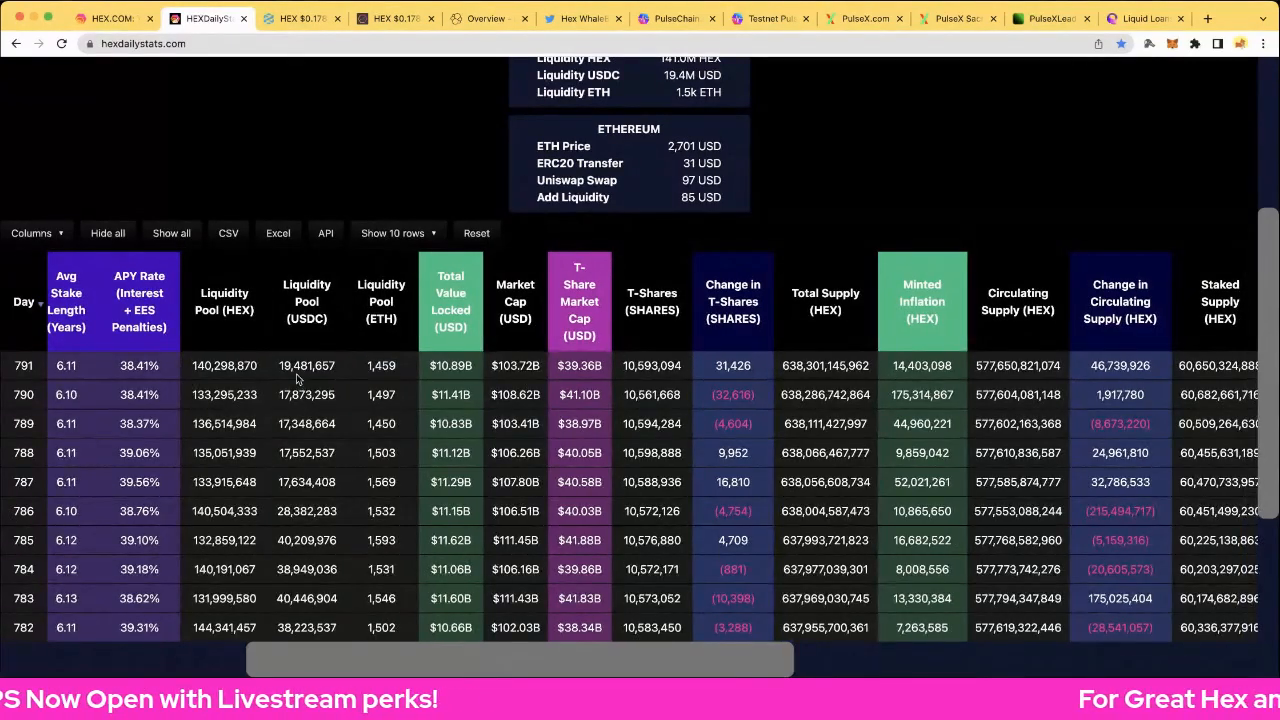
pyautogui.doubleClick(306, 365)
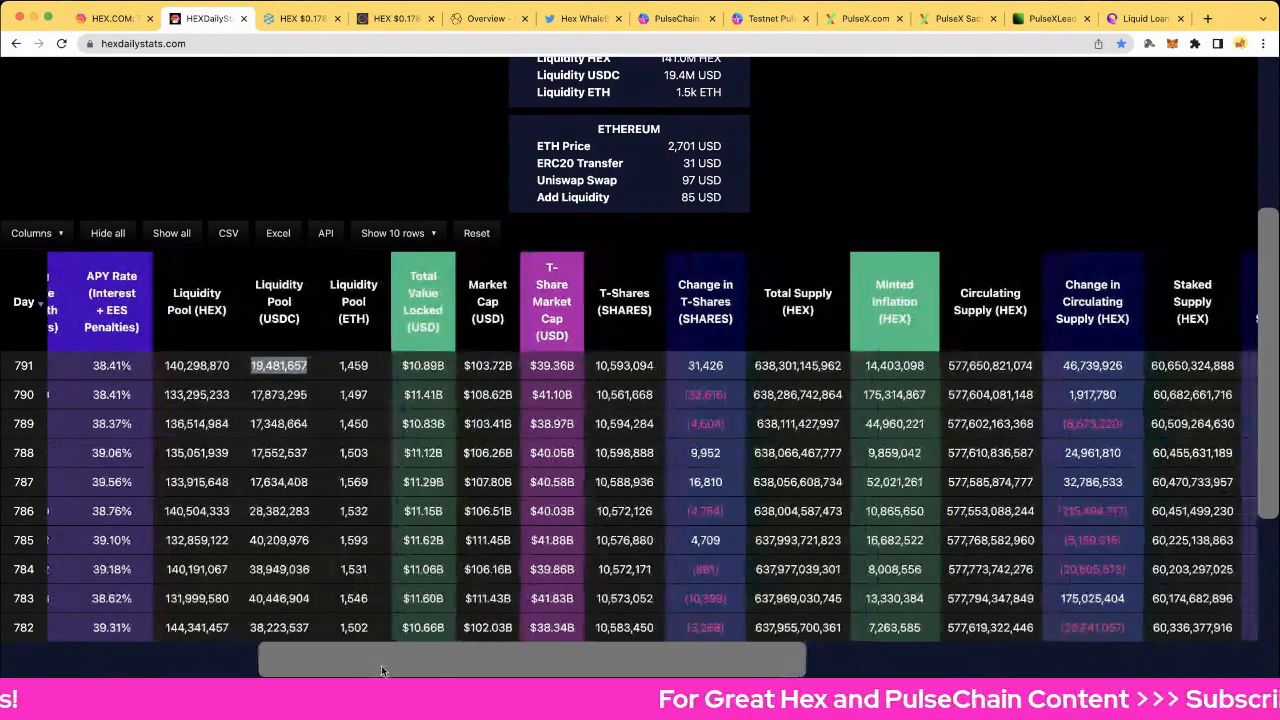
pyautogui.hscroll(3)
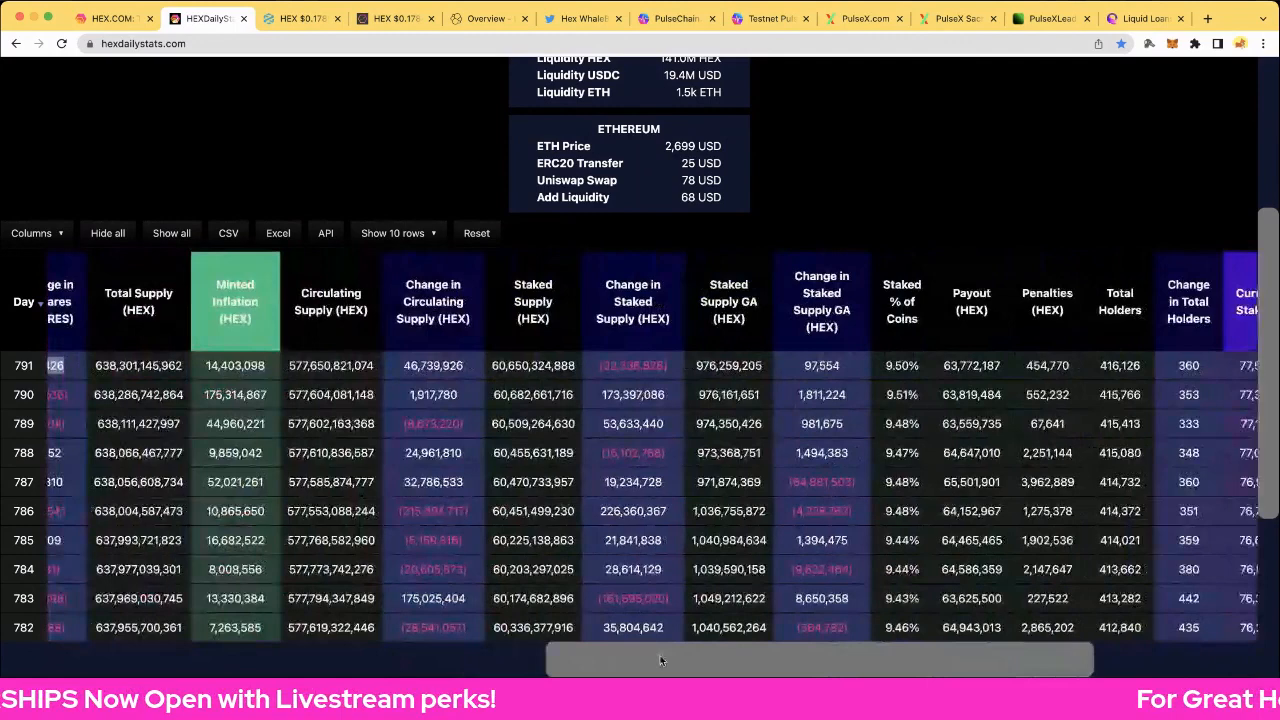
pyautogui.hscroll(3)
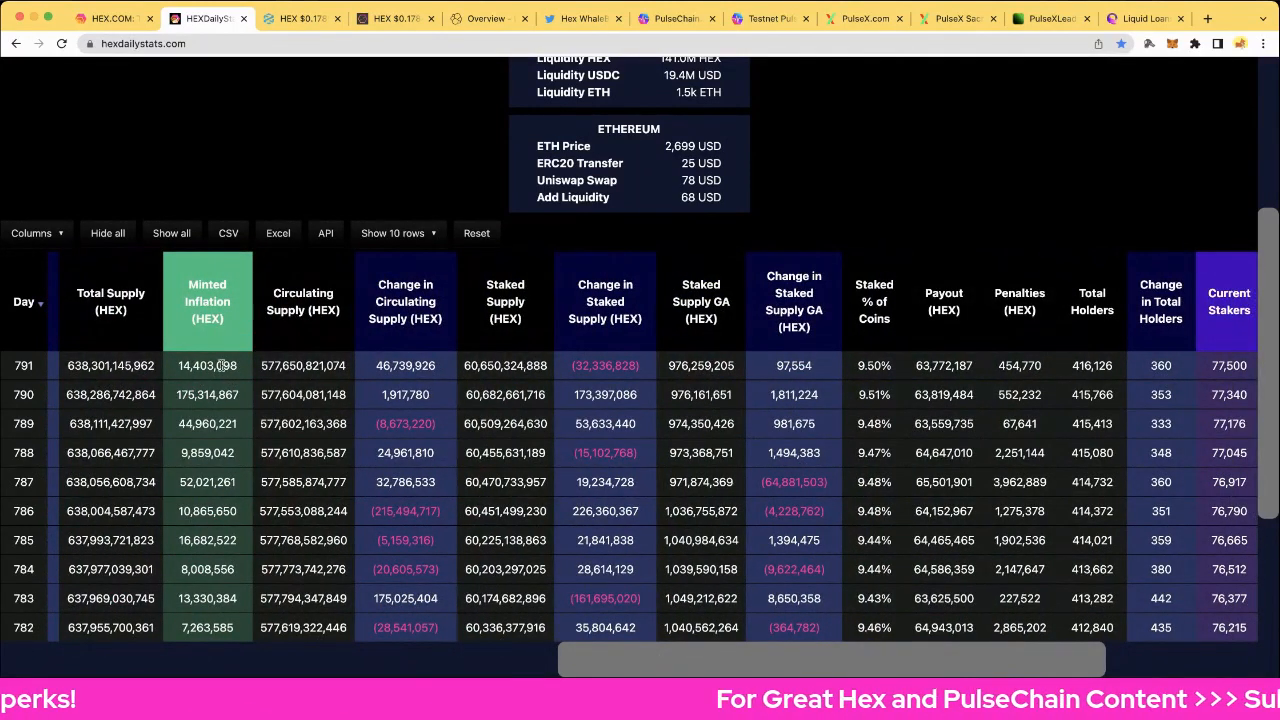
pyautogui.doubleClick(207, 365)
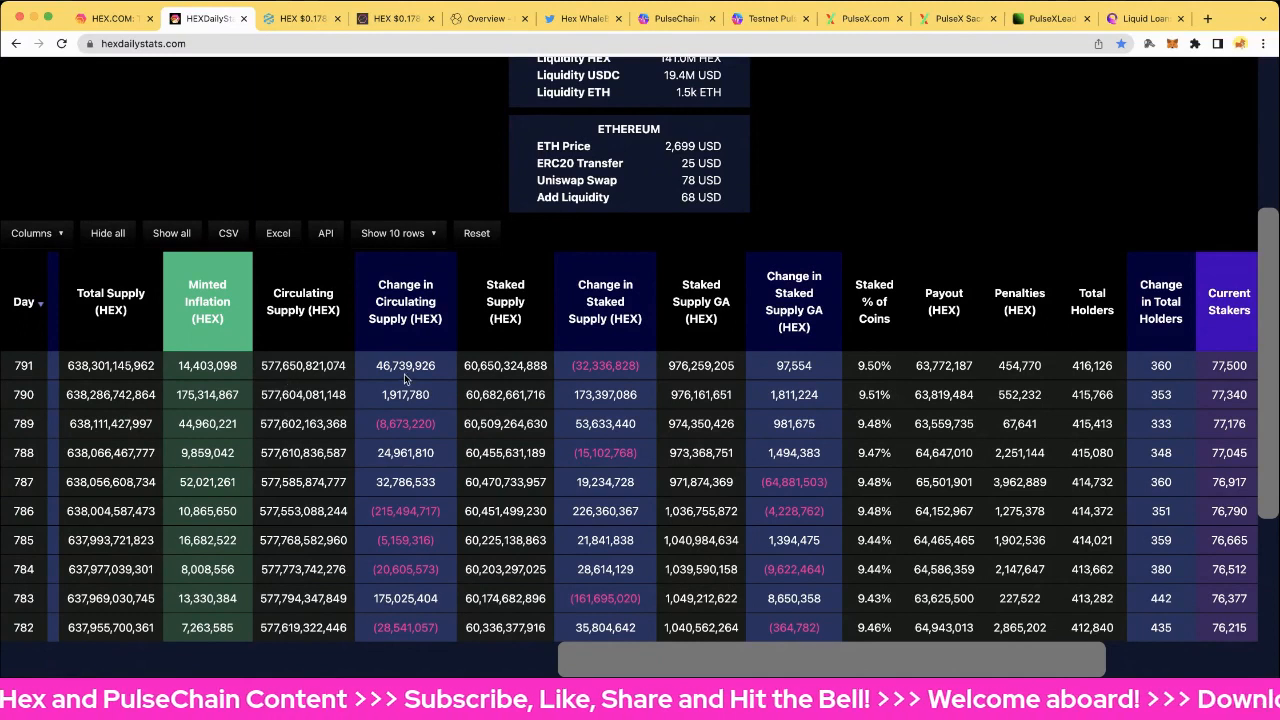
pyautogui.doubleClick(405, 365)
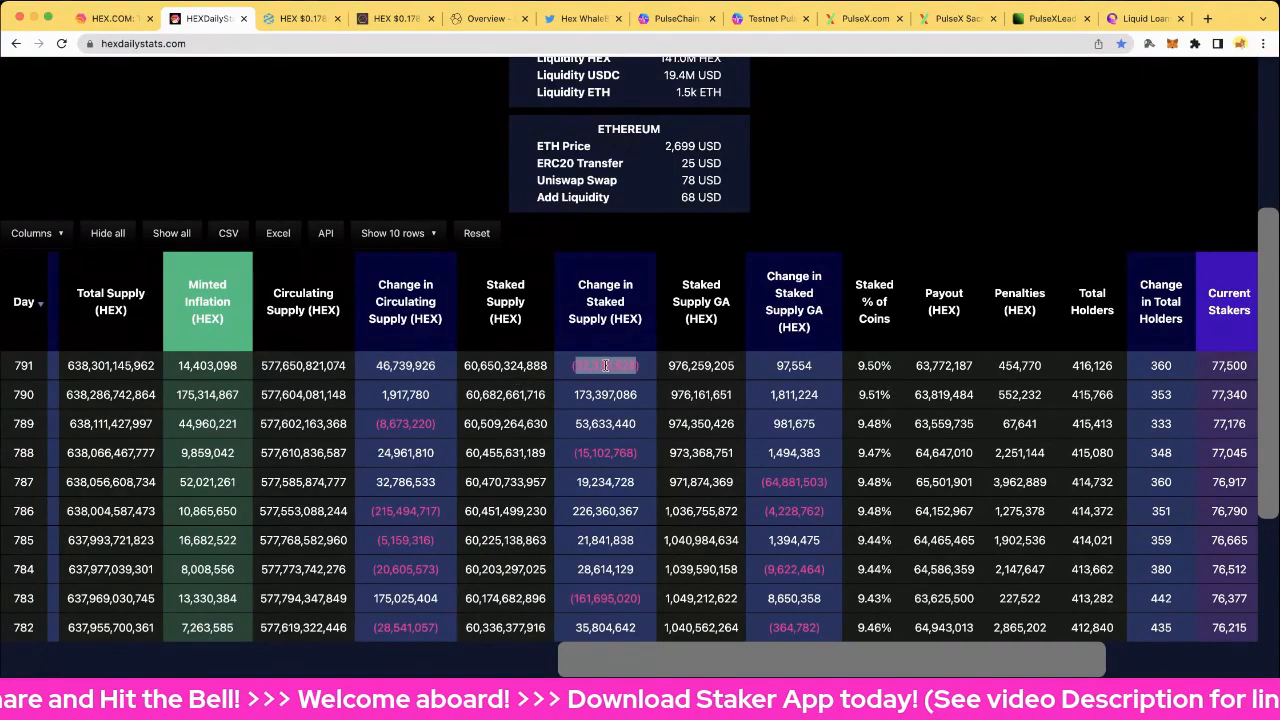
pyautogui.hscroll(3)
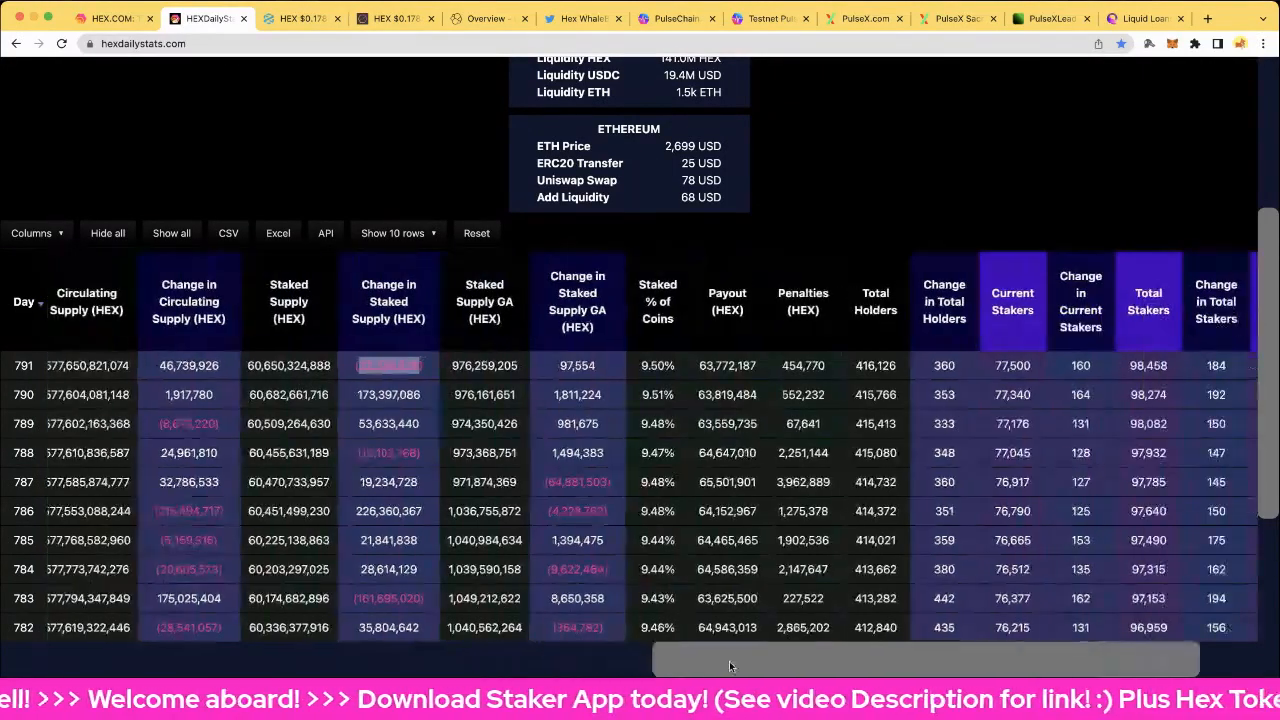
pyautogui.hscroll(3)
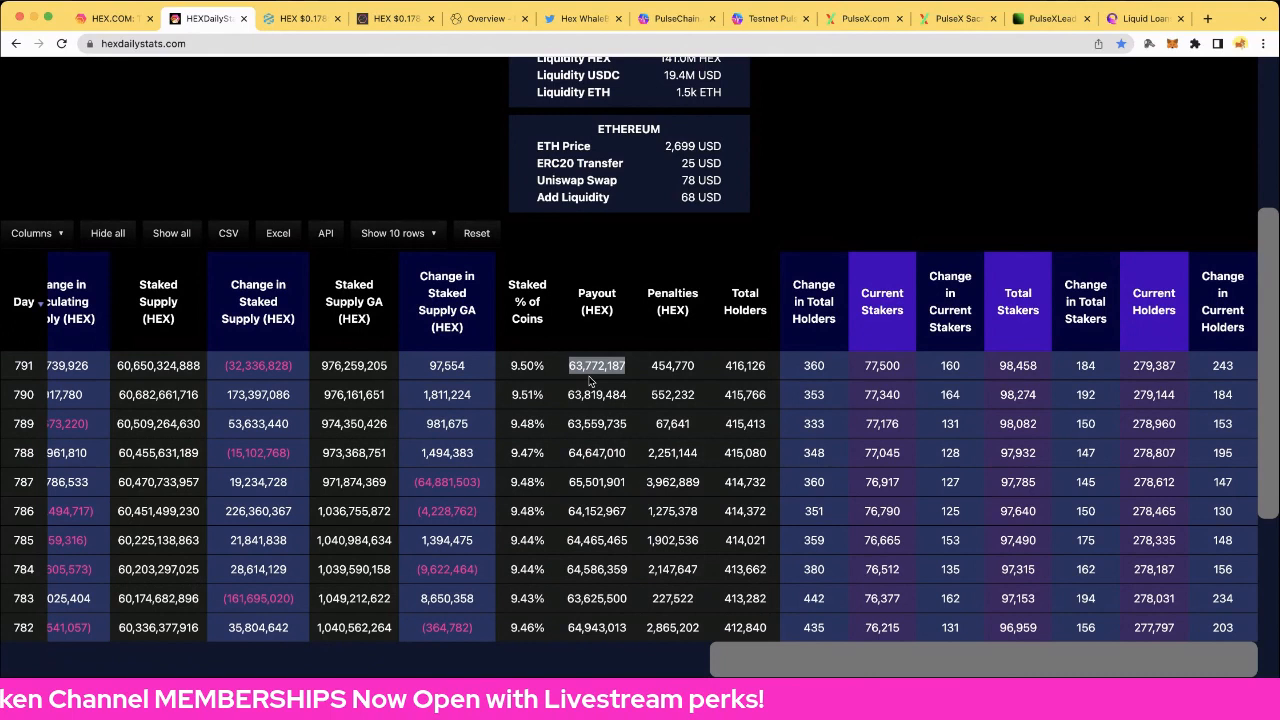
pyautogui.moveTo(598, 442)
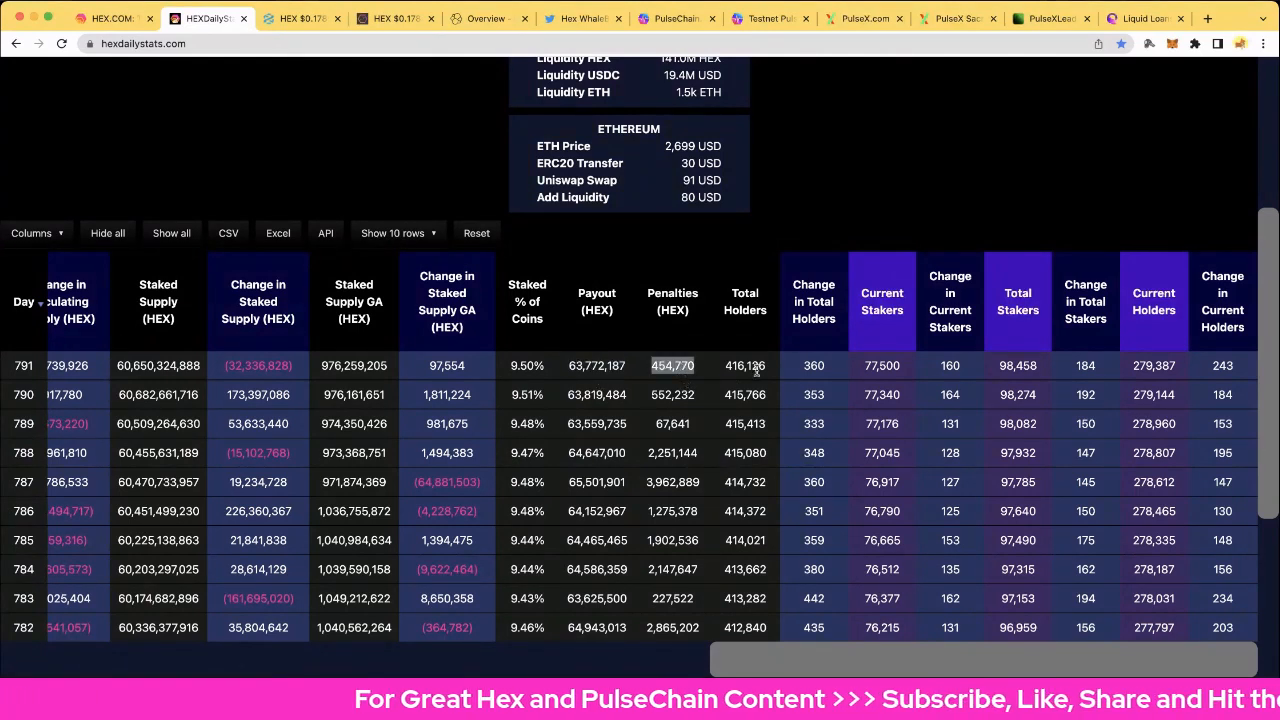
pyautogui.click(744, 365)
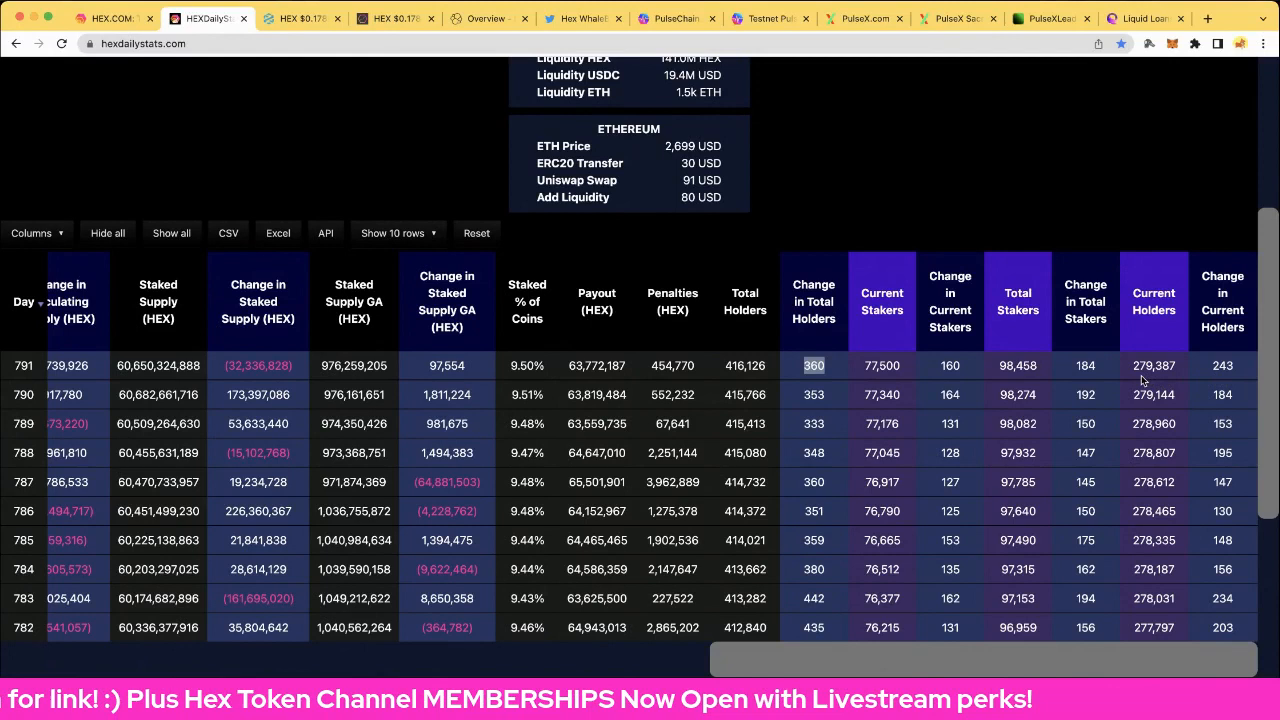
pyautogui.moveTo(300, 373)
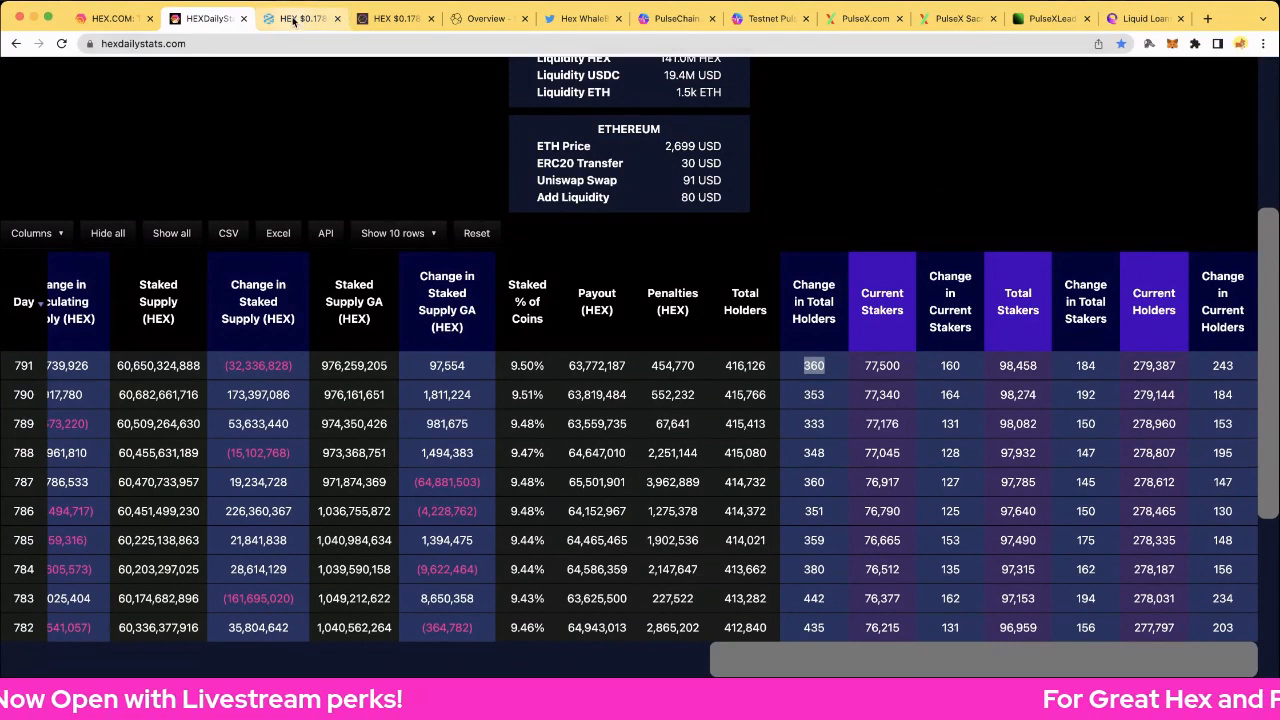
# Switch to the DEXTools HEX/USD price chart
pyautogui.click(300, 18)
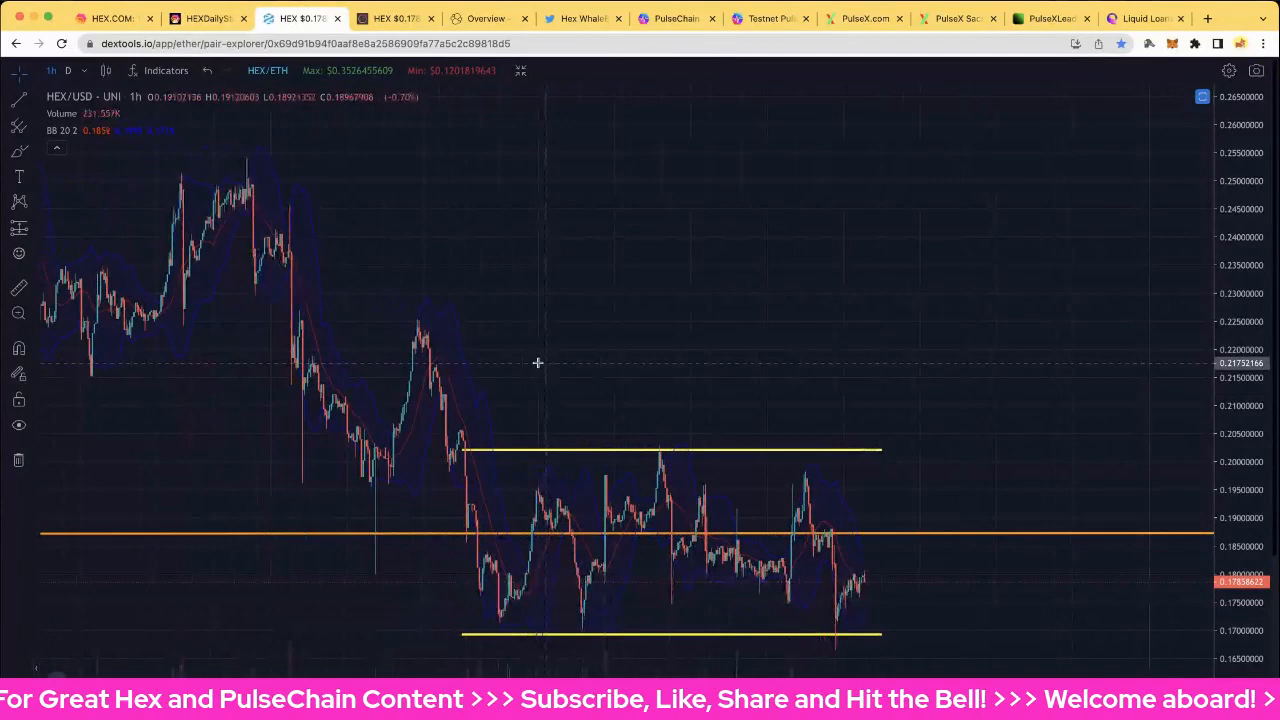
pyautogui.moveTo(601, 546)
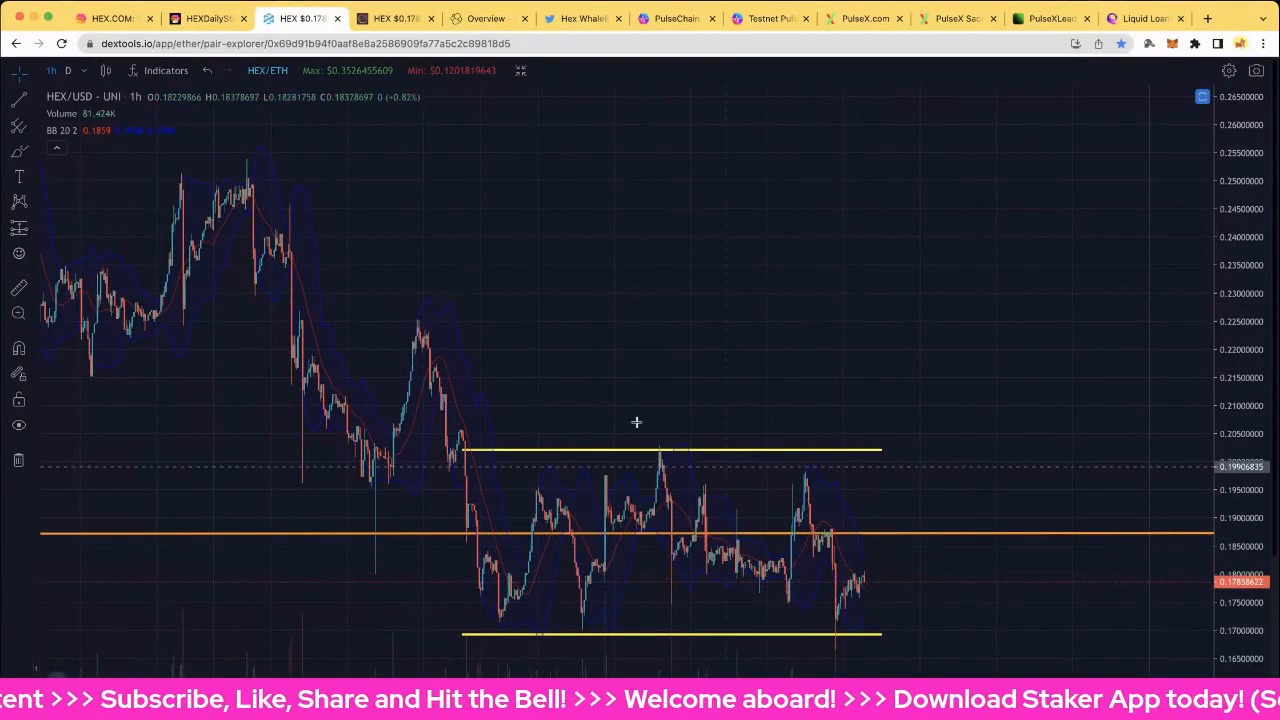
pyautogui.moveTo(200, 217)
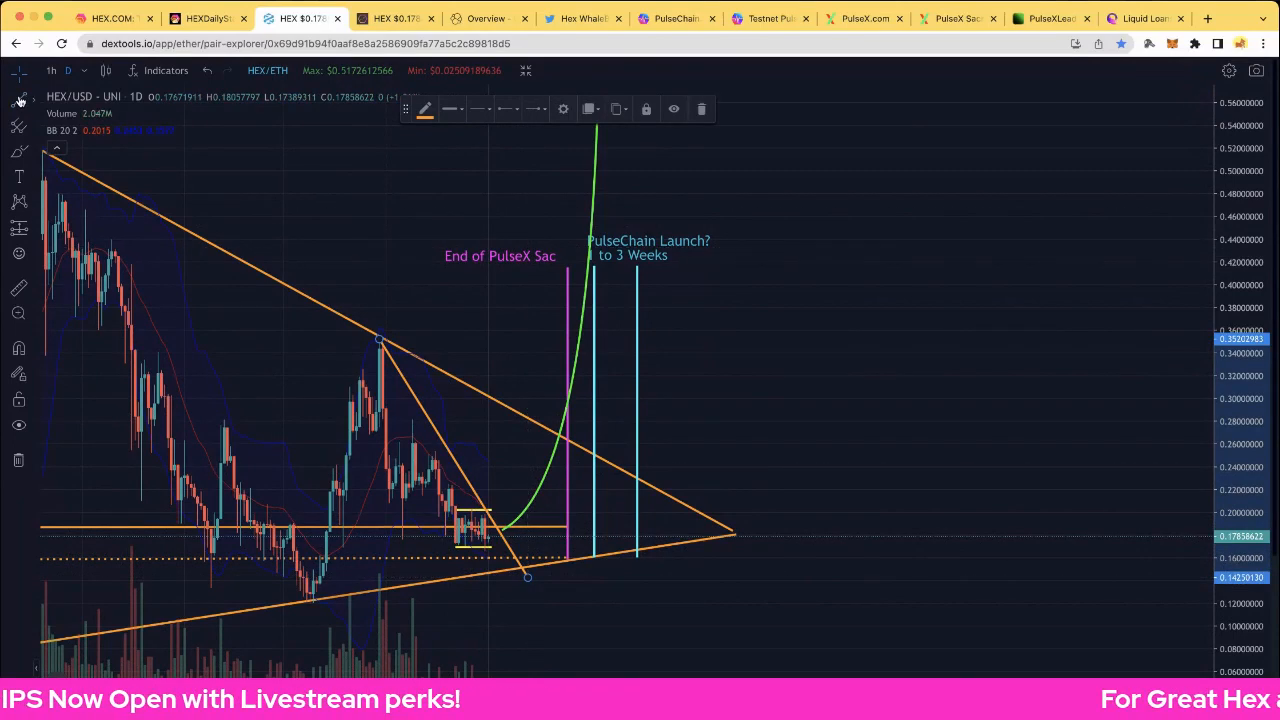
pyautogui.click(19, 98)
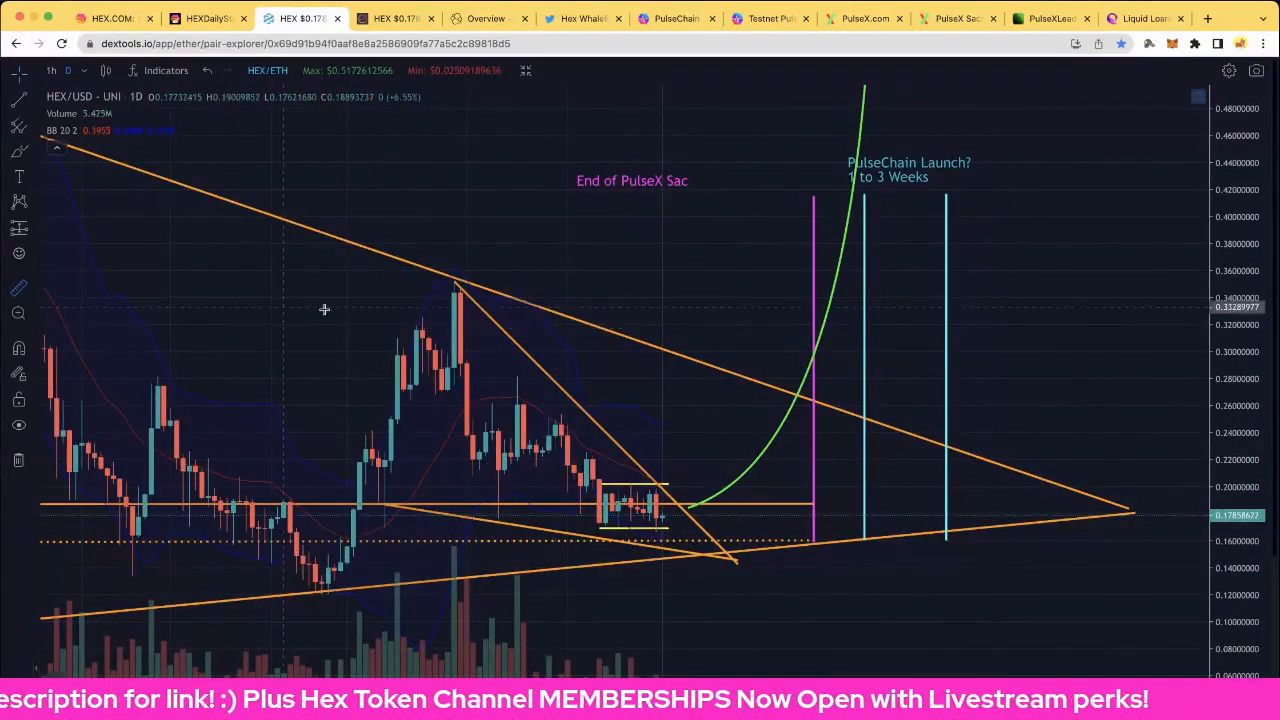
pyautogui.moveTo(668, 358)
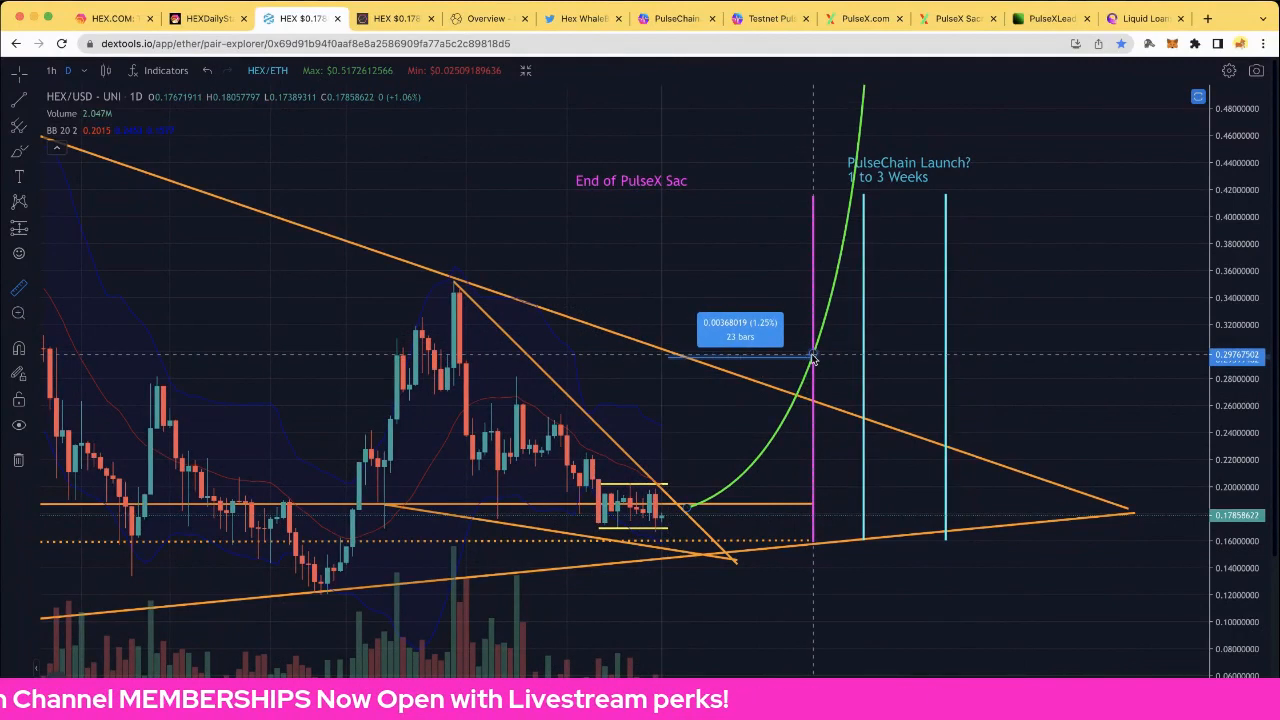
pyautogui.click(810, 357)
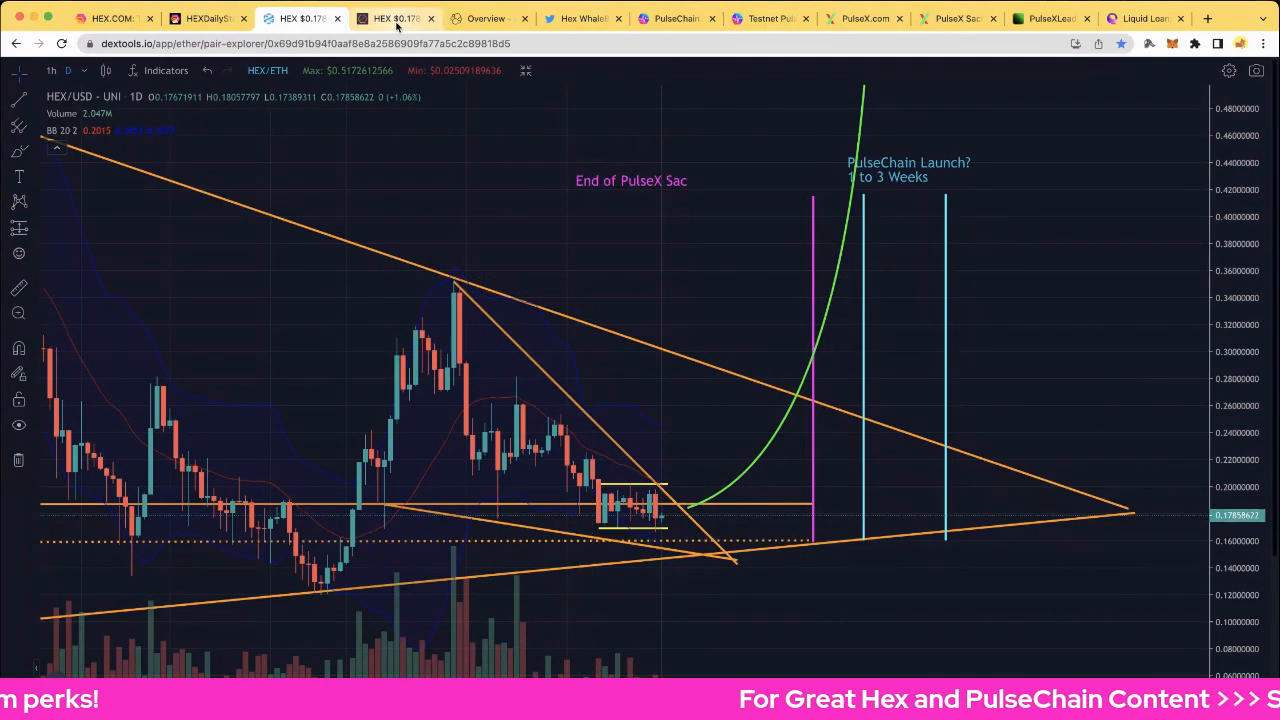
# Browse apphex.win's T-Share rate, daily payout and expiring-stakes charts, then go to HEX.vision Overview
pyautogui.click(393, 18)
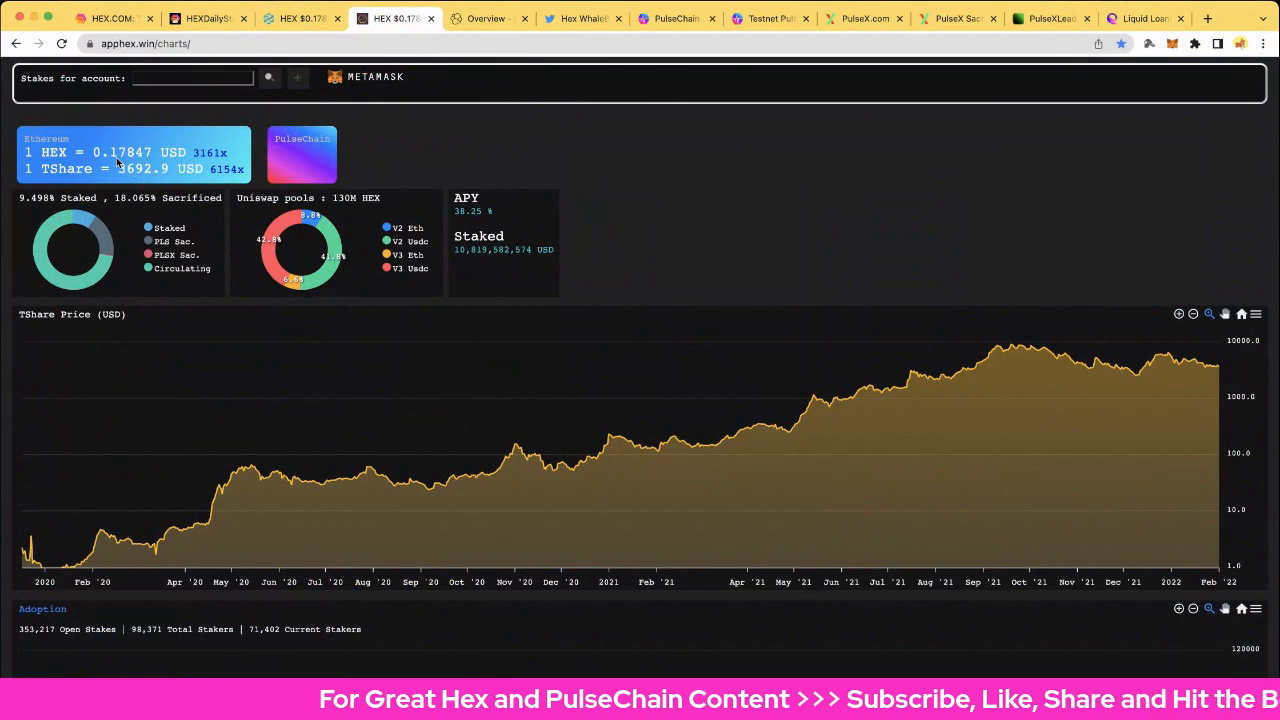
pyautogui.moveTo(877, 282)
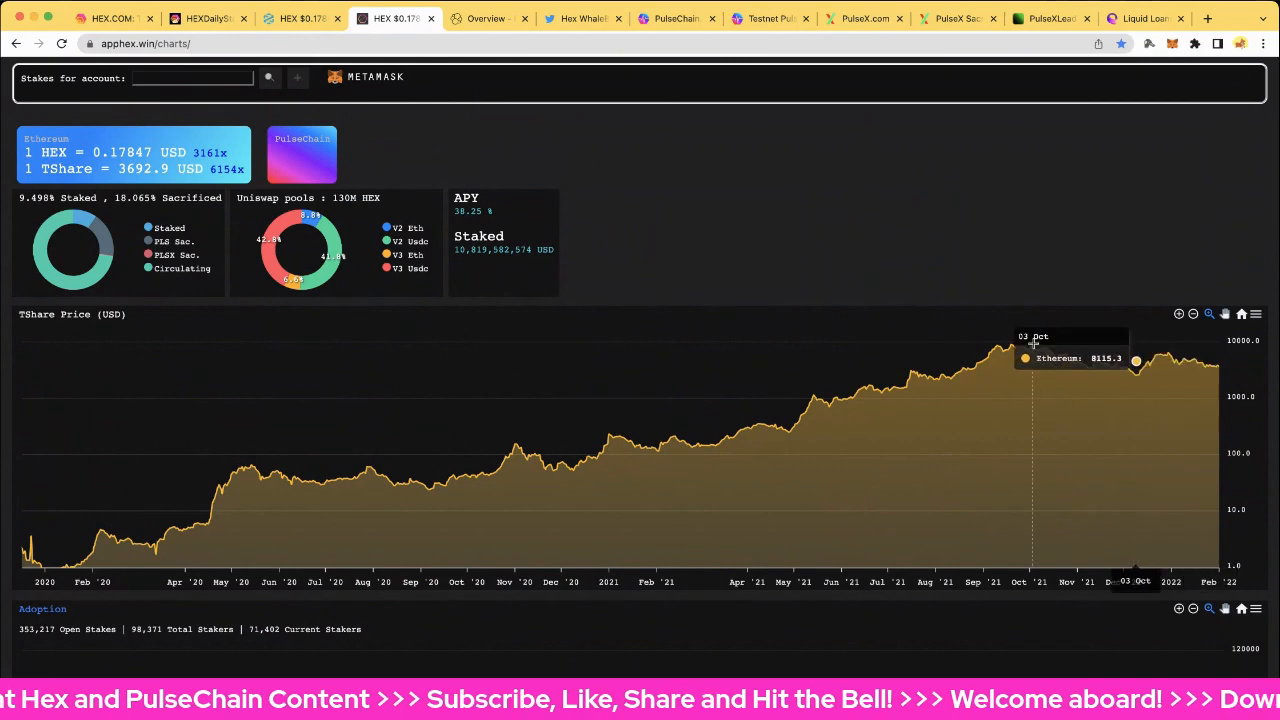
pyautogui.moveTo(957, 375)
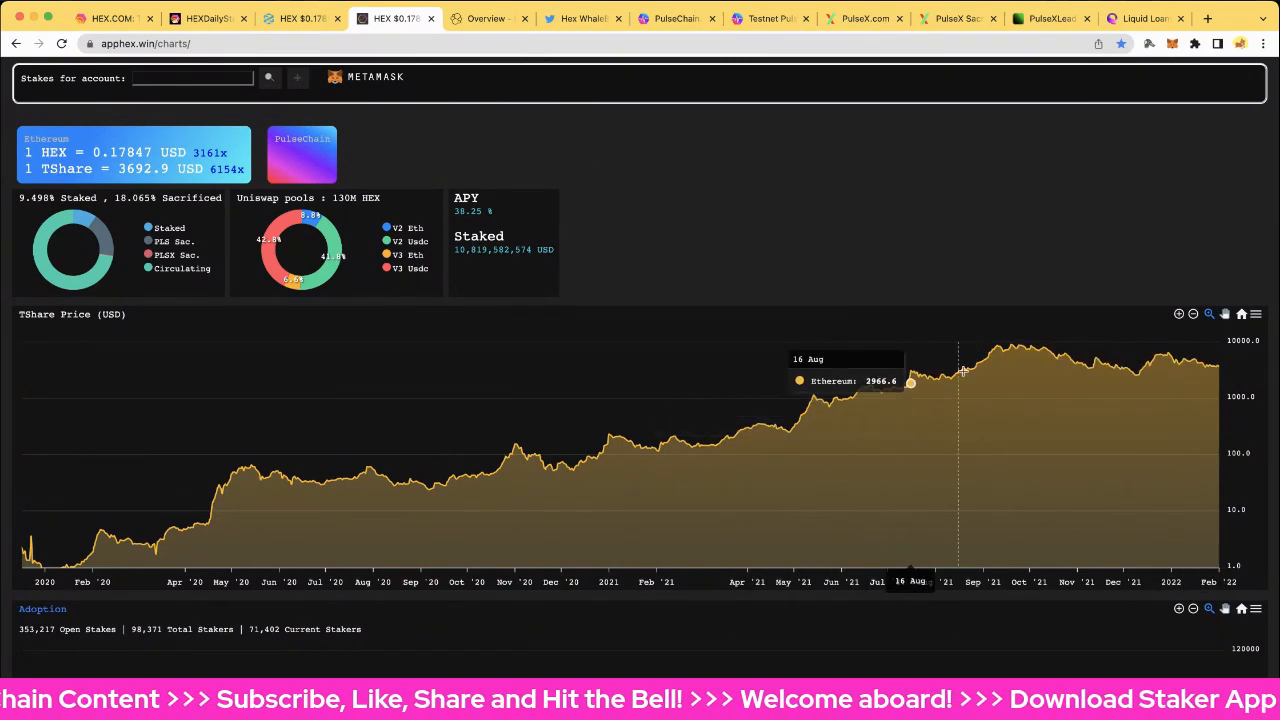
pyautogui.scroll(-3)
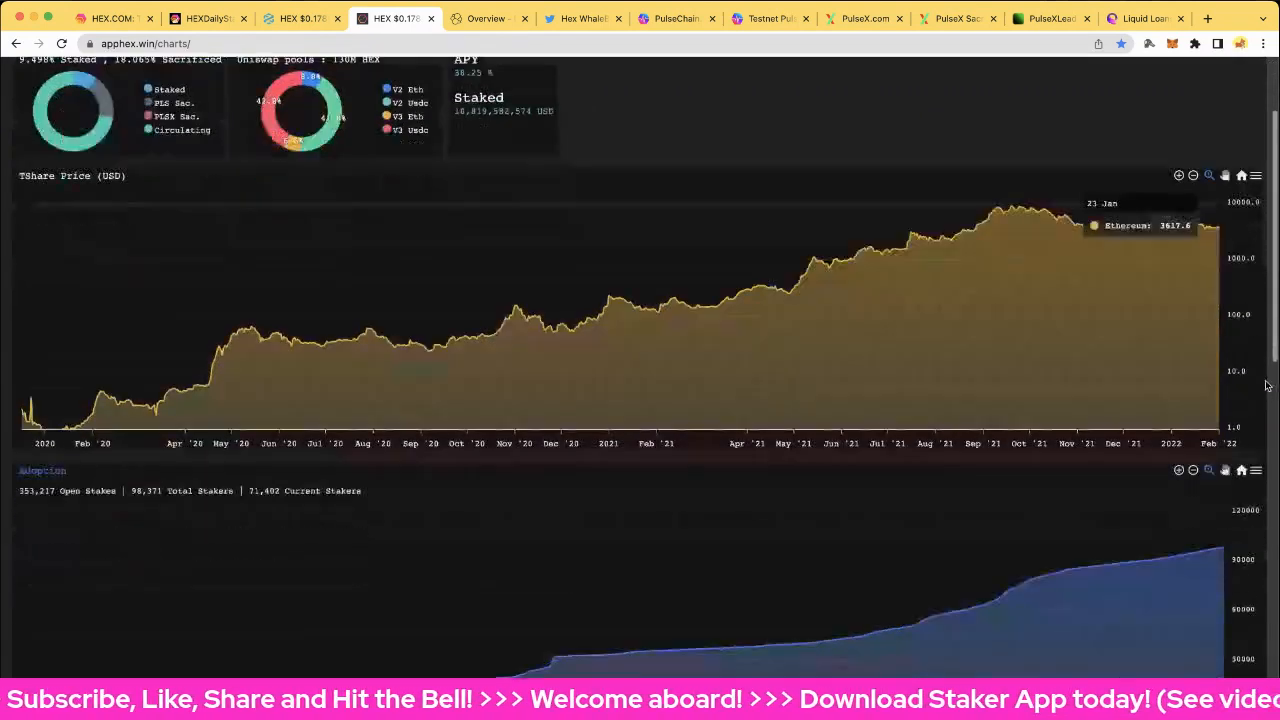
pyautogui.scroll(-3)
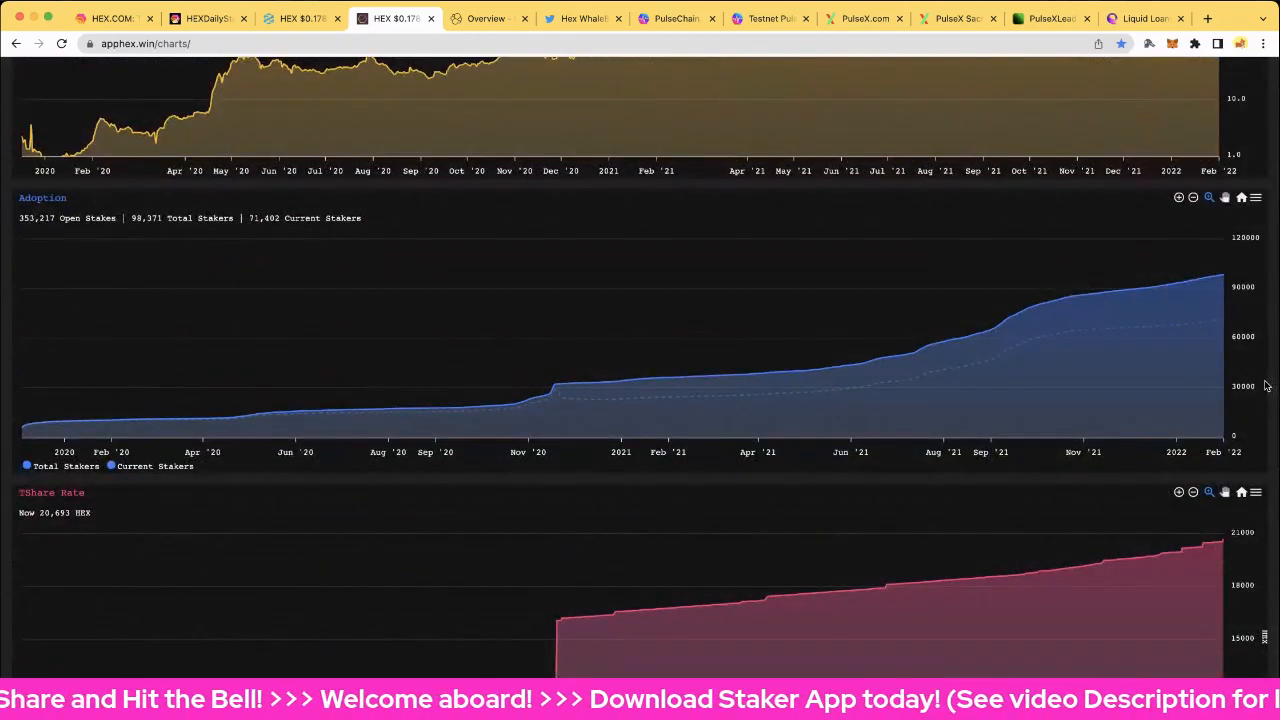
pyautogui.scroll(-3)
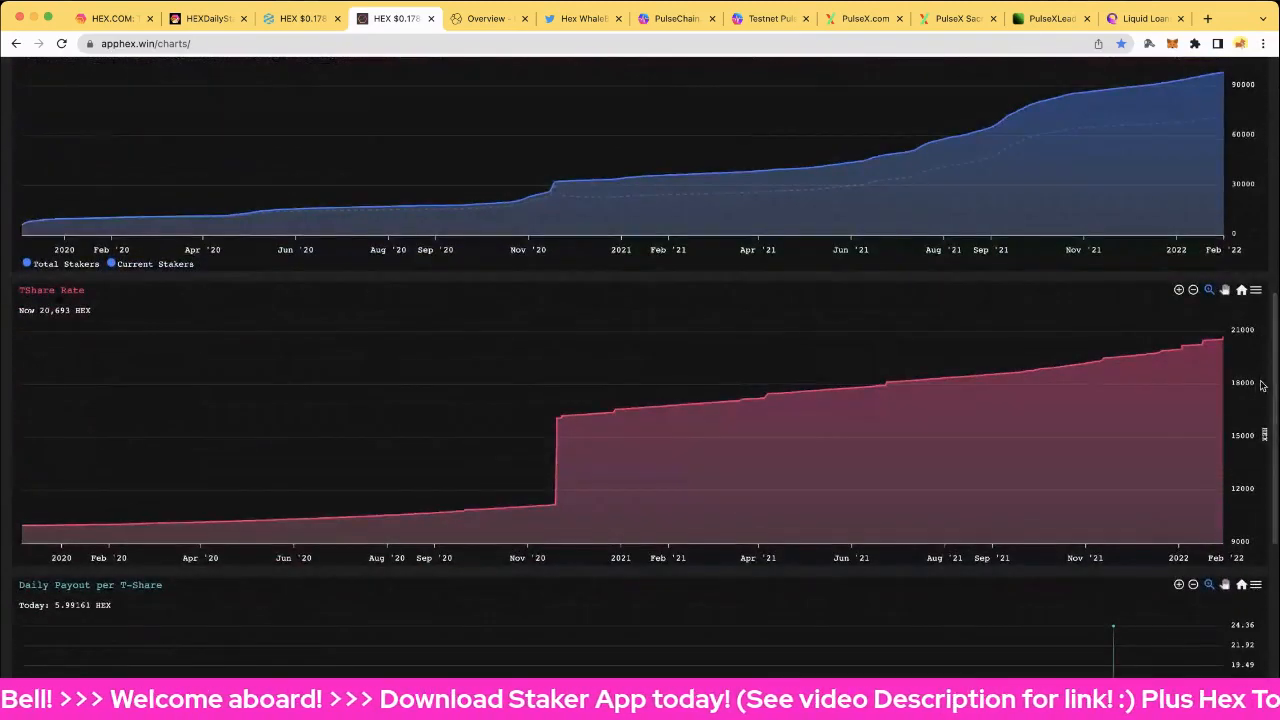
pyautogui.moveTo(939, 380)
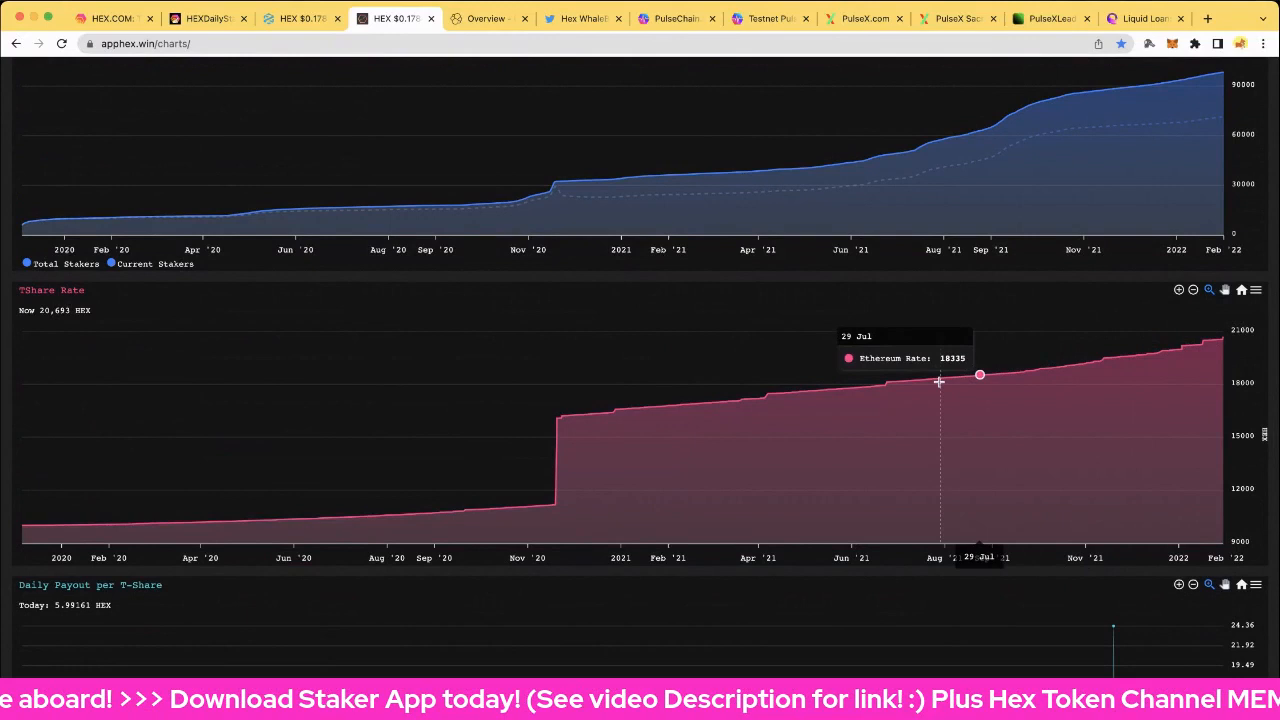
pyautogui.moveTo(1178, 355)
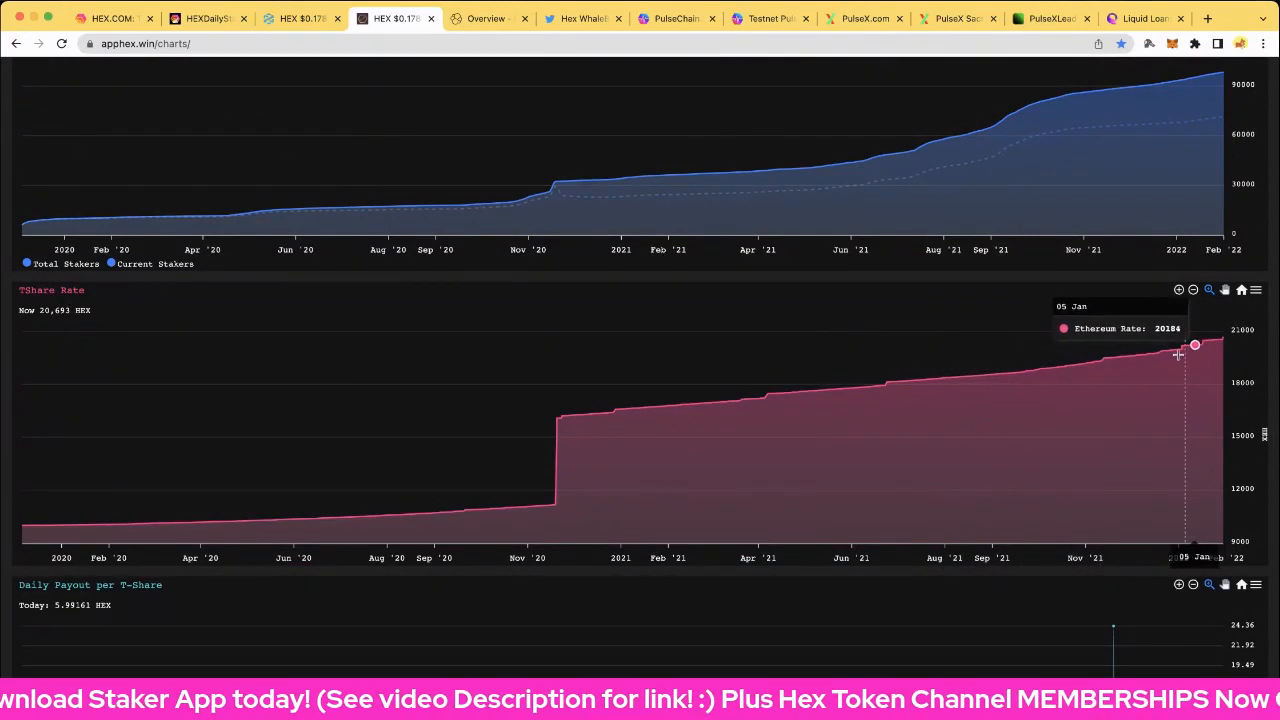
pyautogui.moveTo(1213, 343)
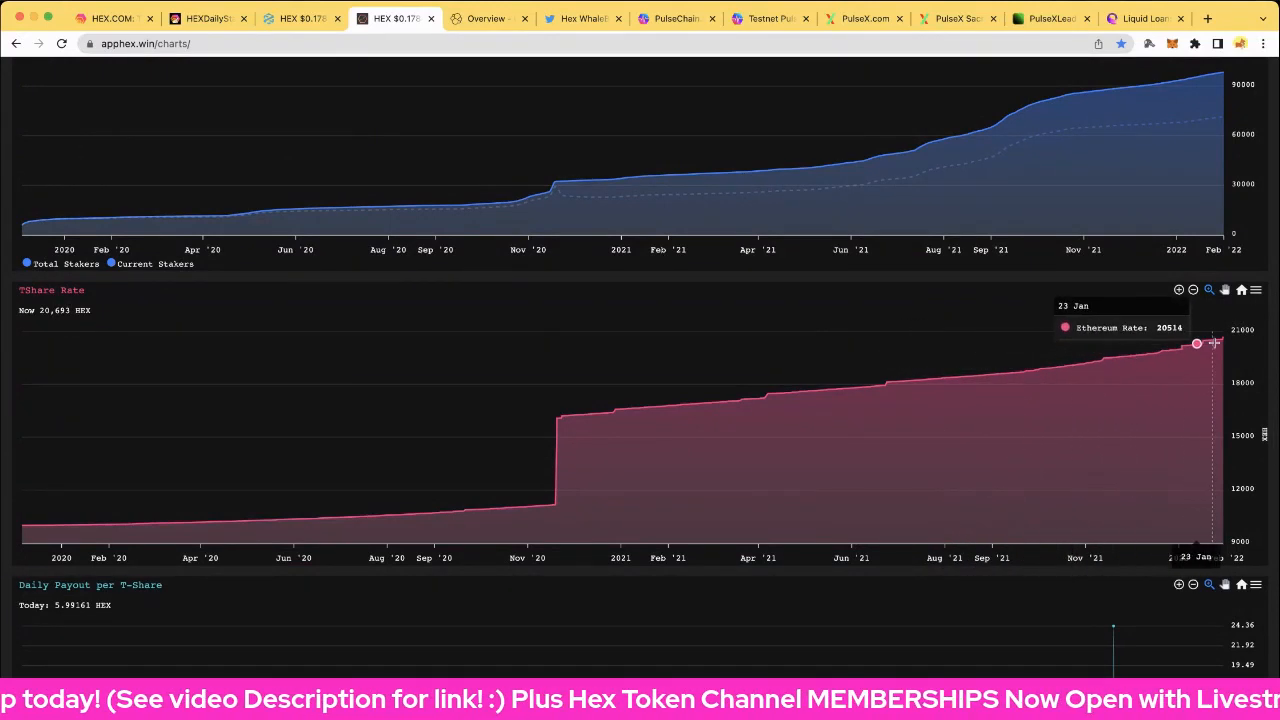
pyautogui.moveTo(1020, 370)
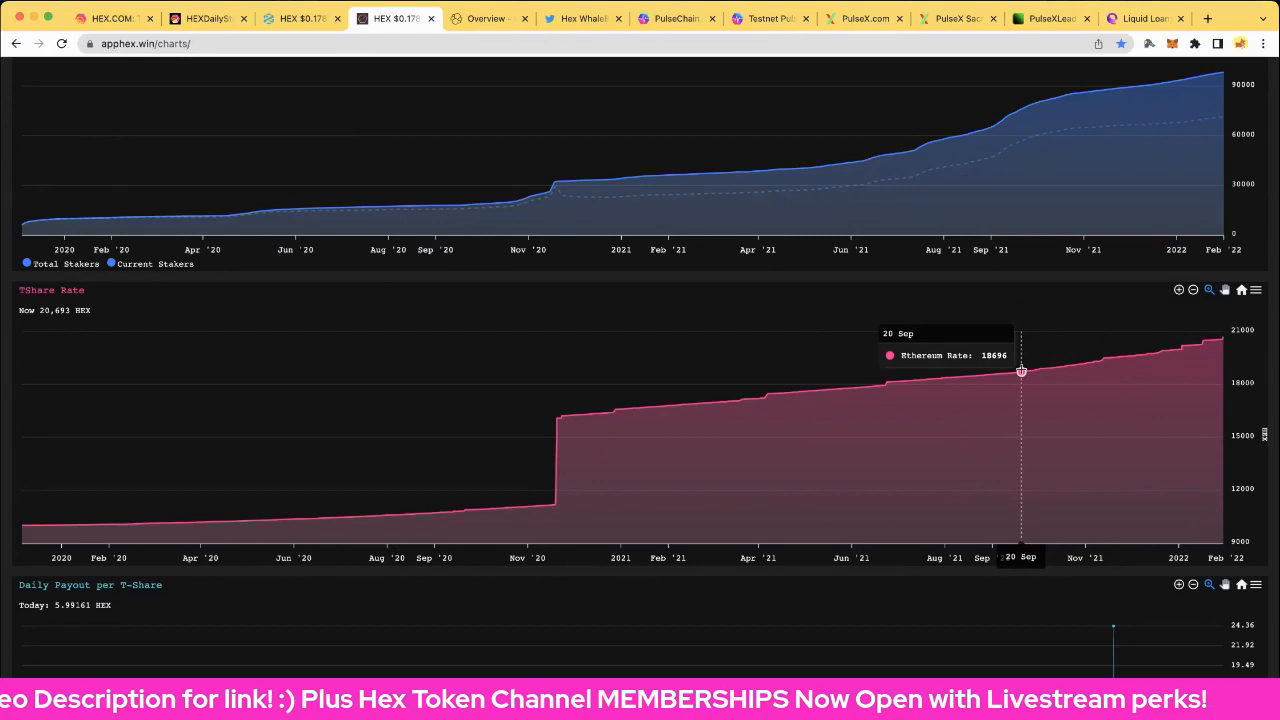
pyautogui.moveTo(1135, 402)
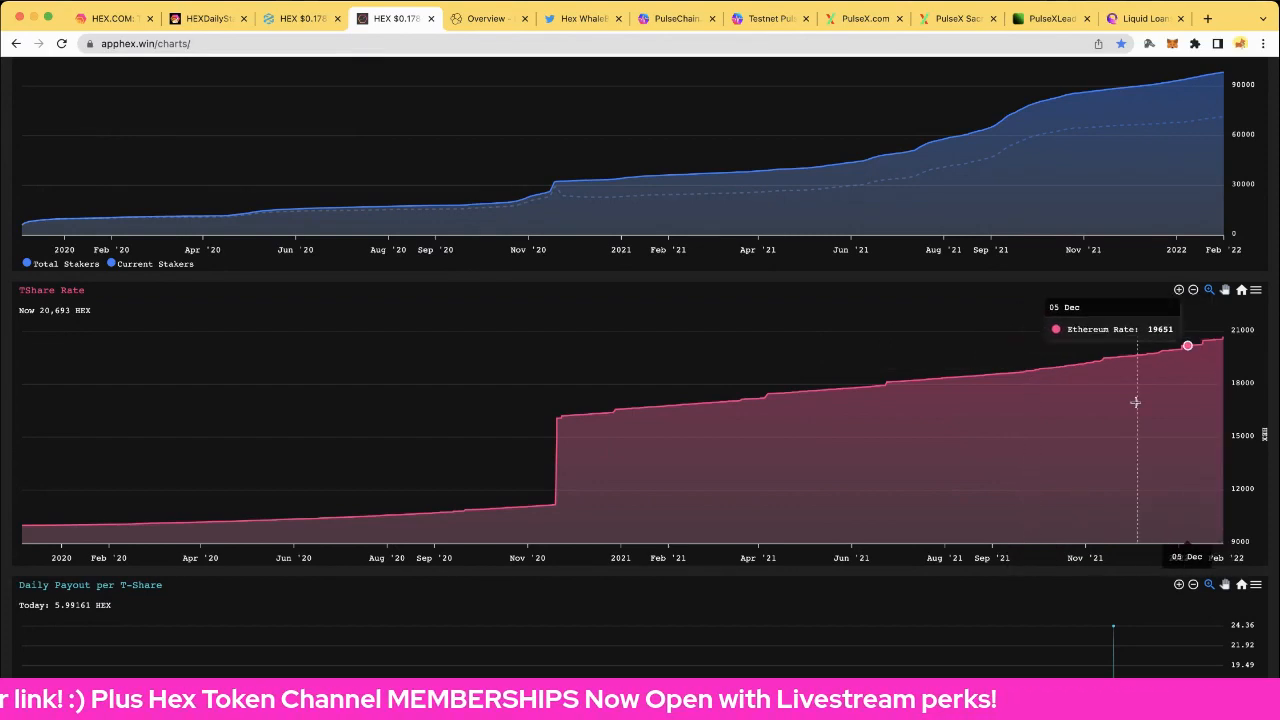
pyautogui.scroll(-3)
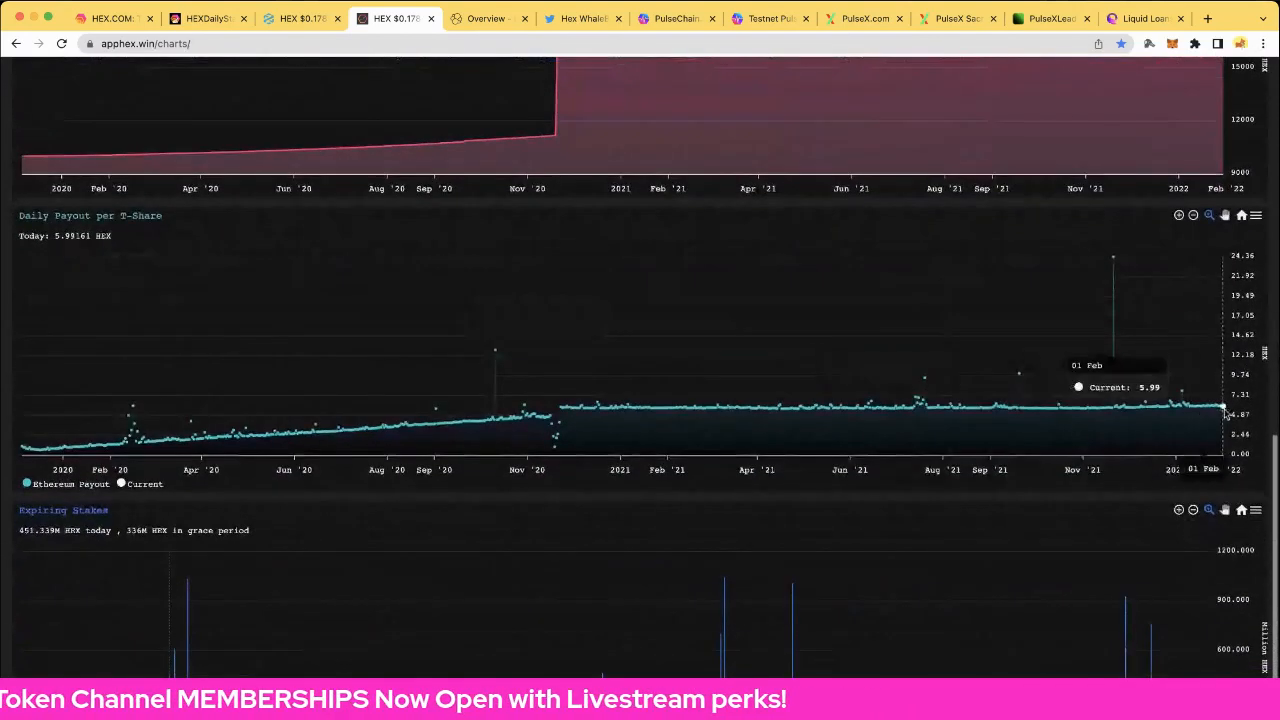
pyautogui.scroll(-3)
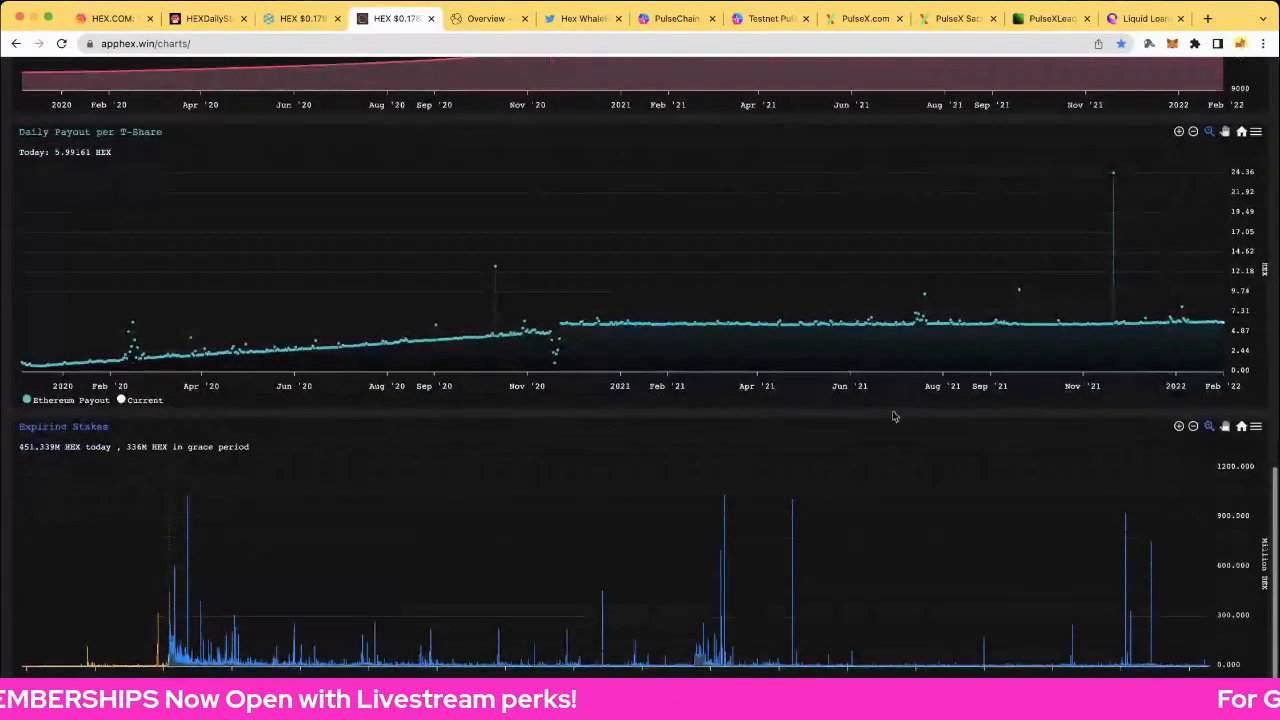
pyautogui.moveTo(170, 540)
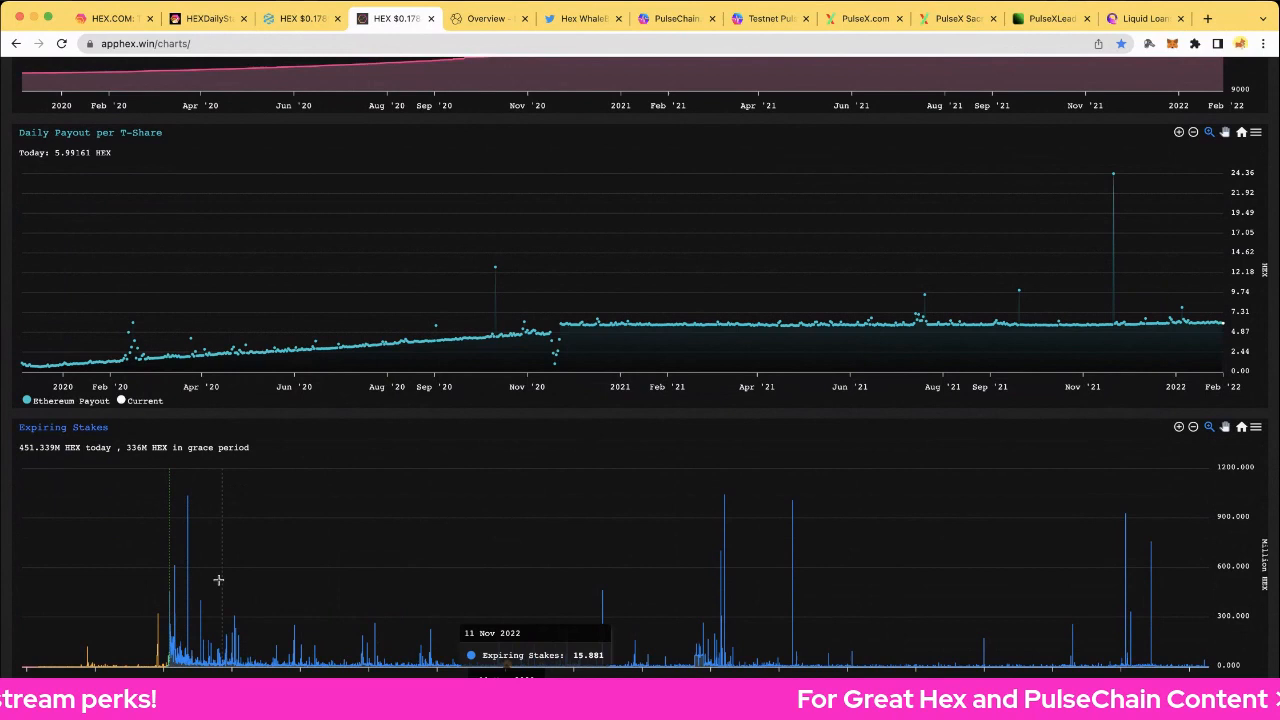
pyautogui.moveTo(188, 574)
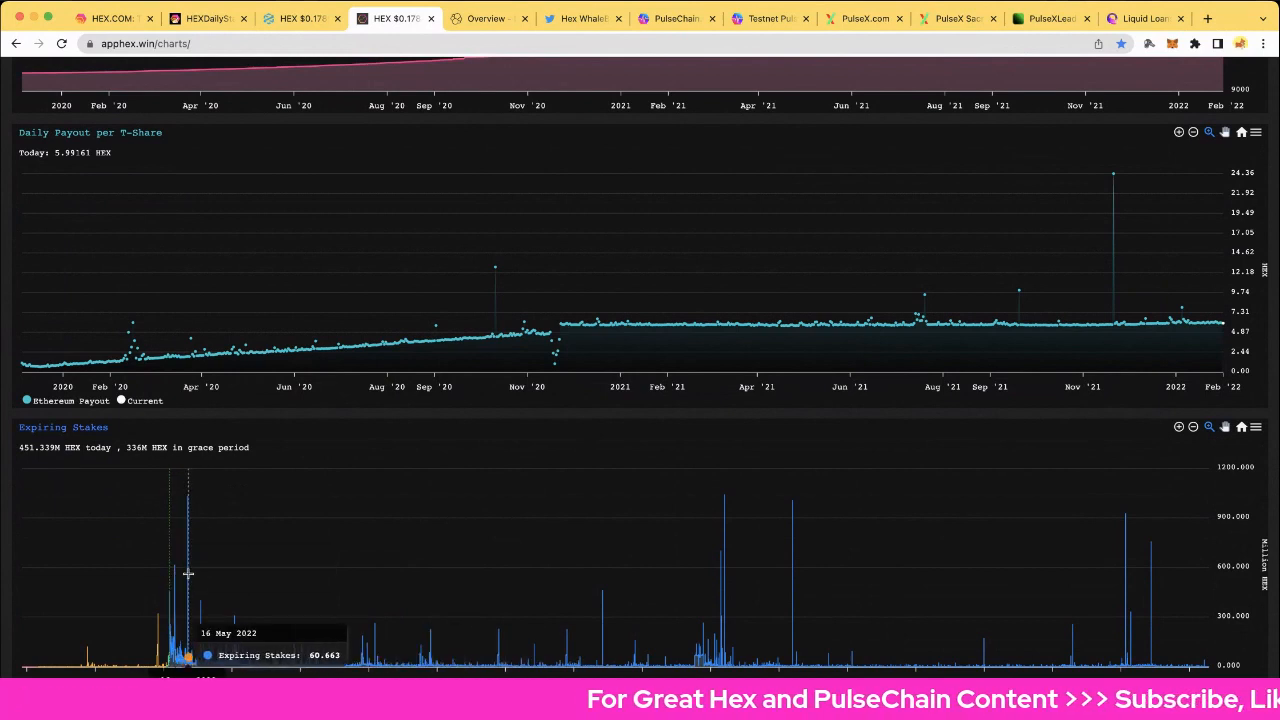
pyautogui.moveTo(340, 318)
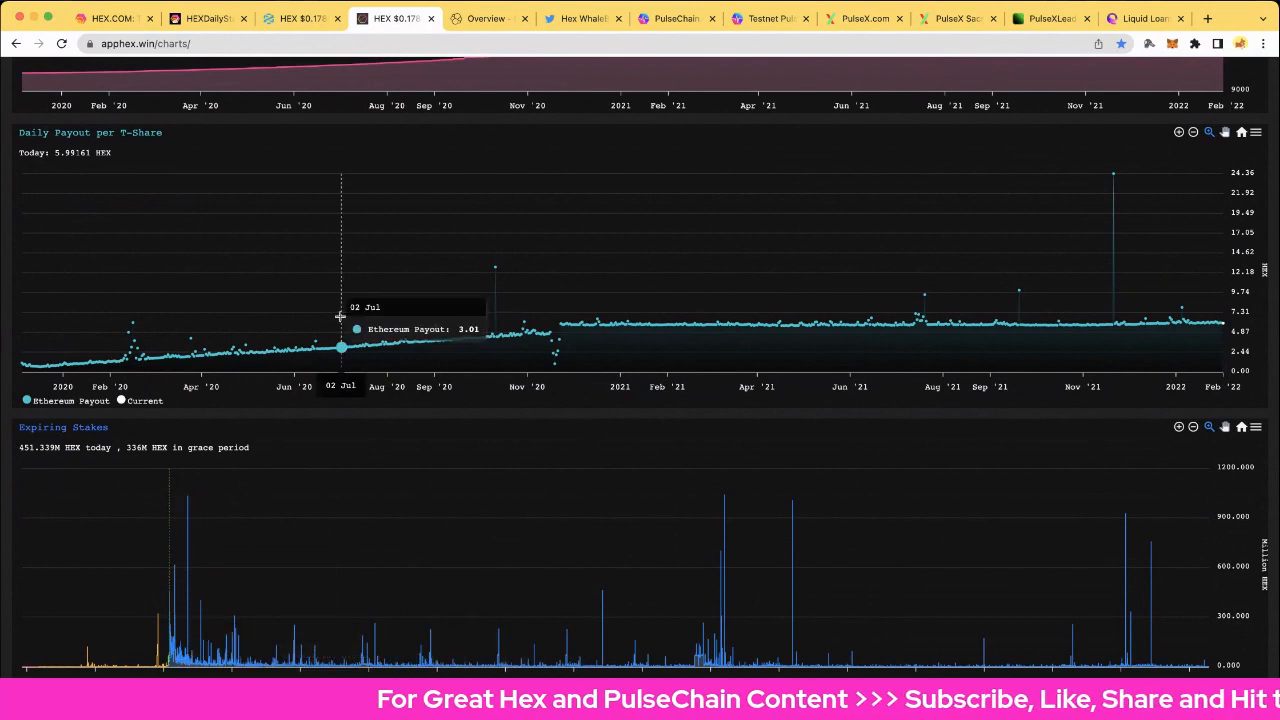
pyautogui.click(487, 18)
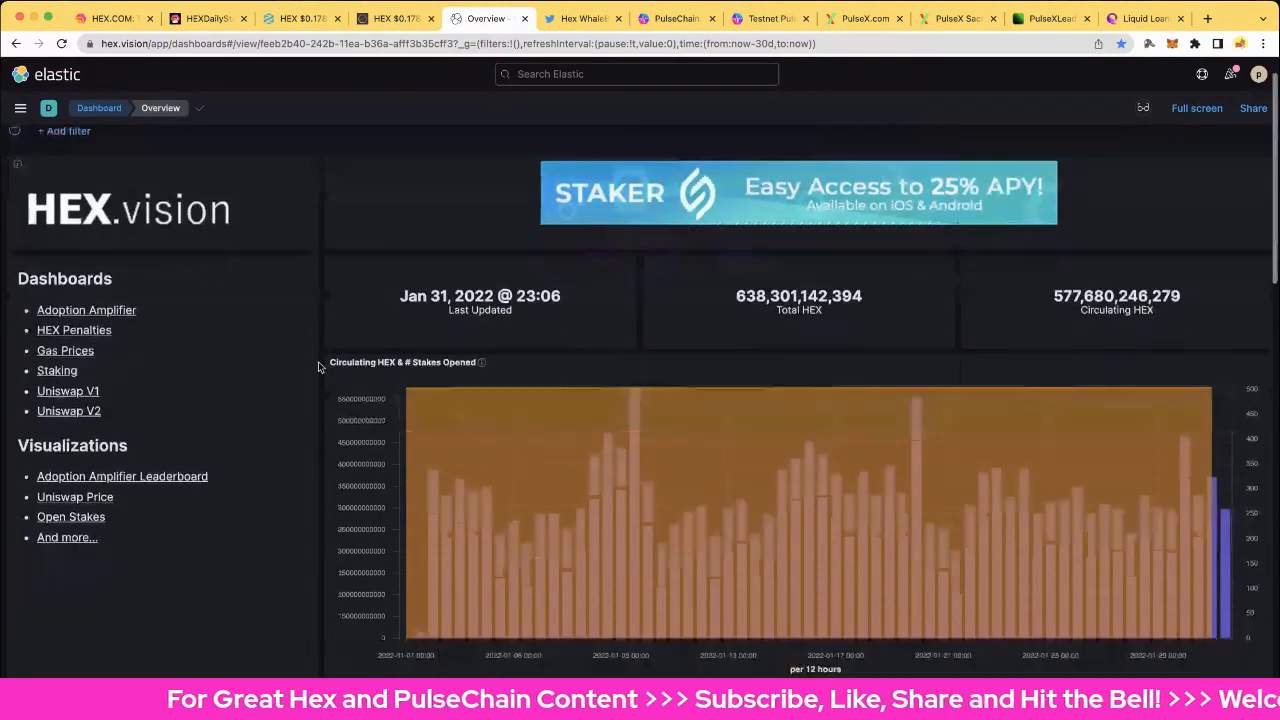
# Check HEX.vision's Open Stakes by Expected End Time chart, then go to Hex WhaleBot
pyautogui.scroll(-3)
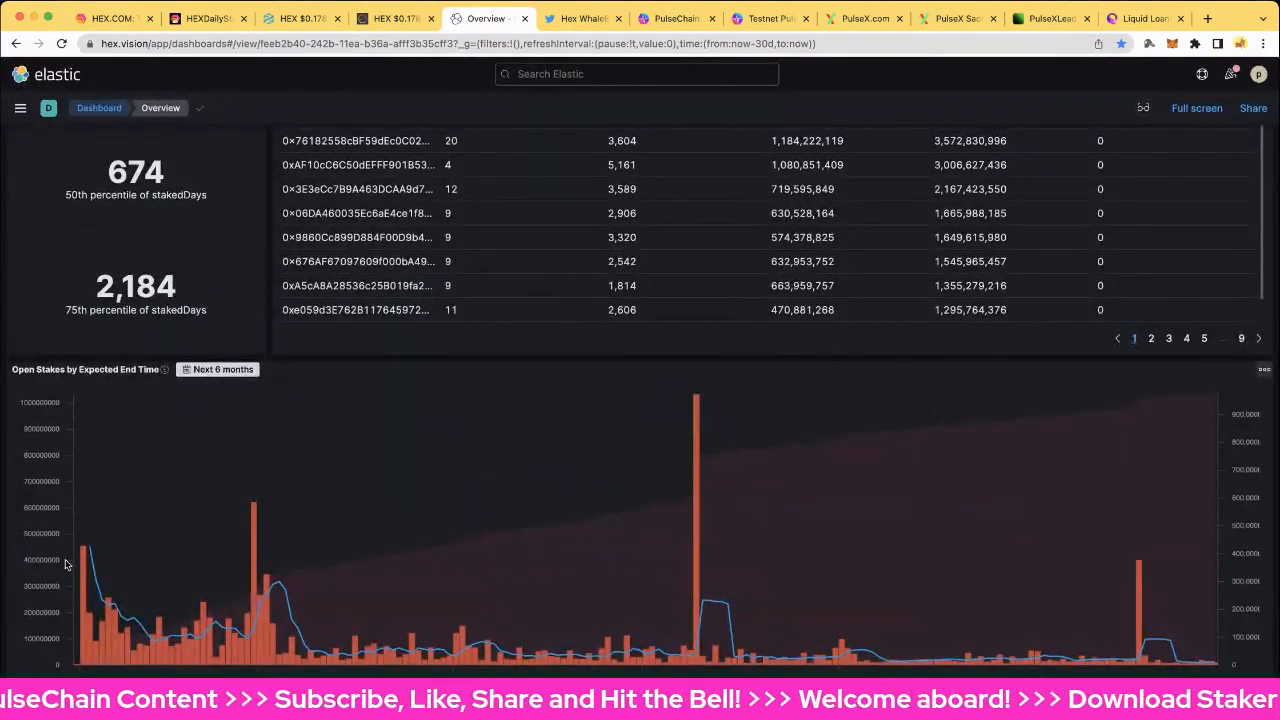
pyautogui.moveTo(85, 567)
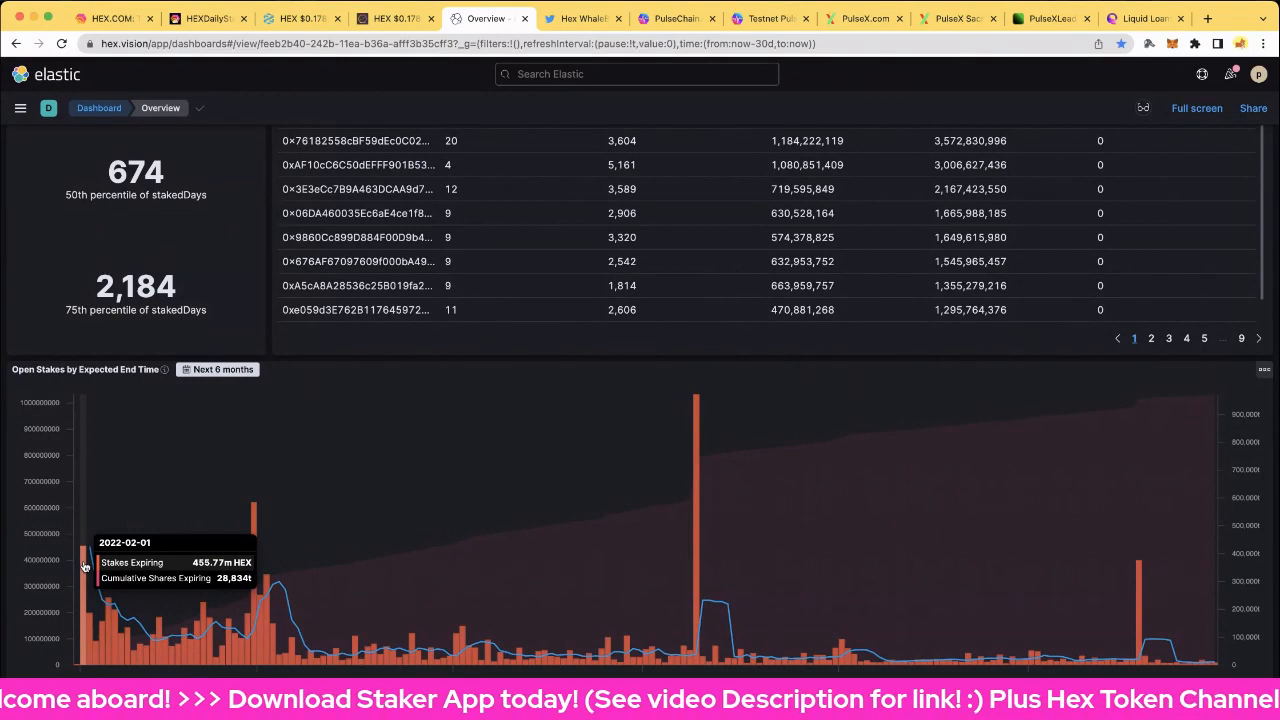
pyautogui.moveTo(255, 552)
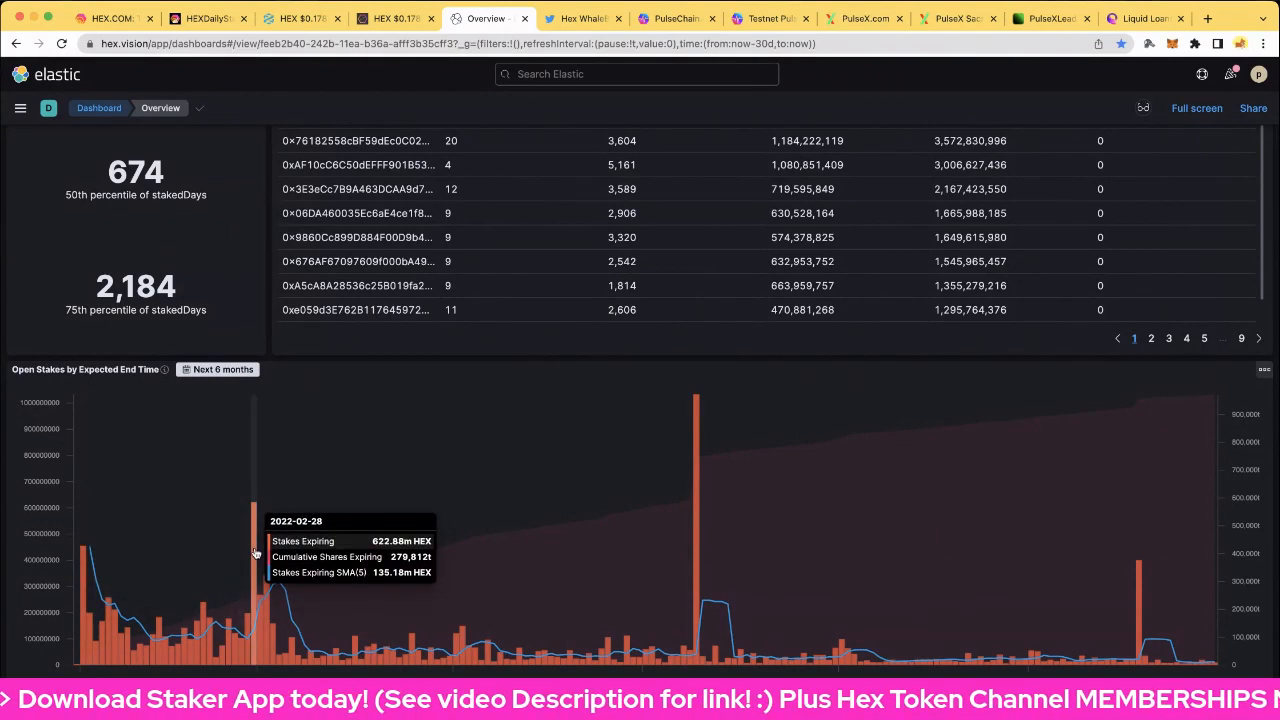
pyautogui.moveTo(86, 571)
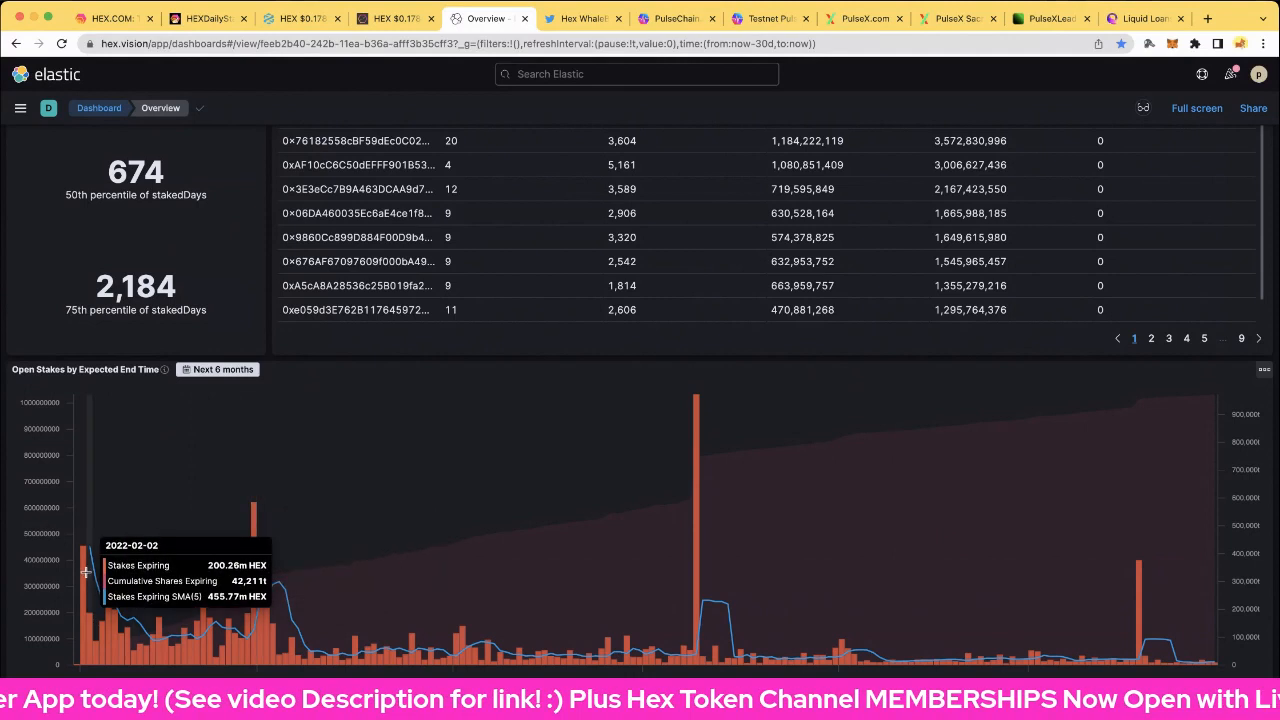
pyautogui.moveTo(255, 553)
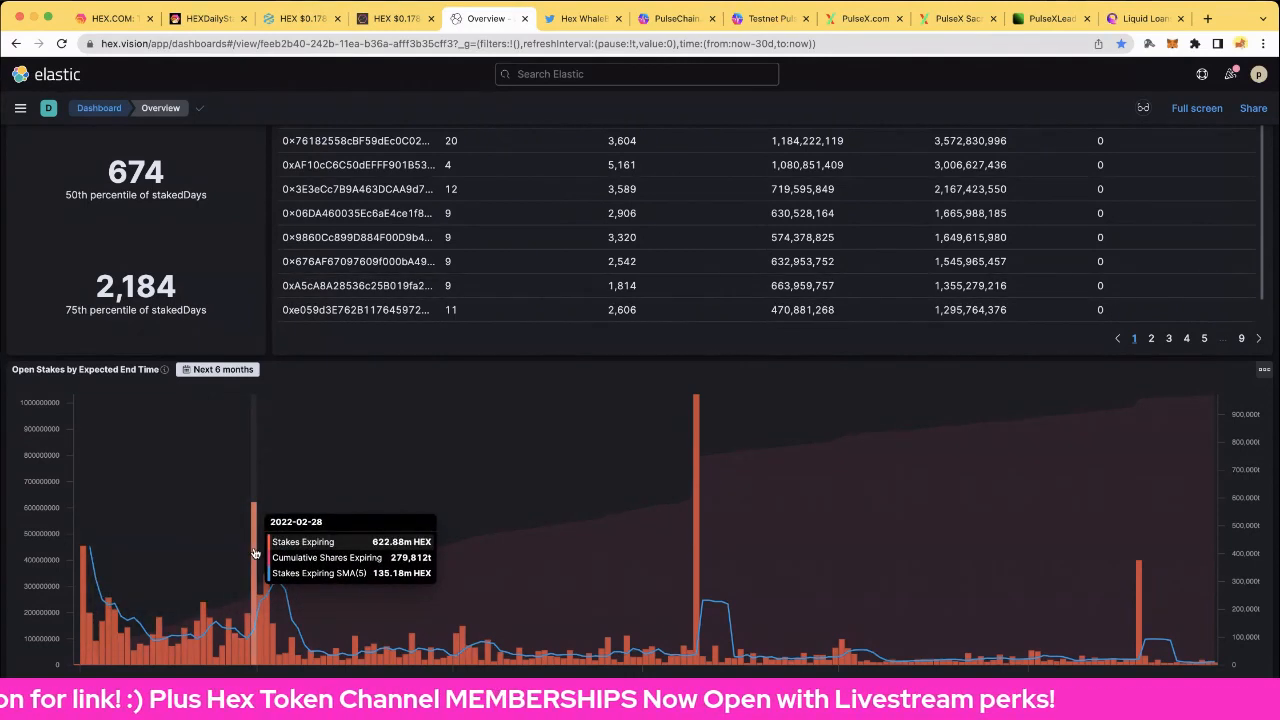
pyautogui.moveTo(267, 583)
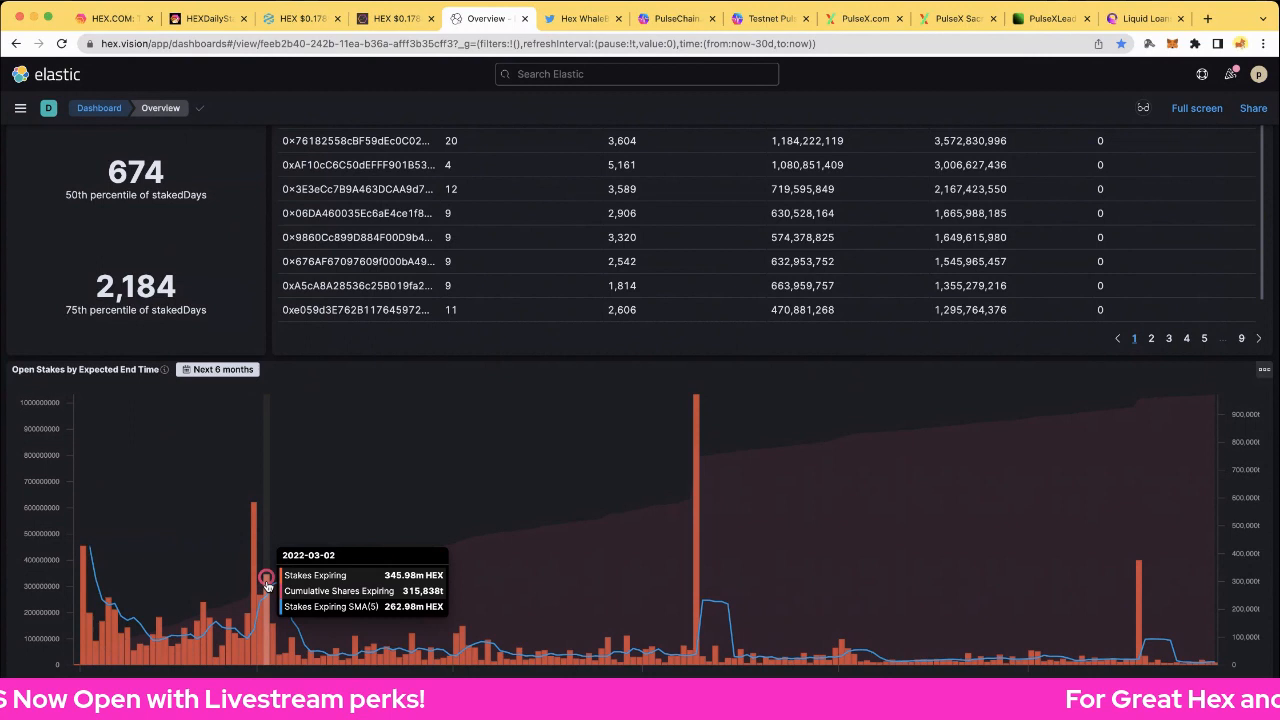
pyautogui.moveTo(285, 590)
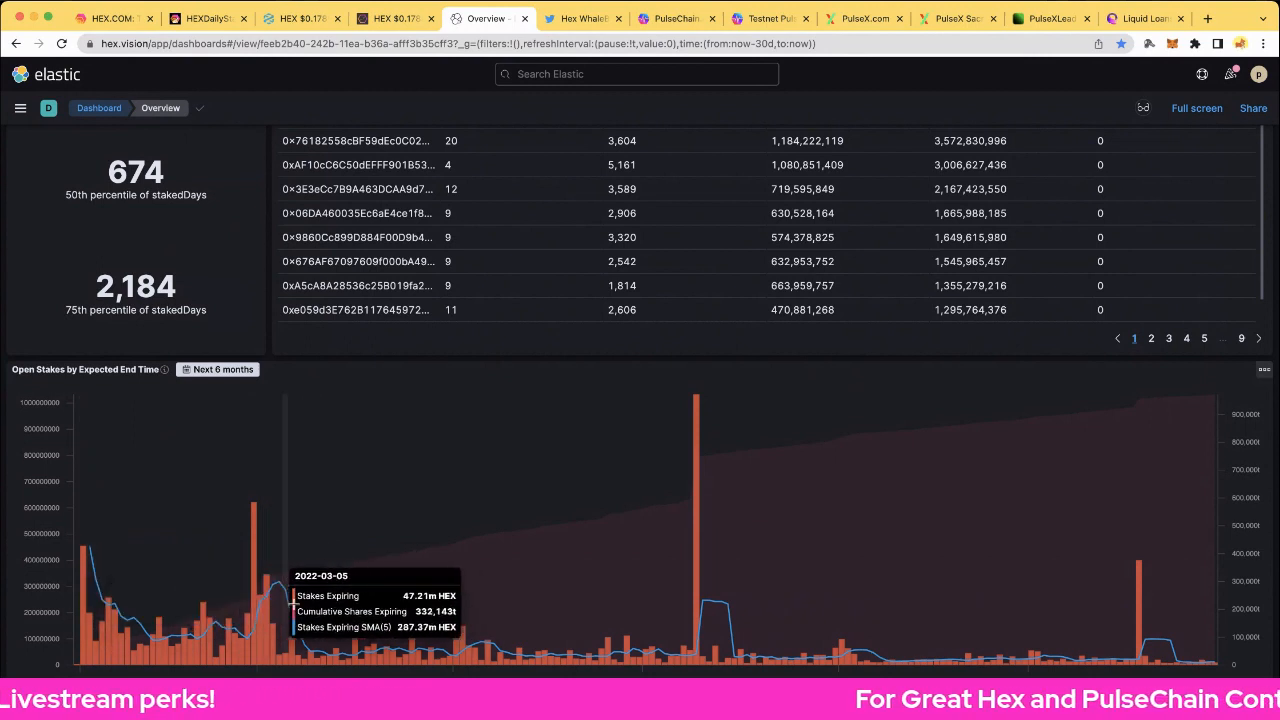
pyautogui.moveTo(293, 598)
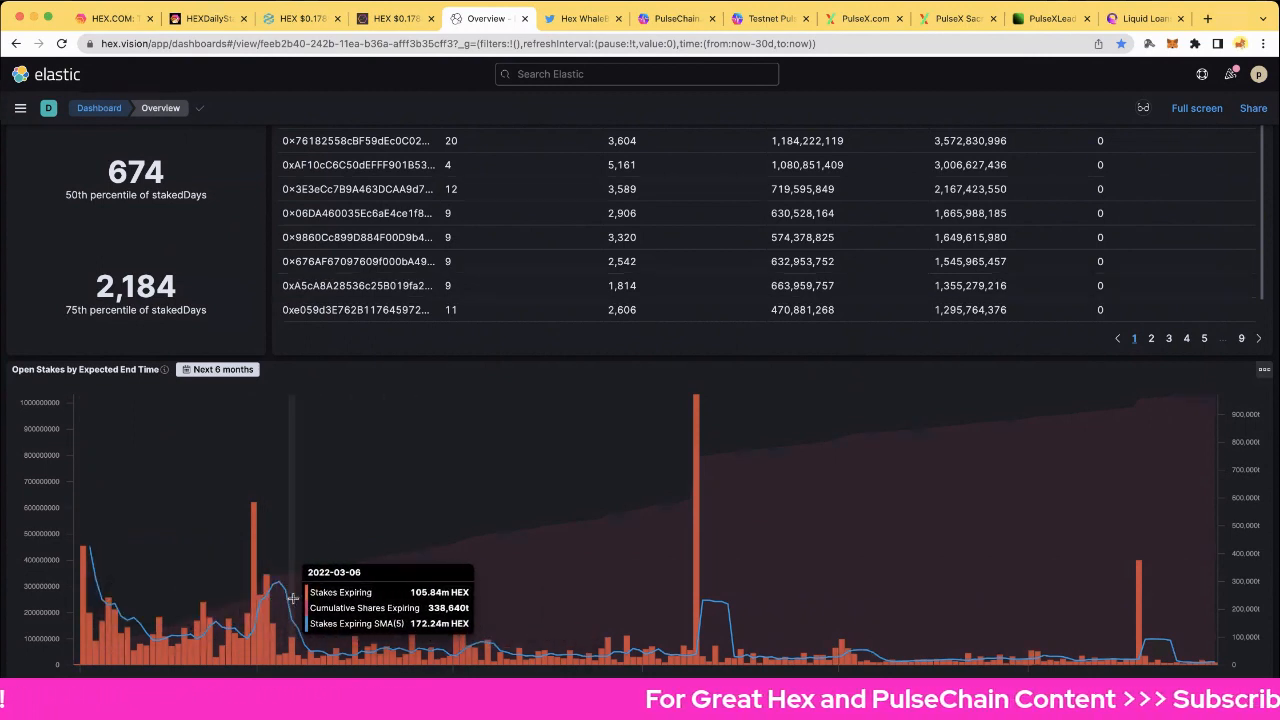
pyautogui.moveTo(298, 599)
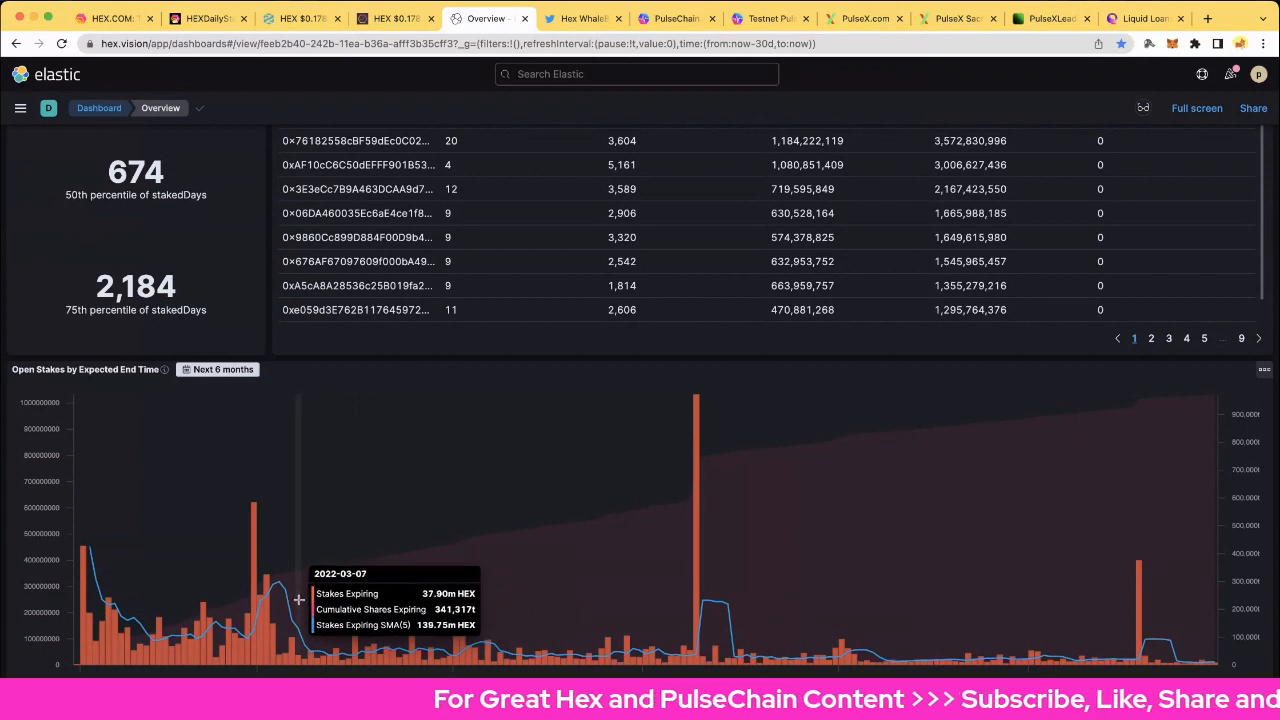
pyautogui.moveTo(508, 582)
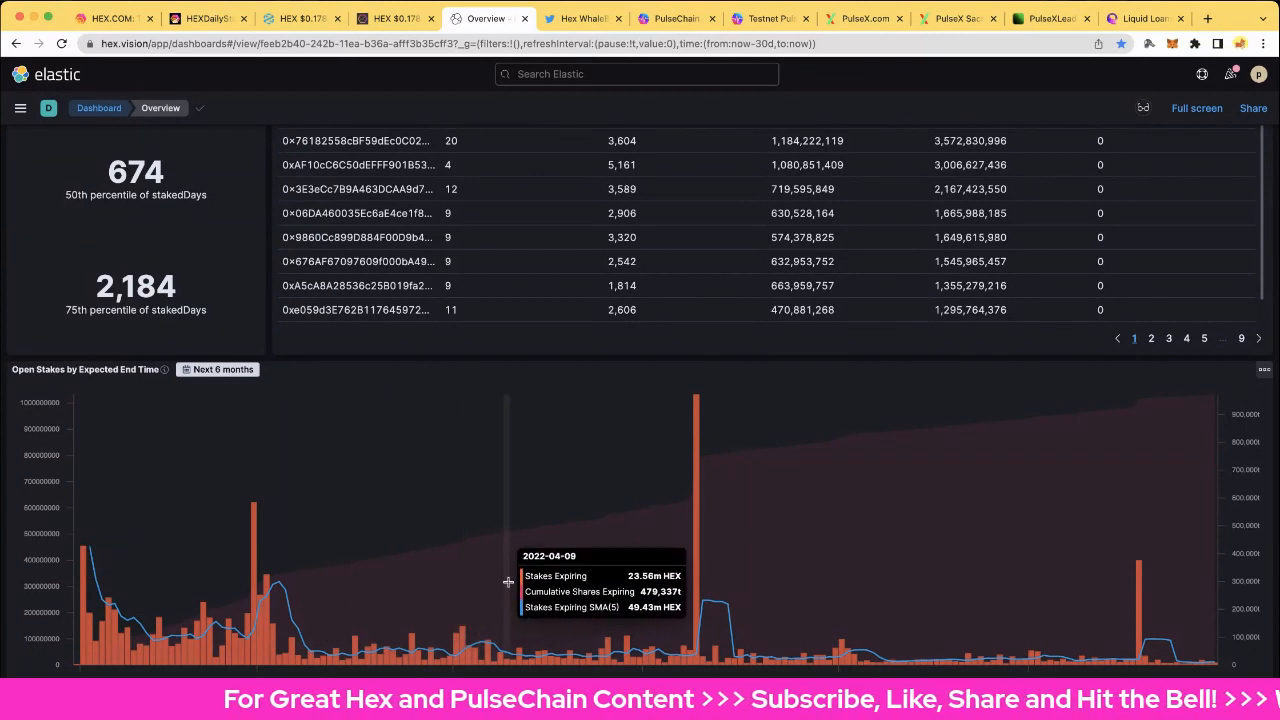
pyautogui.moveTo(608, 573)
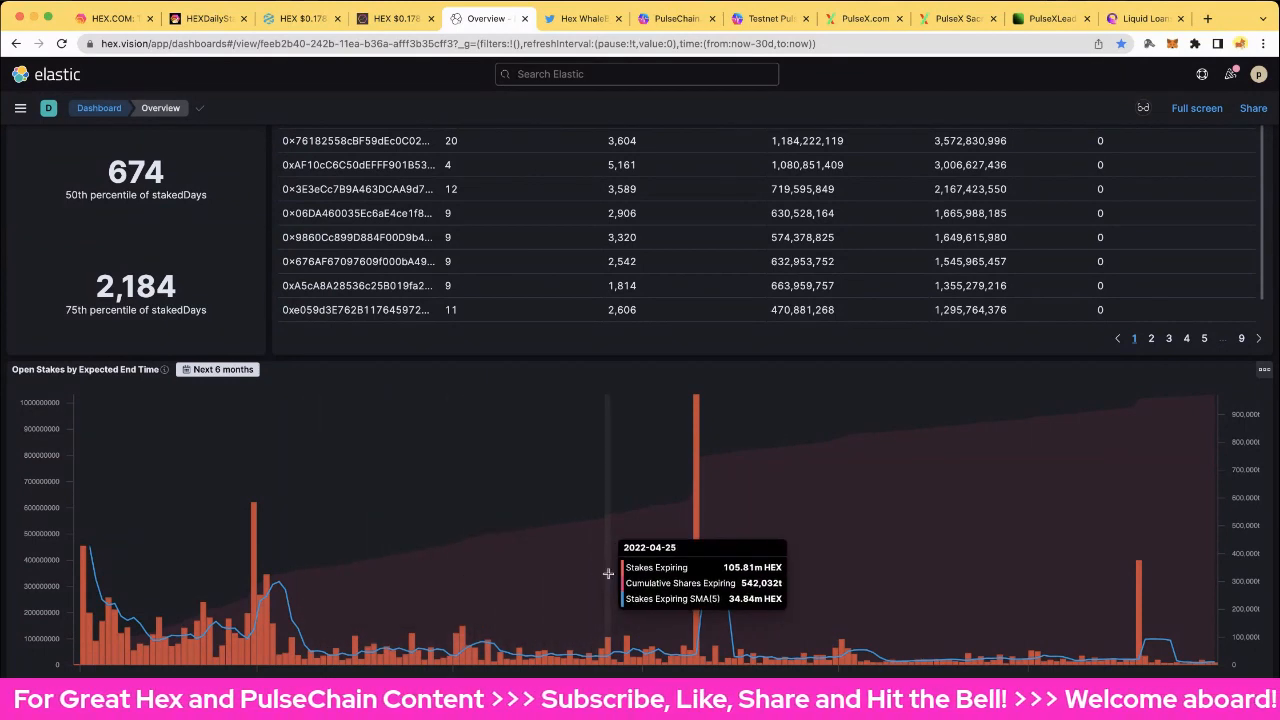
pyautogui.scroll(3)
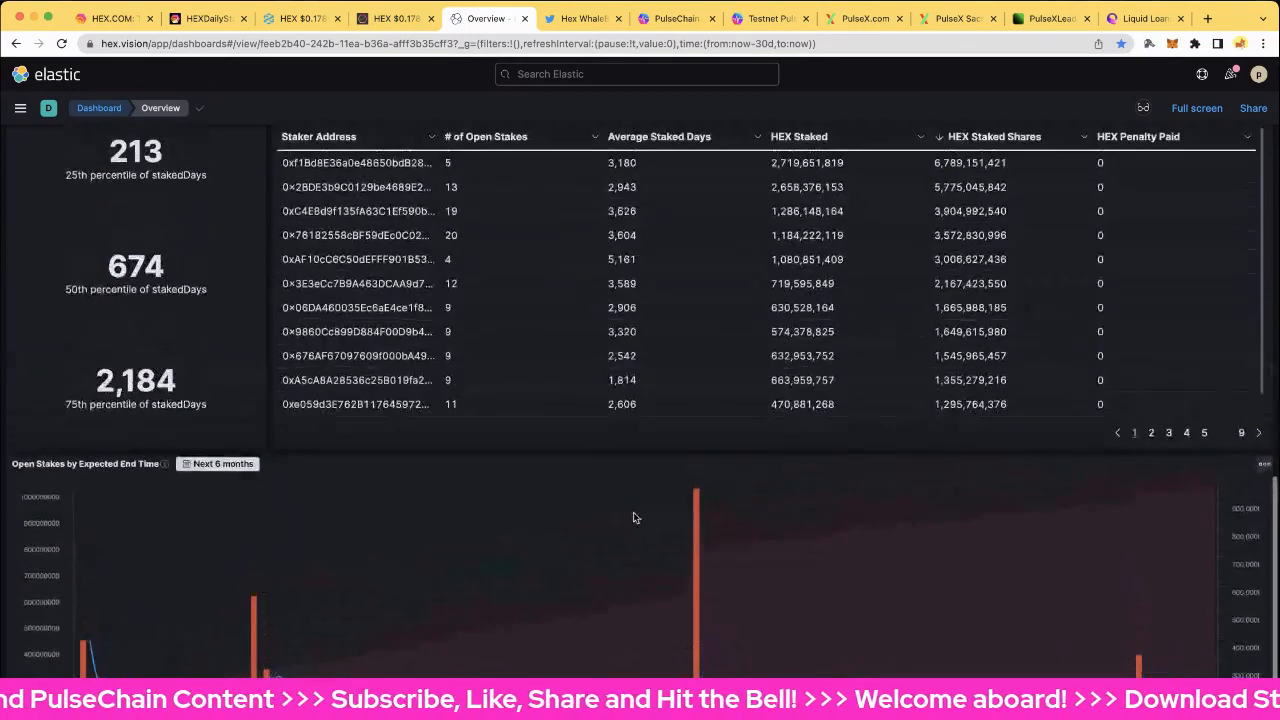
pyautogui.scroll(3)
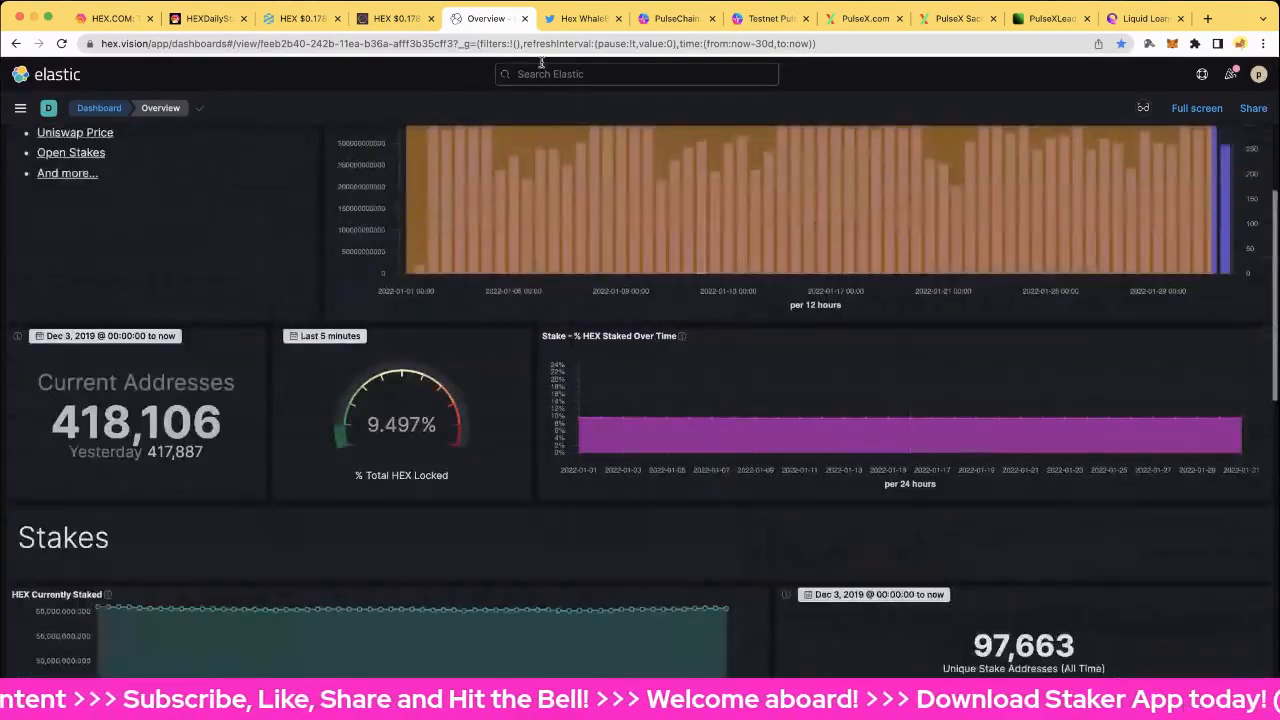
pyautogui.click(580, 18)
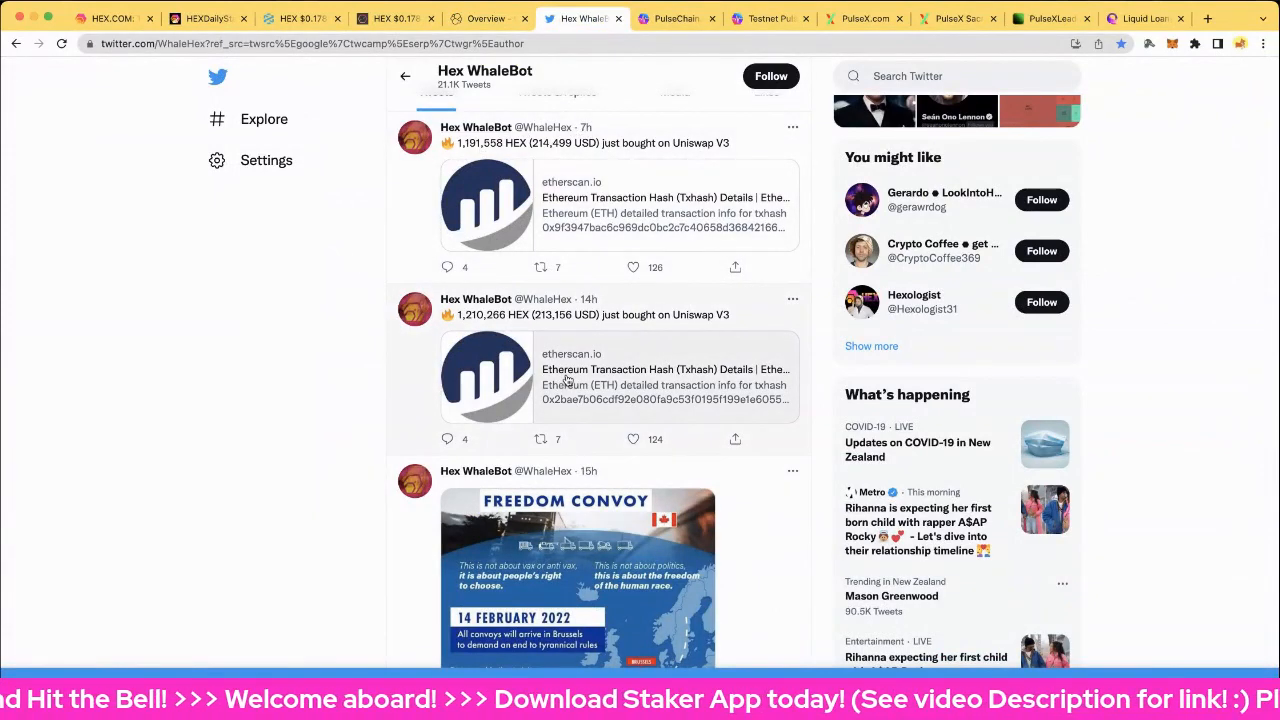
# Scroll Hex WhaleBot's recent Uniswap V3 buy alerts, then go to PulseChain.com
pyautogui.scroll(3)
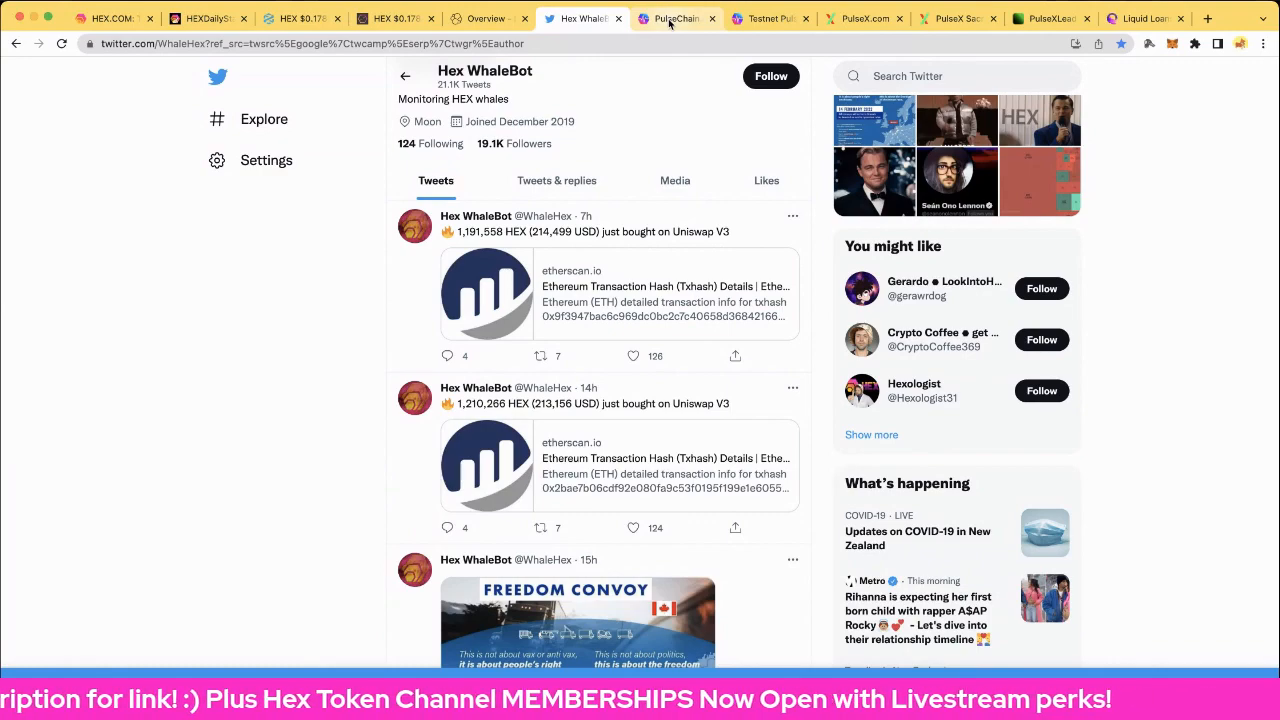
pyautogui.click(675, 18)
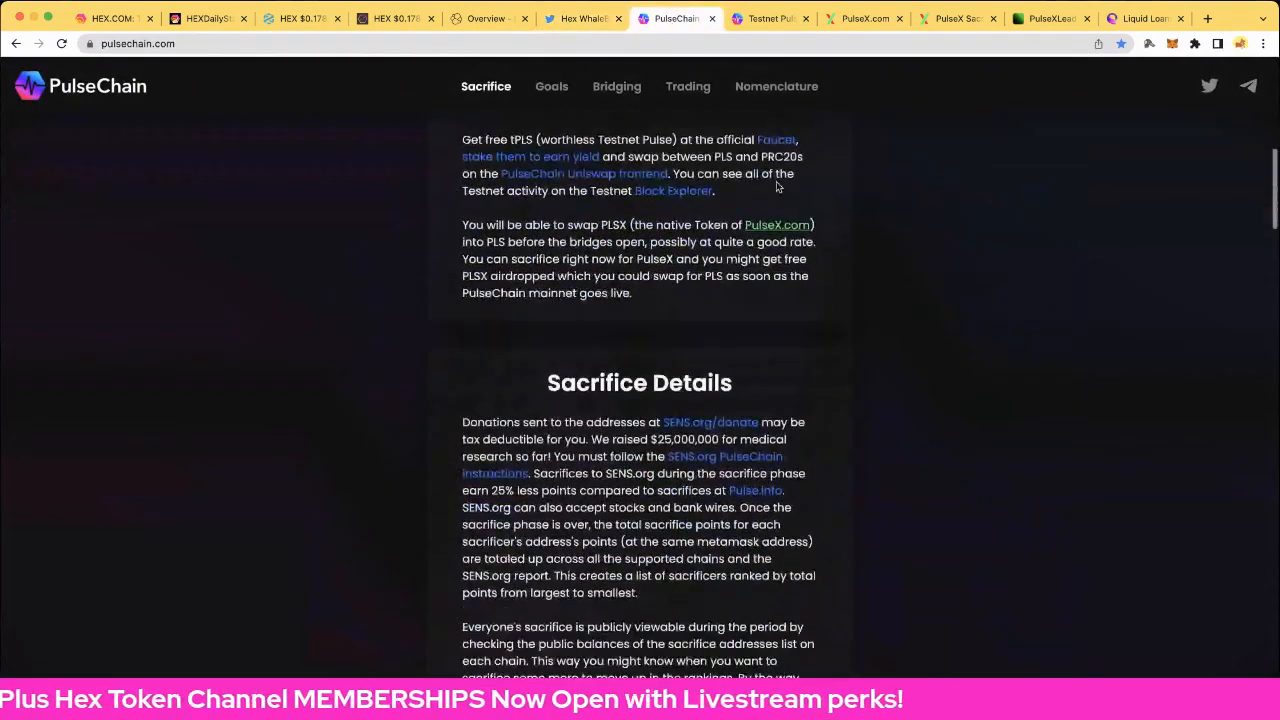
# Read PulseChain.com's Volume Bonus Multiplier and PulseChain Goals, then go to the testnet explorer
pyautogui.scroll(-3)
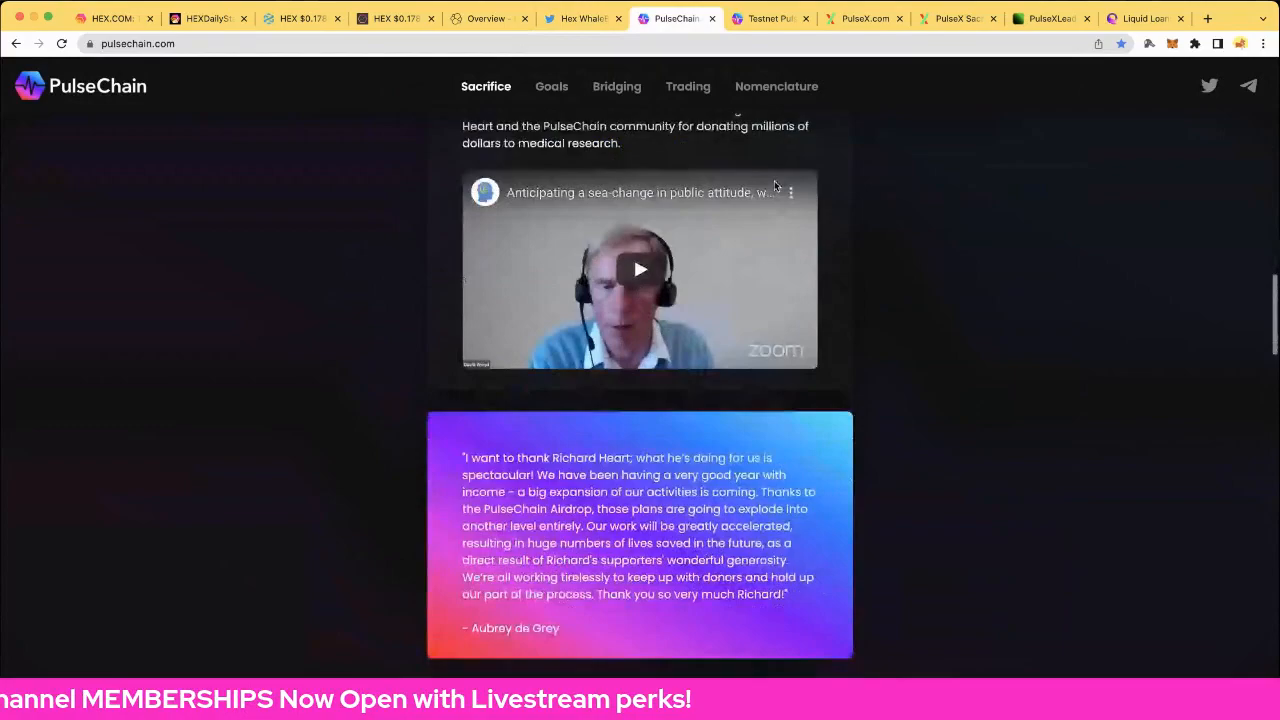
pyautogui.scroll(-3)
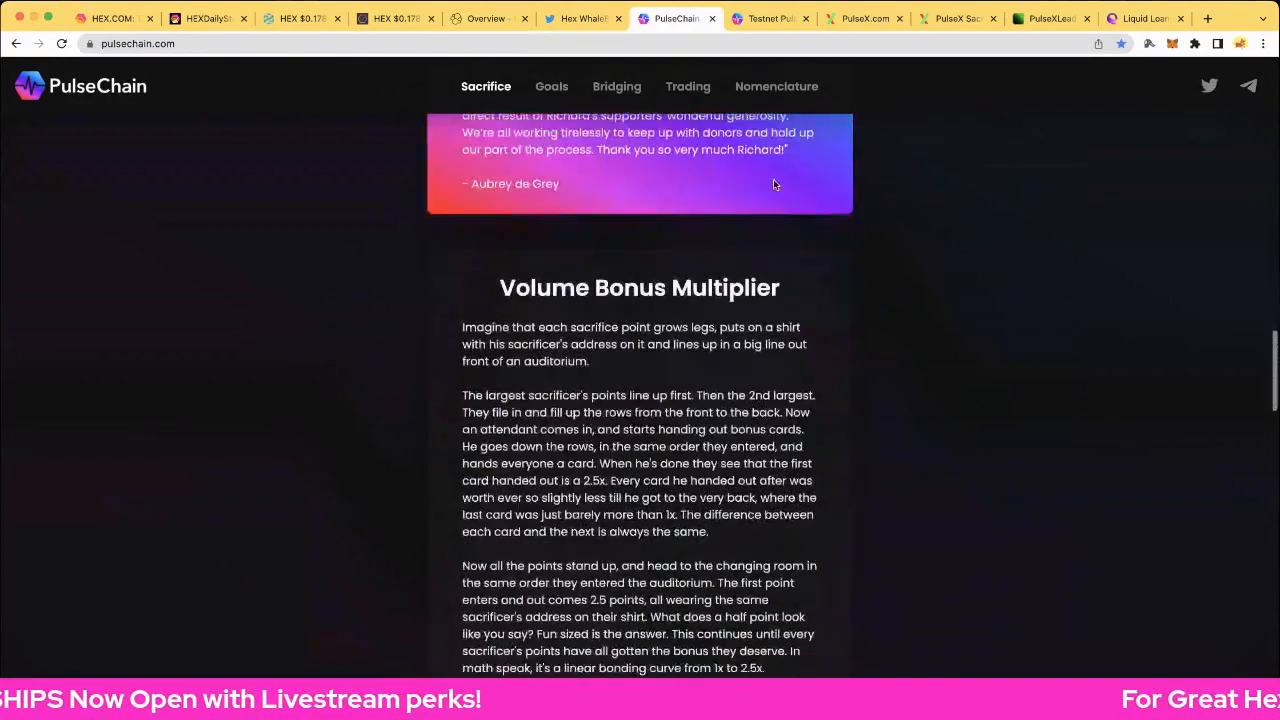
pyautogui.scroll(-3)
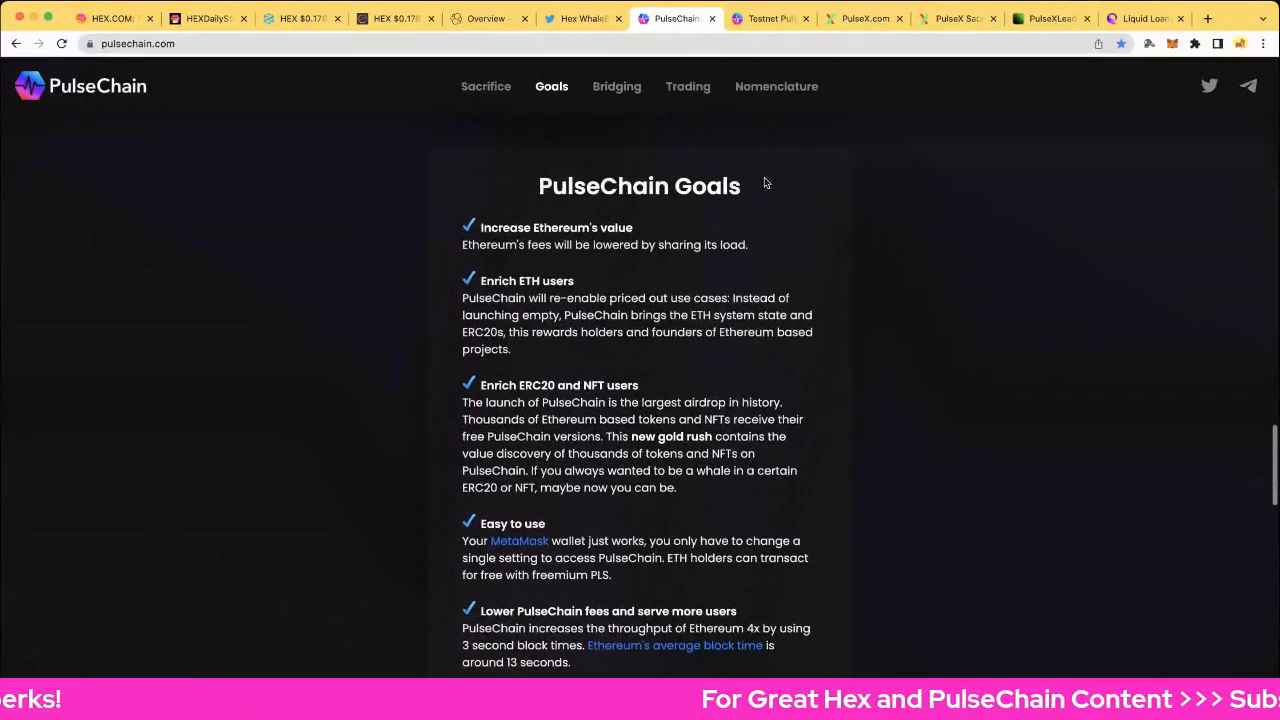
pyautogui.click(770, 18)
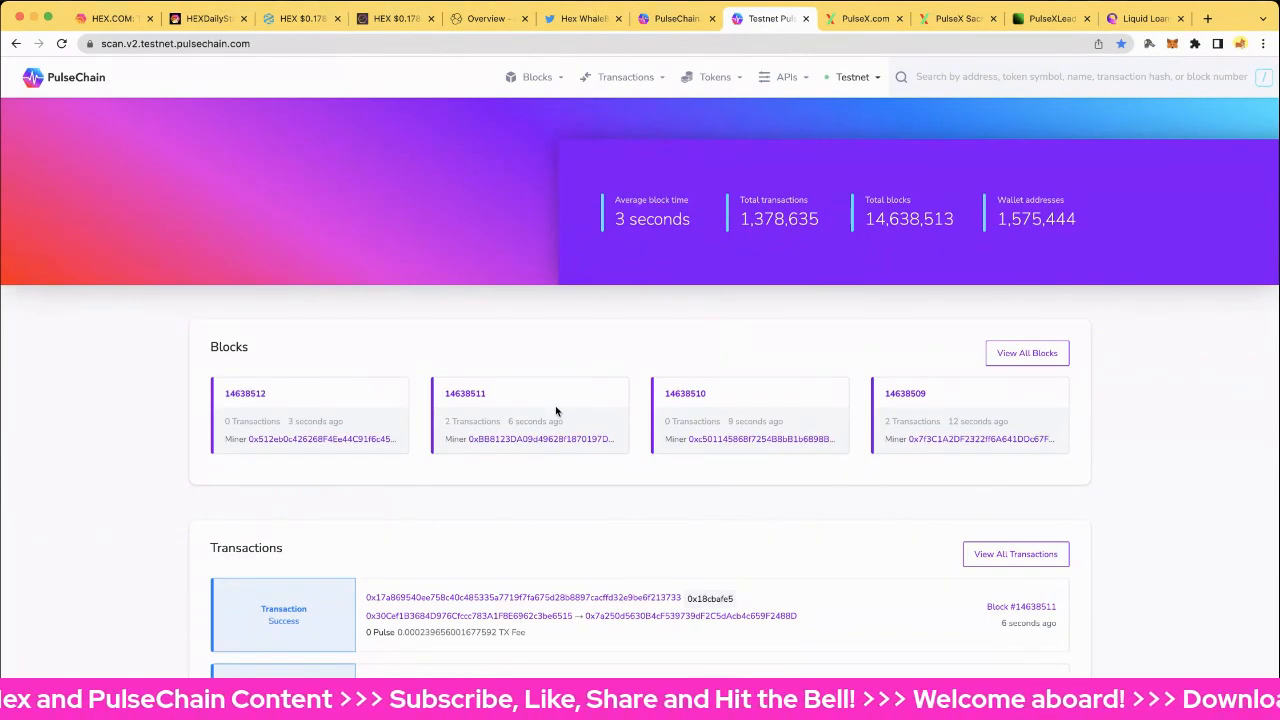
pyautogui.moveTo(857, 520)
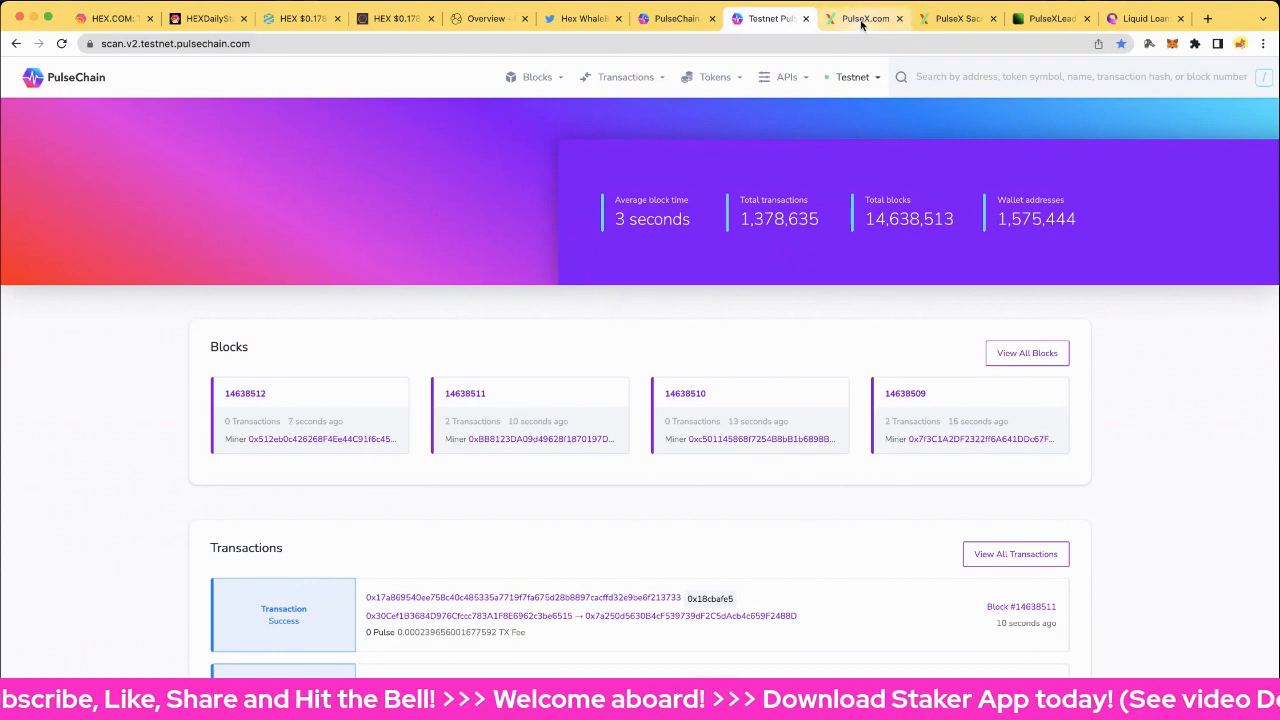
# Look over the testnet explorer stats, then go to the PulseX.com sacrifice site
pyautogui.click(862, 18)
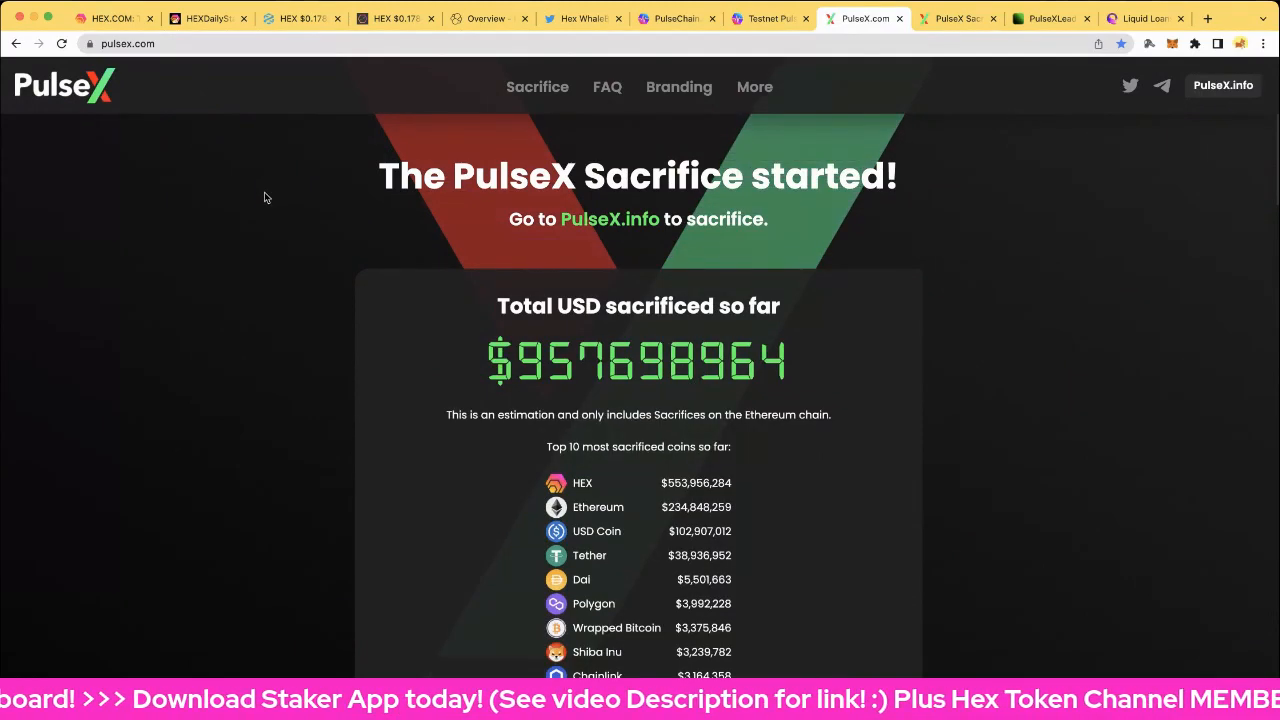
# Review PulseX.com's USD sacrificed total, top ten coins and rate chart, then open PulseX.info
pyautogui.scroll(-3)
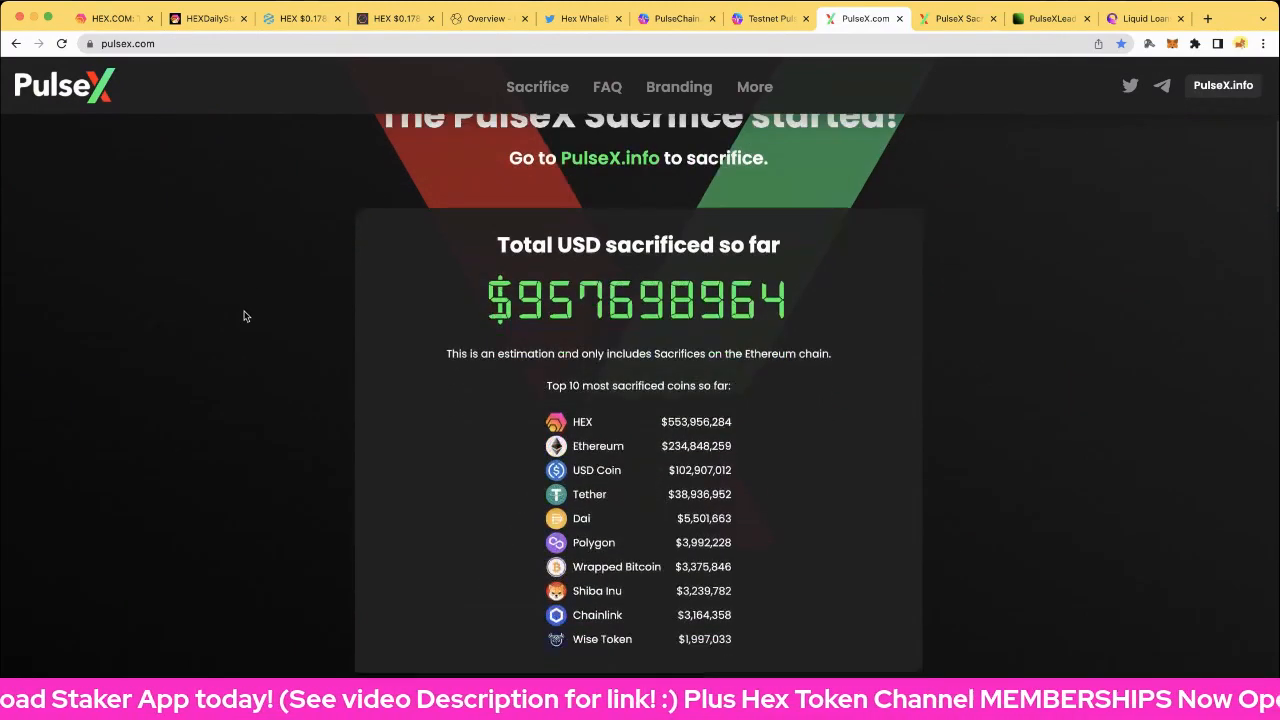
pyautogui.scroll(3)
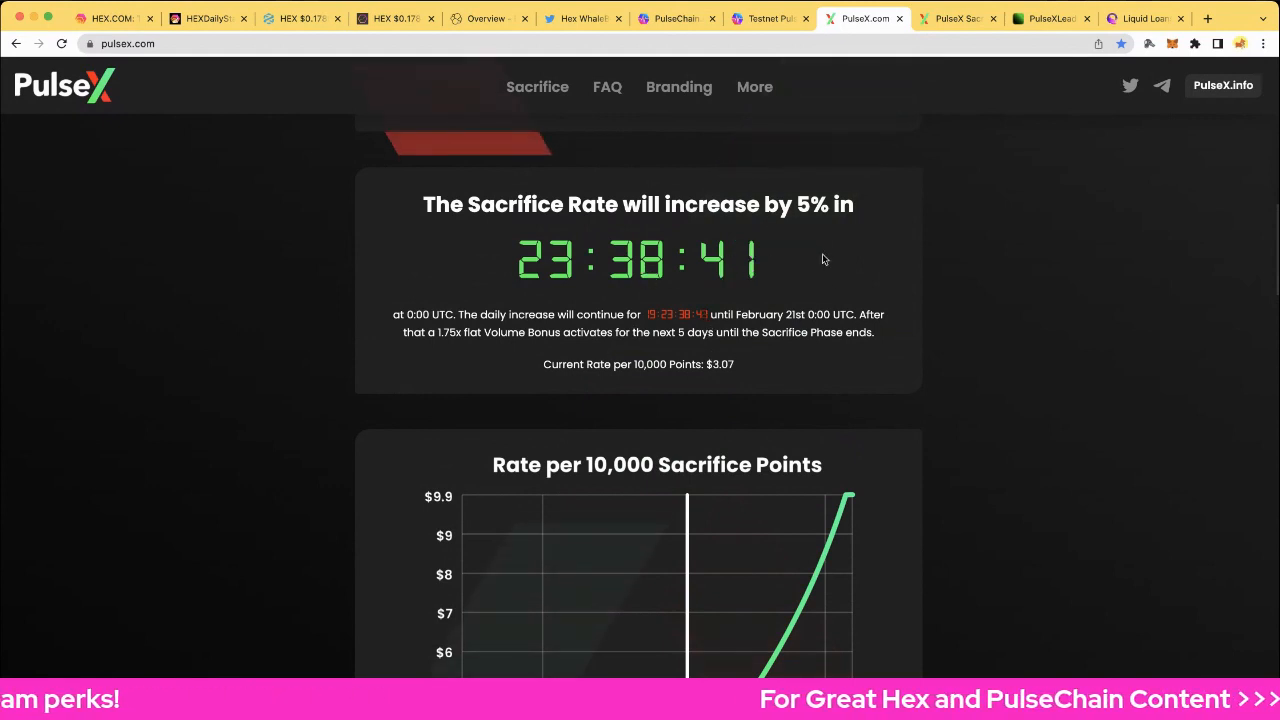
pyautogui.scroll(-3)
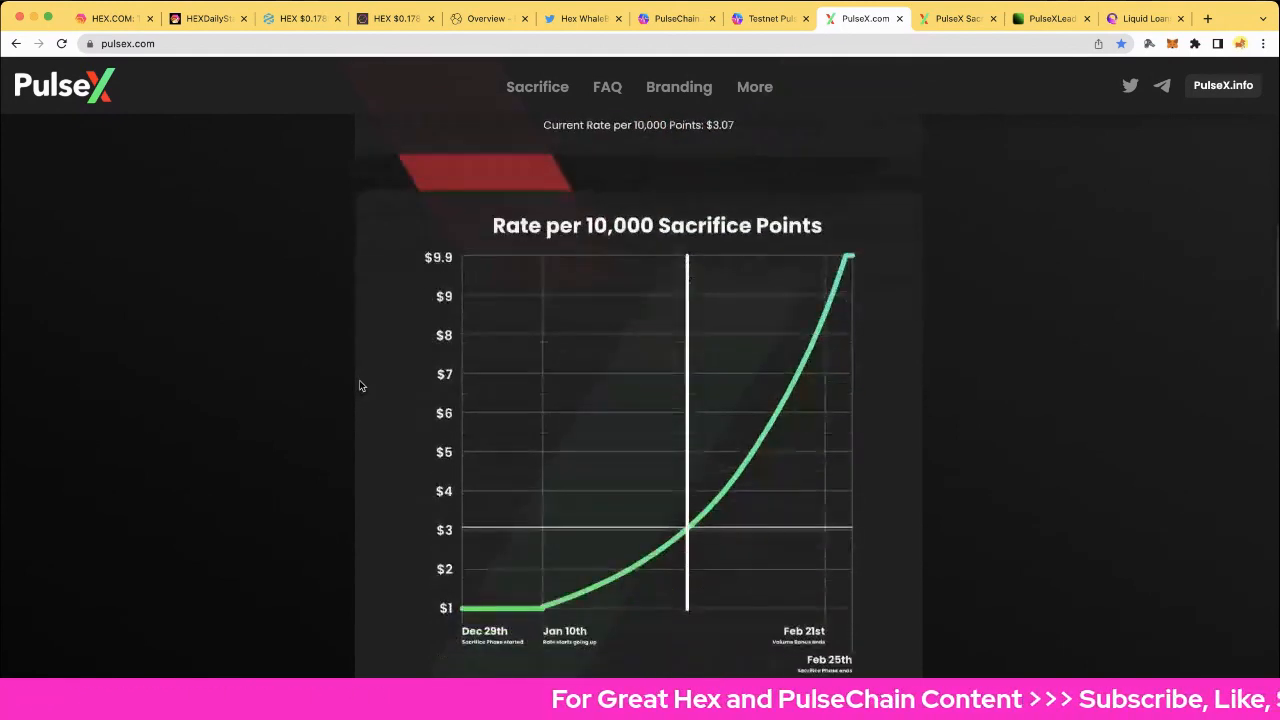
pyautogui.scroll(3)
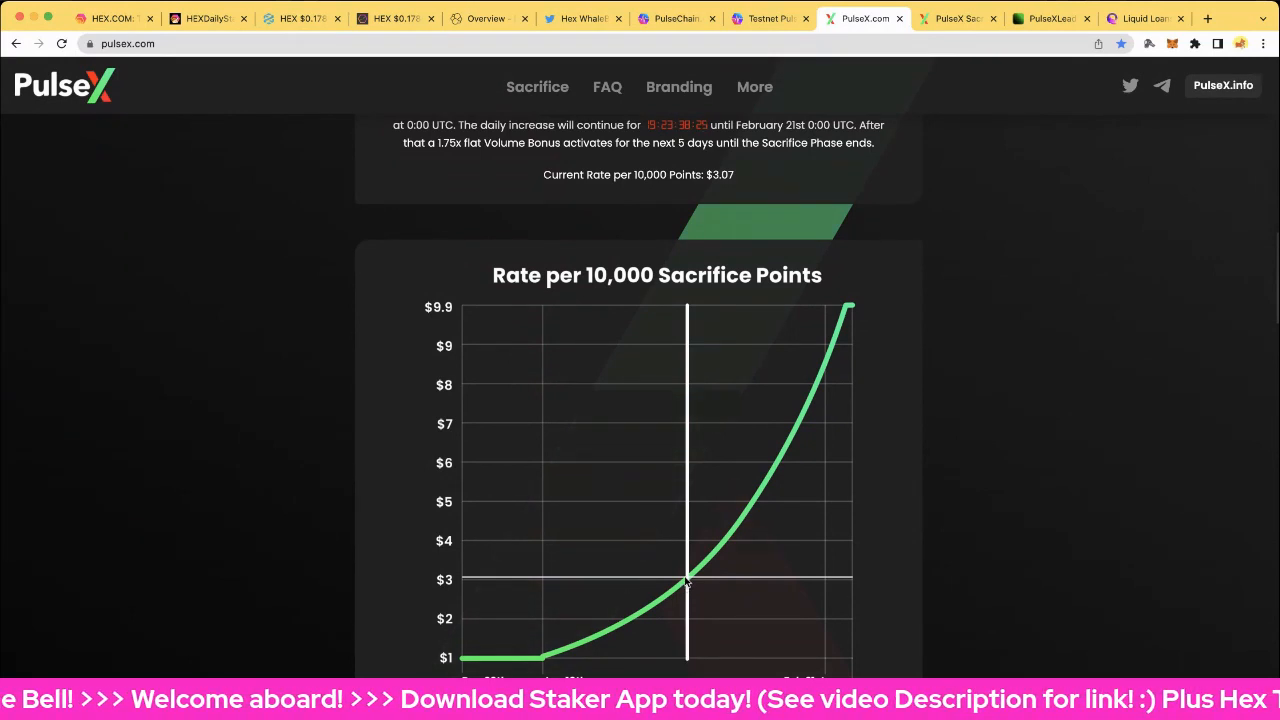
pyautogui.moveTo(855, 594)
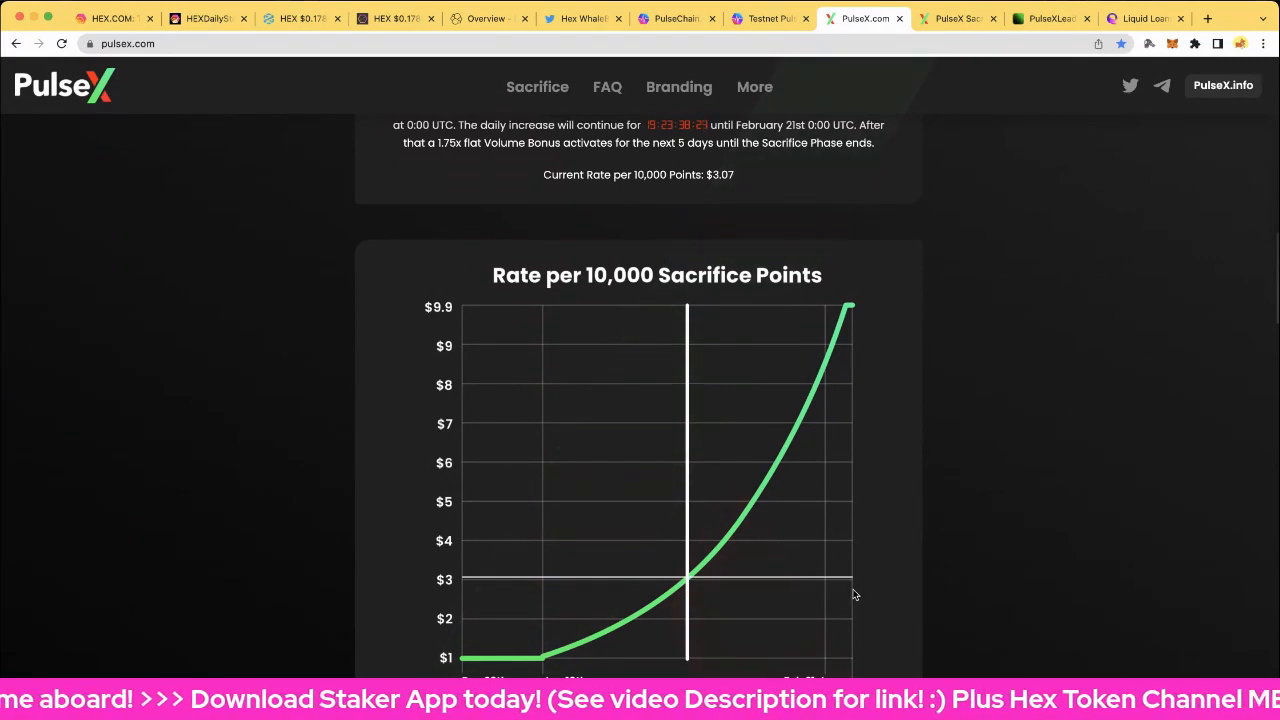
pyautogui.moveTo(698, 630)
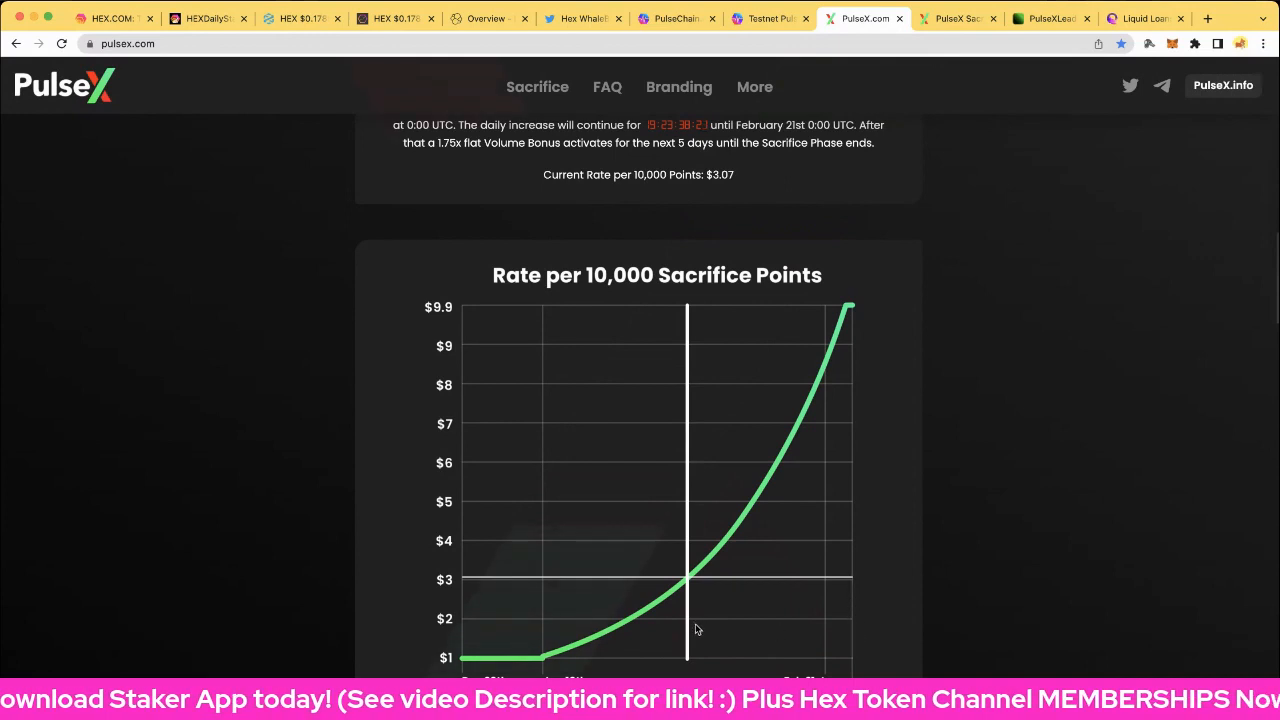
pyautogui.scroll(-3)
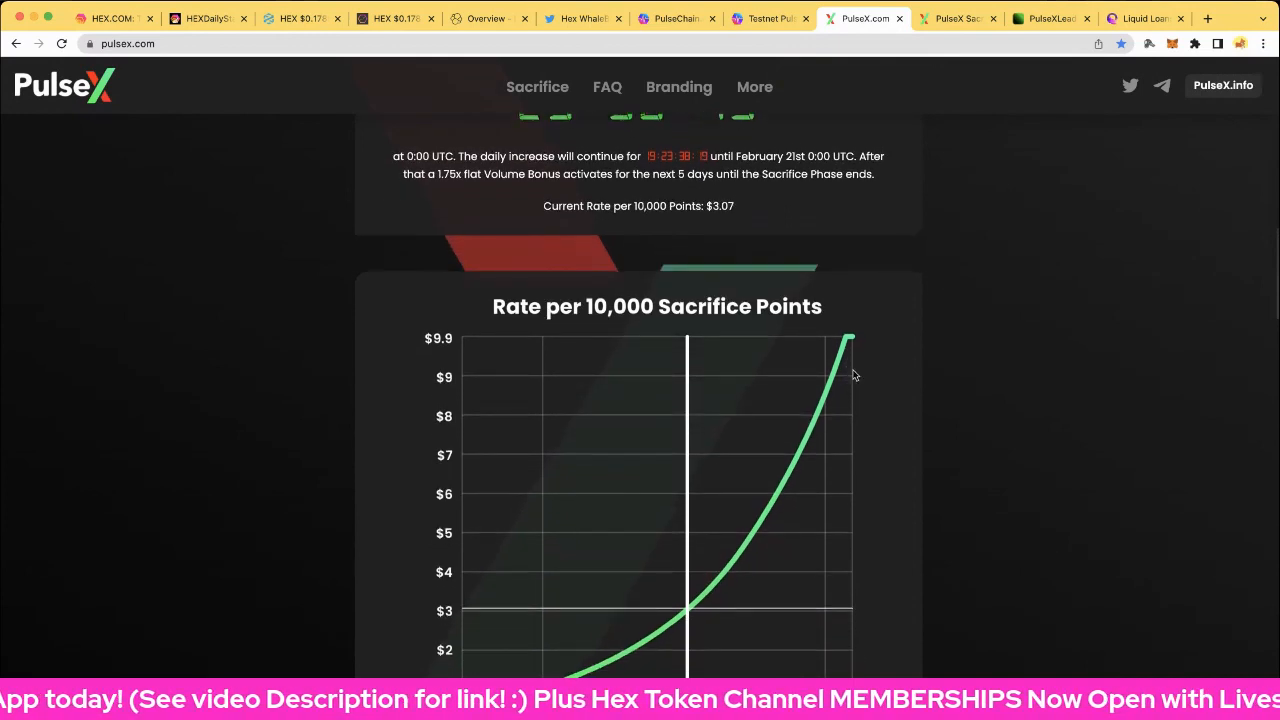
pyautogui.scroll(-3)
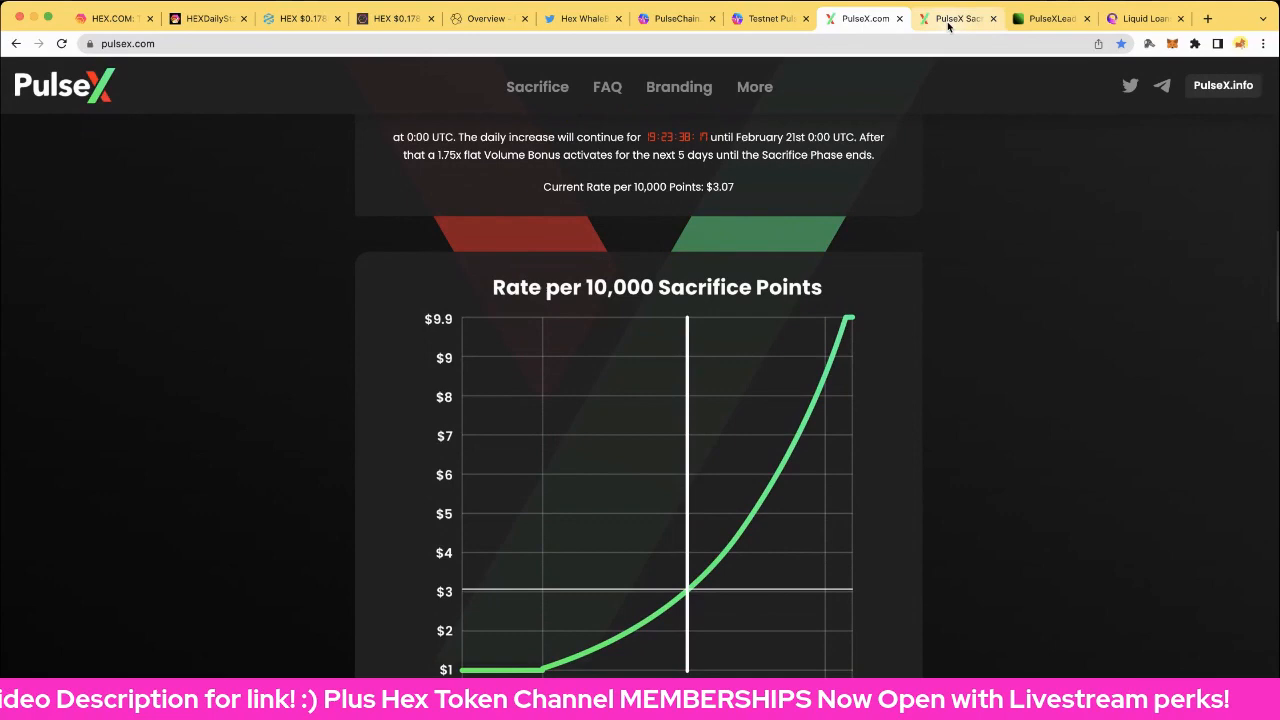
pyautogui.click(955, 18)
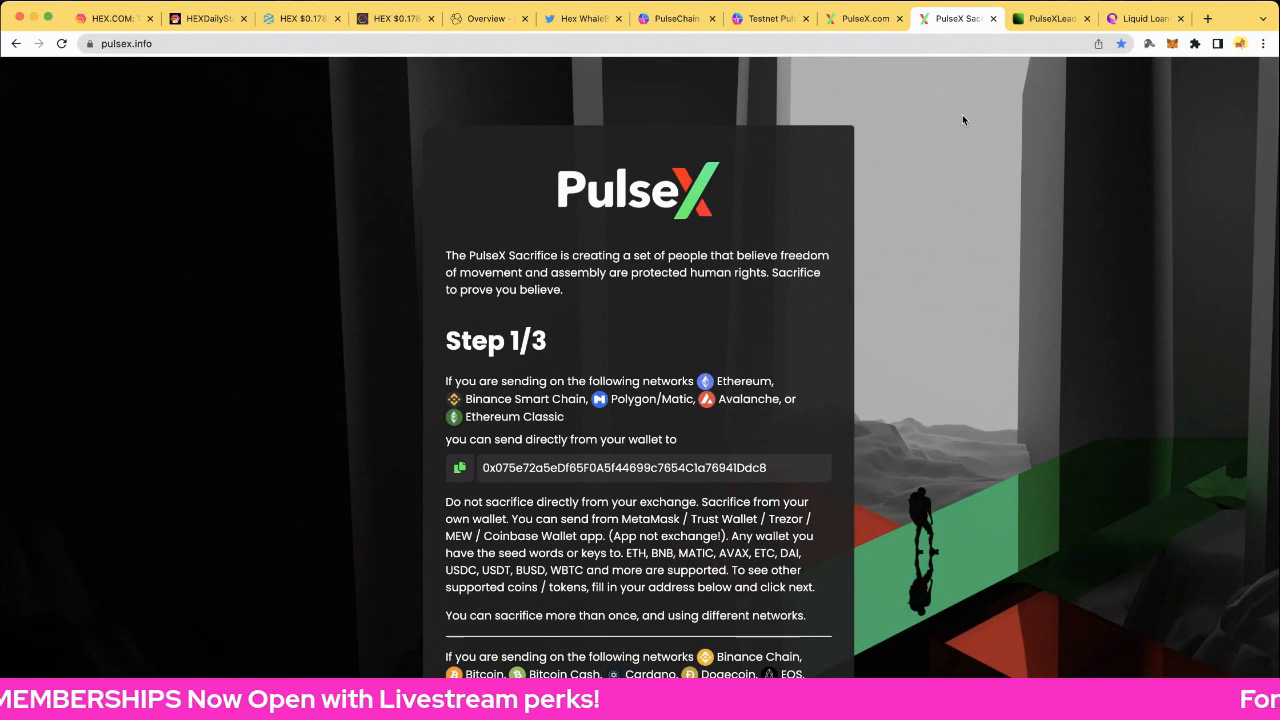
pyautogui.moveTo(958, 117)
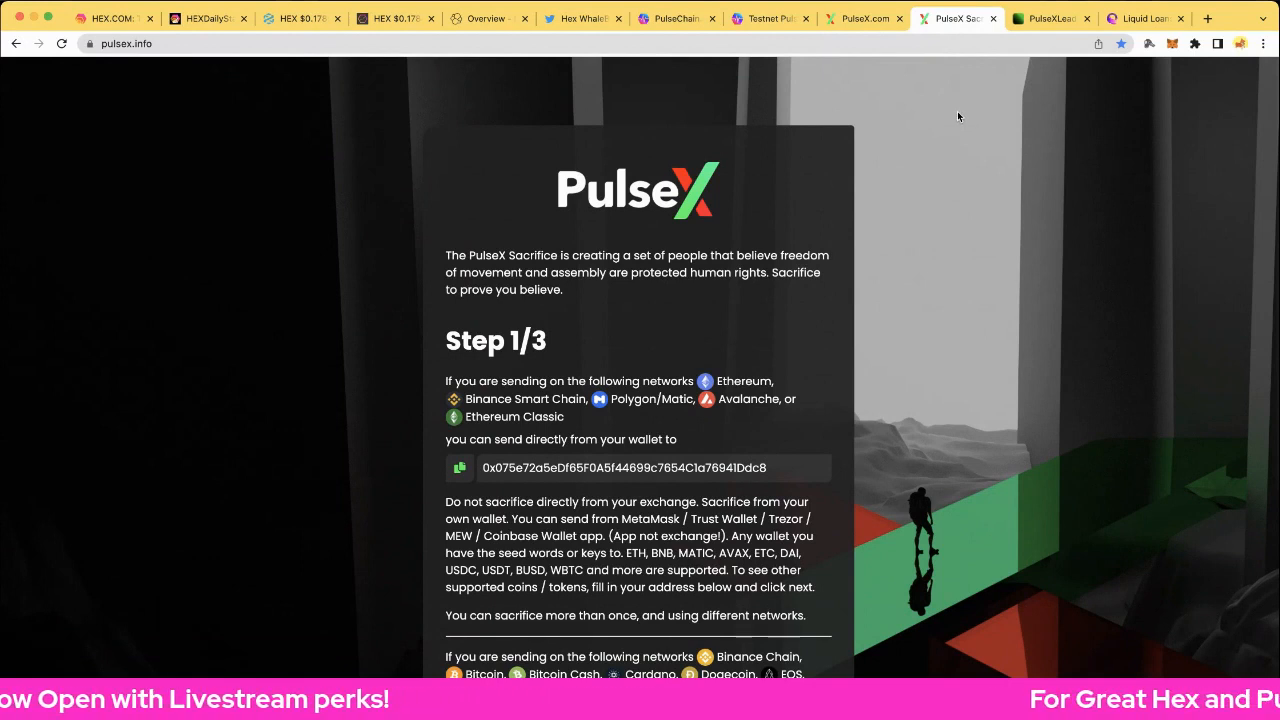
pyautogui.moveTo(933, 131)
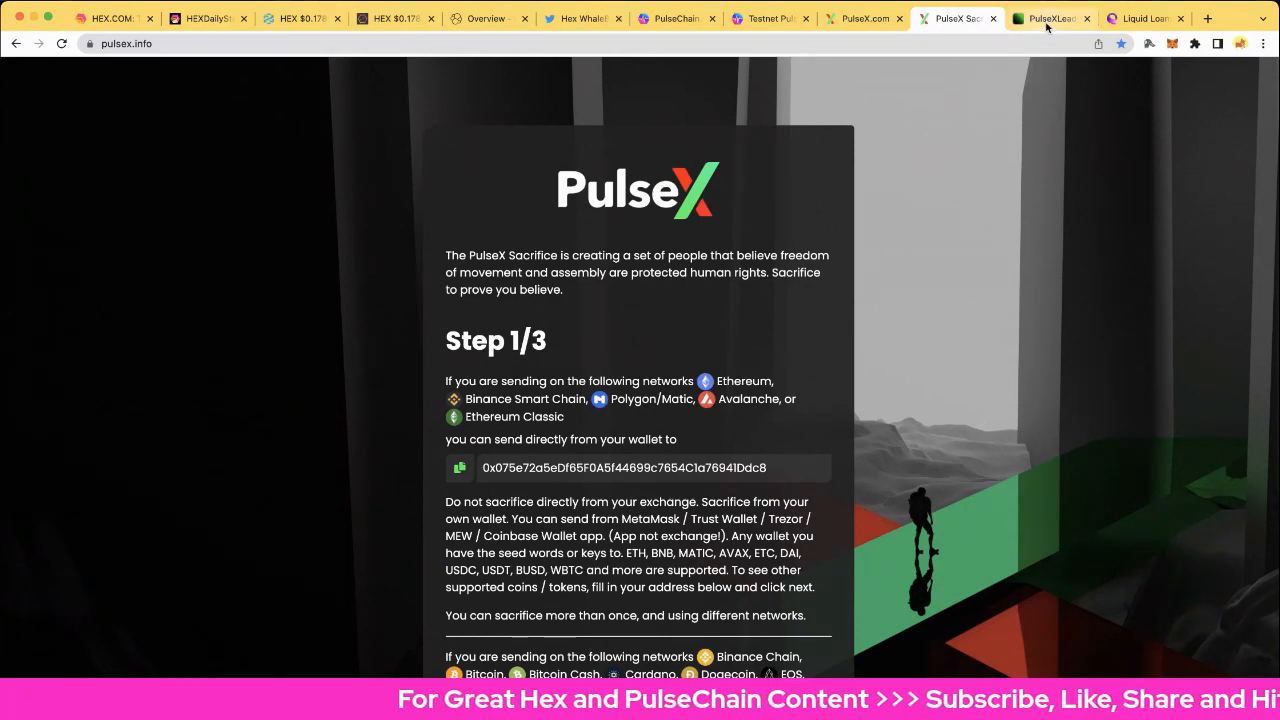
# View the PulseX.info Step 1/3 instructions, then go to the PulseXLead leaderboard
pyautogui.click(1050, 18)
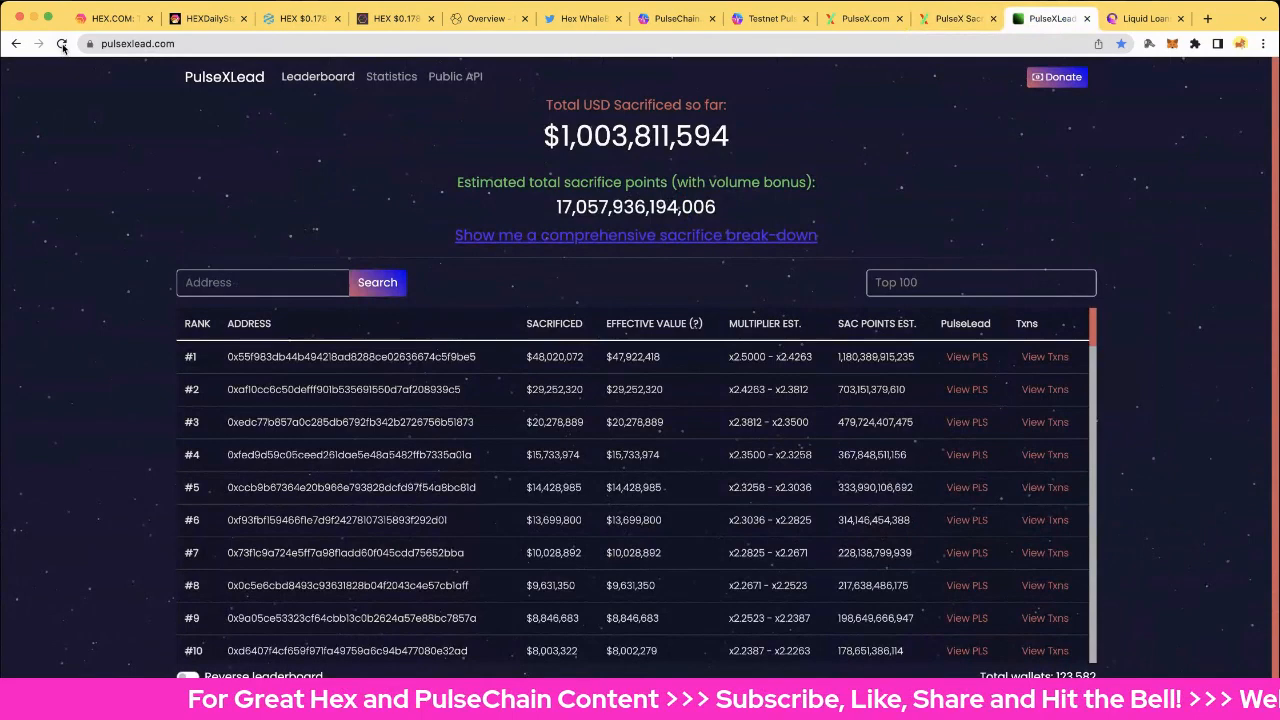
# Reload PulseXLead, dismiss the notice, and show the per-coin breakdown led by HEX (~$554M)
pyautogui.click(61, 43)
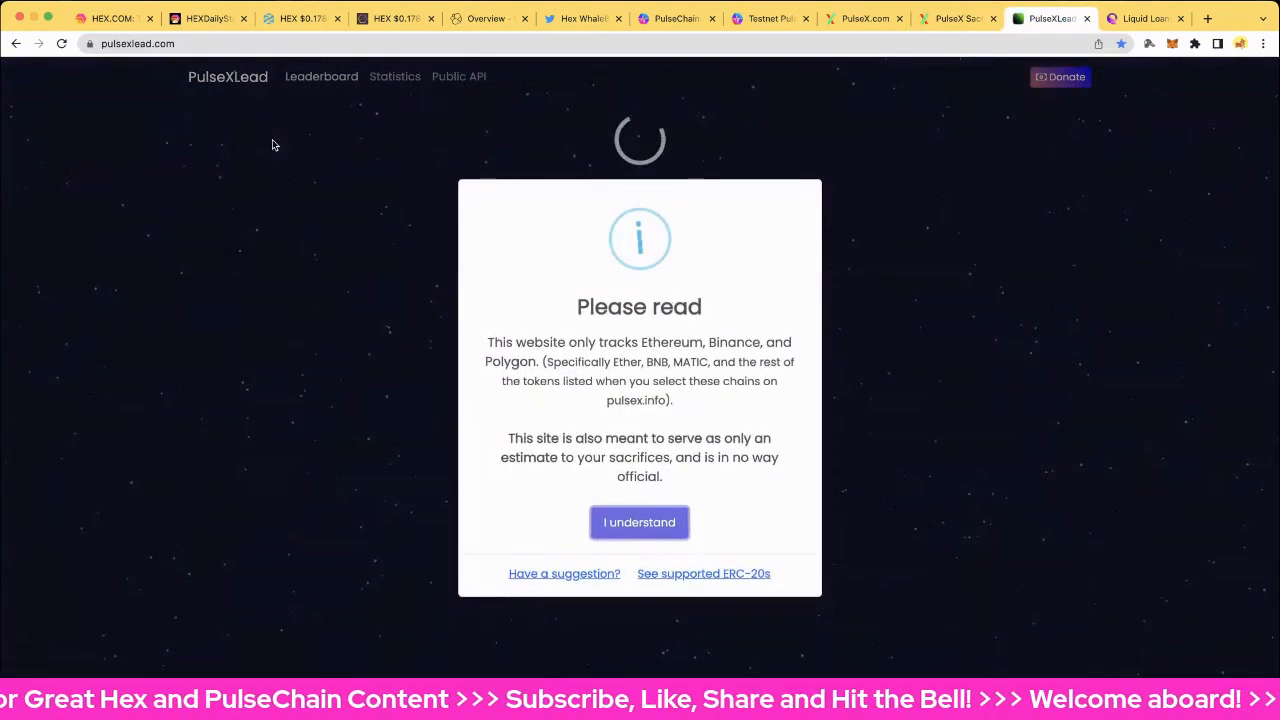
pyautogui.click(638, 522)
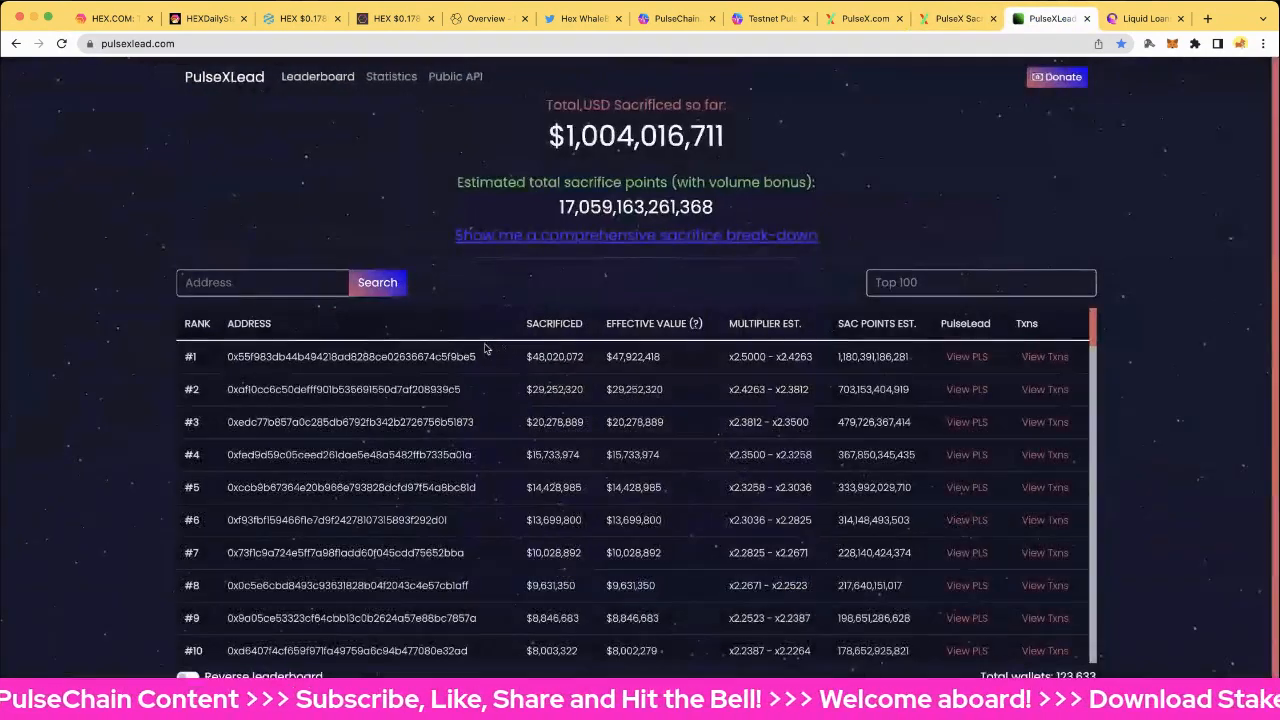
pyautogui.moveTo(540, 150)
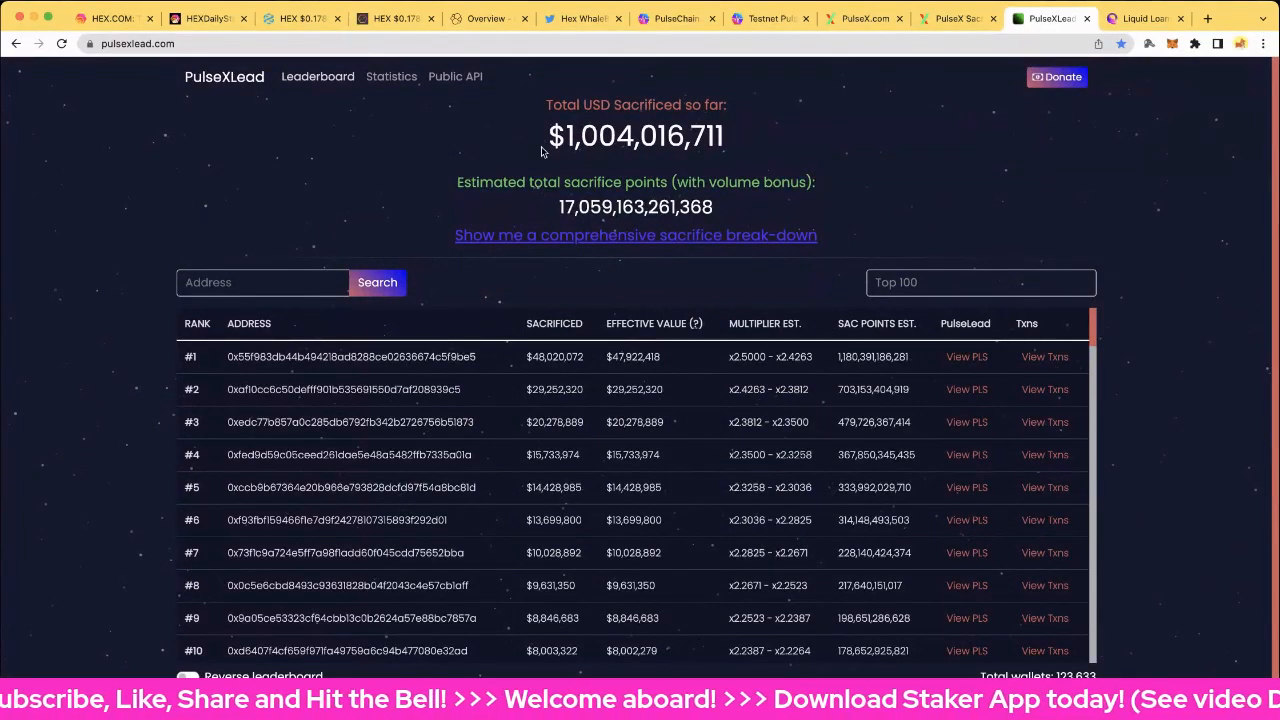
pyautogui.moveTo(733, 152)
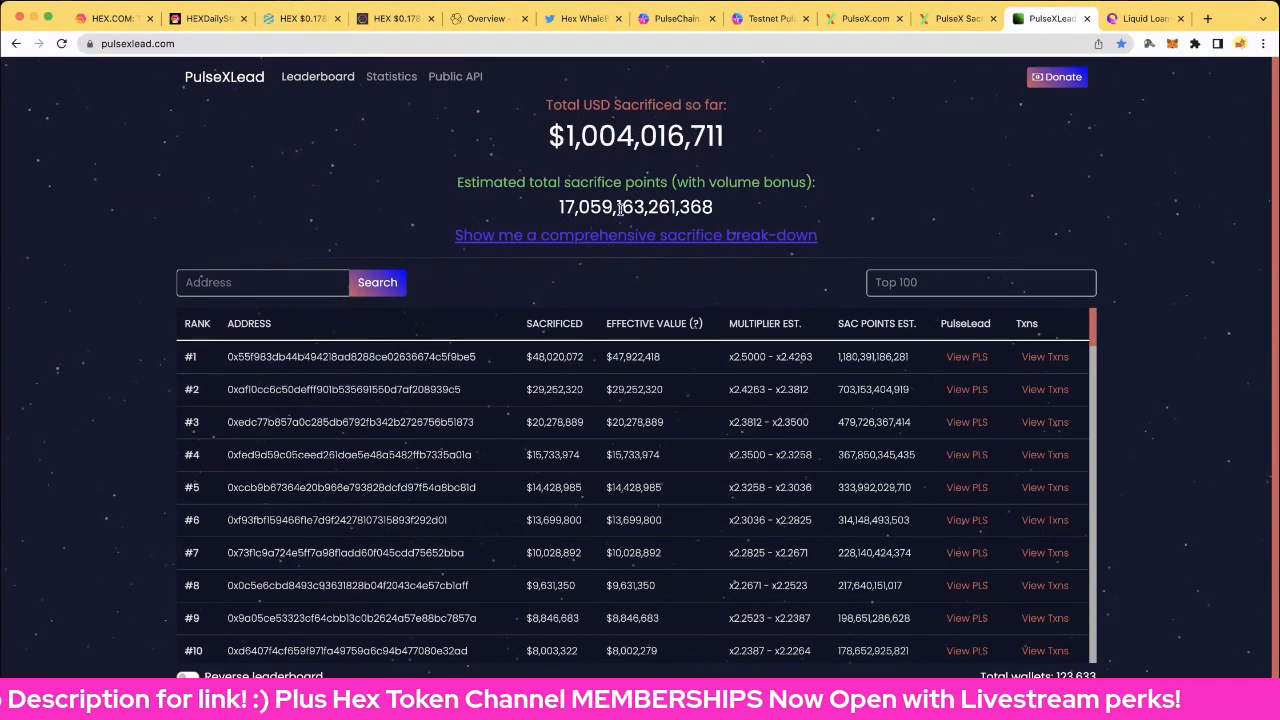
pyautogui.tripleClick(635, 207)
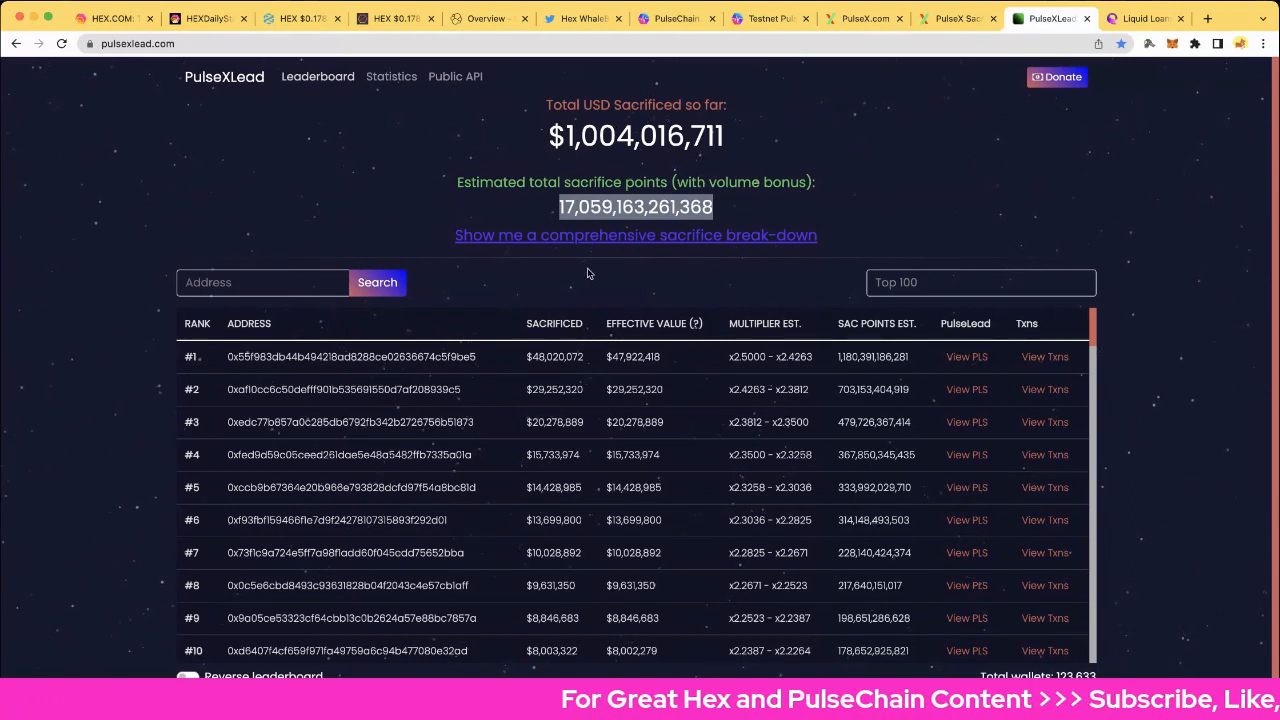
pyautogui.moveTo(587, 255)
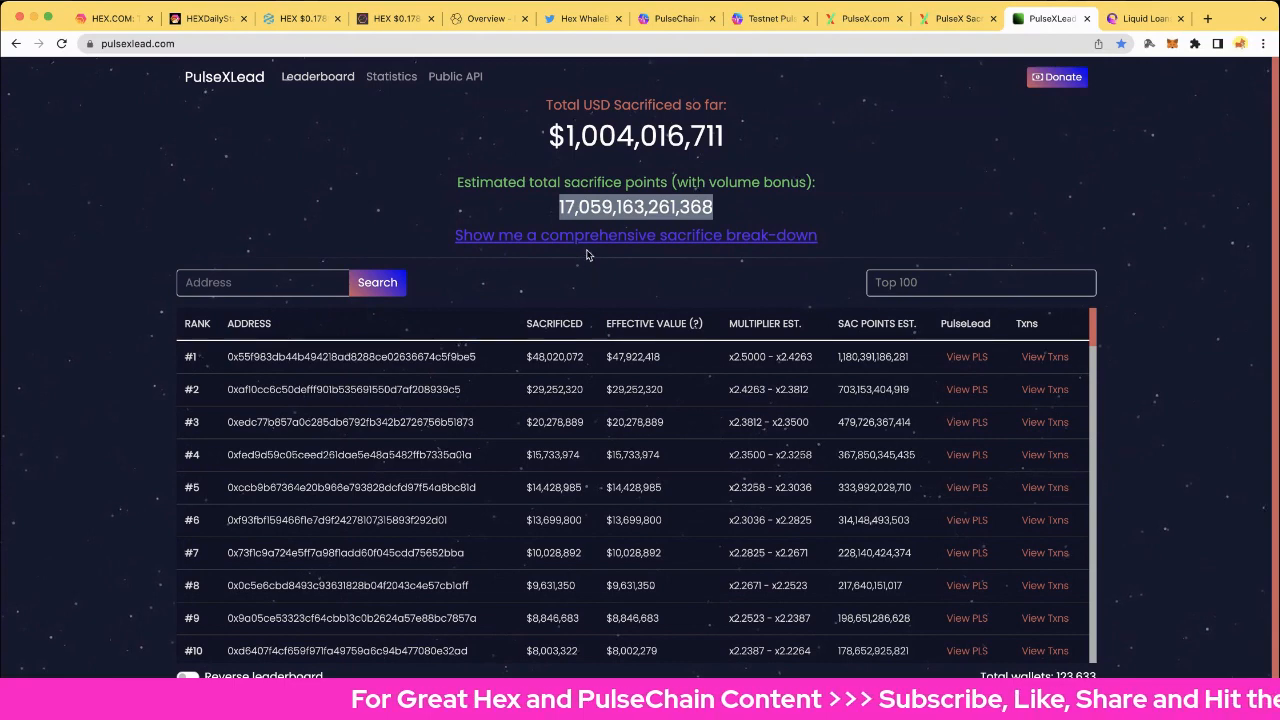
pyautogui.click(635, 235)
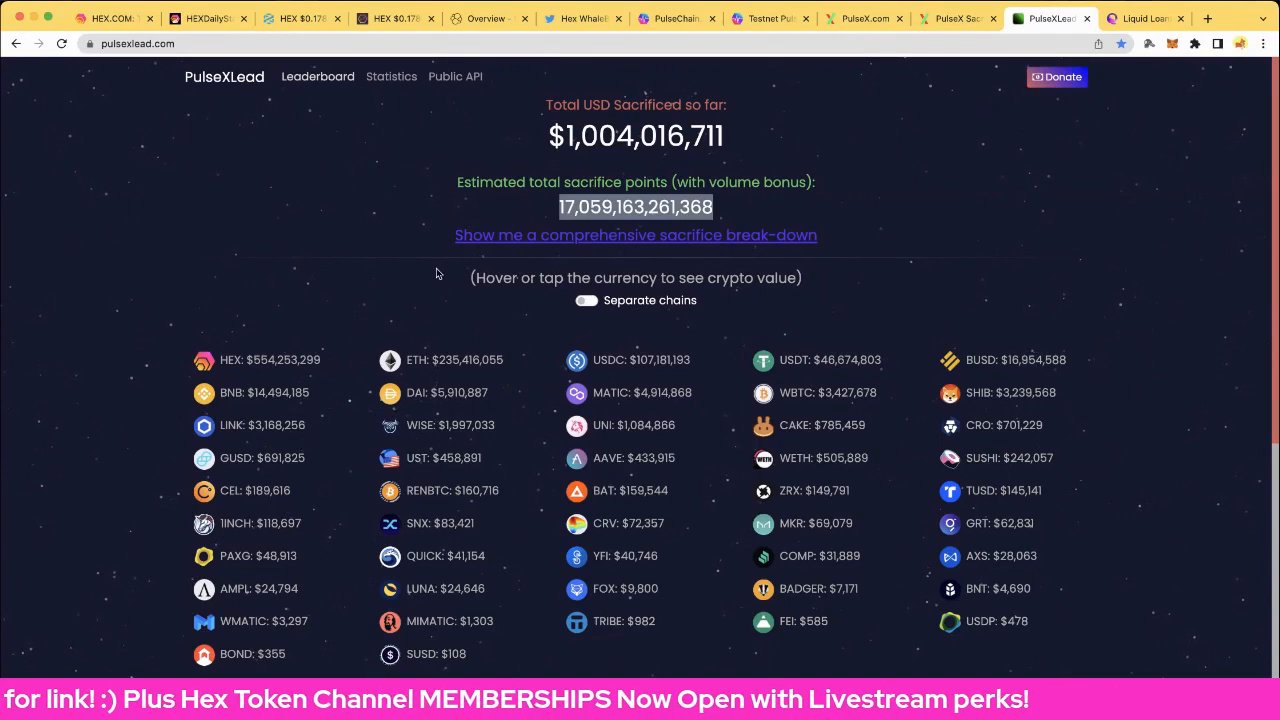
# Review PulseXLead's Statistics treemap and Sacrifice / Day chart, then bring up the Liquid Loans homepage
pyautogui.click(391, 76)
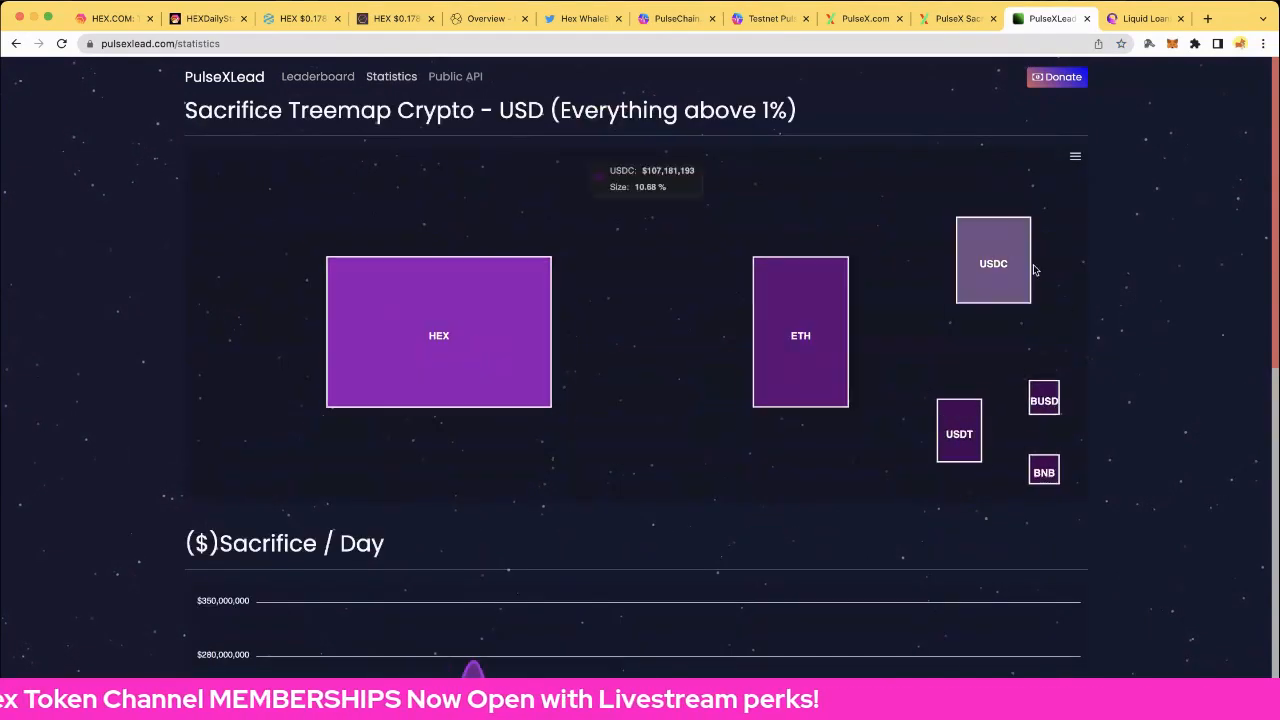
pyautogui.scroll(-3)
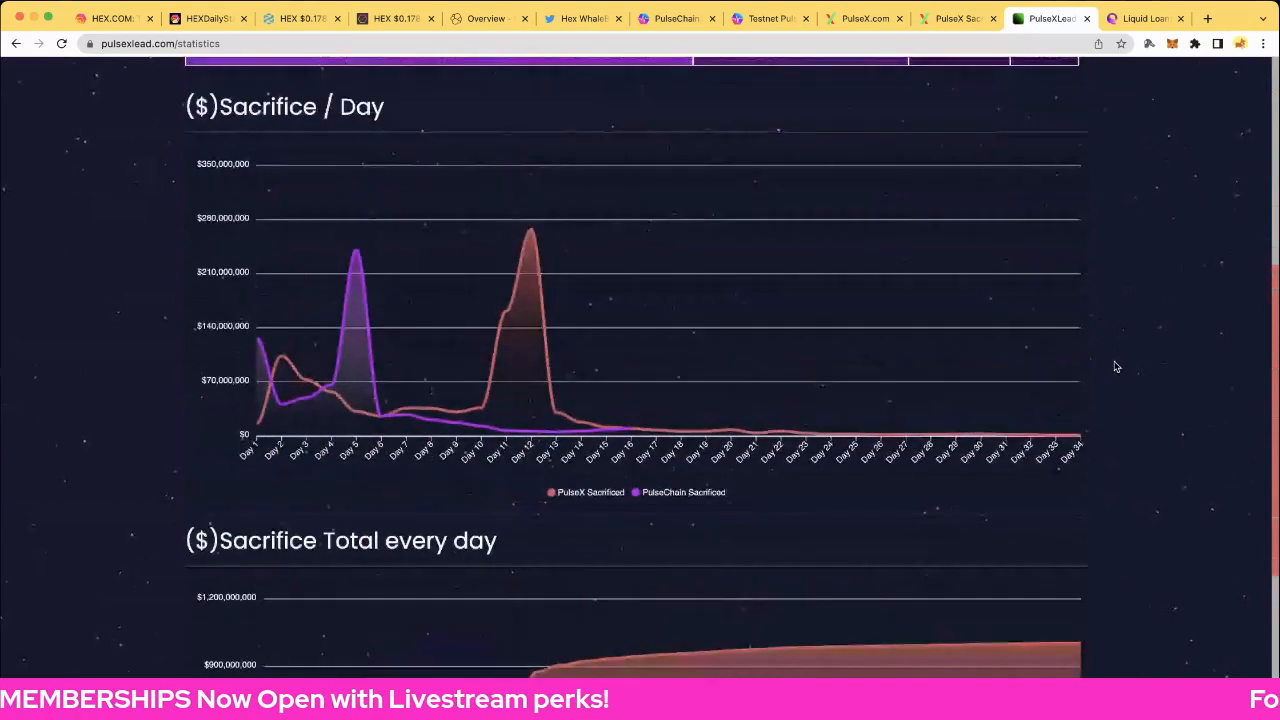
pyautogui.scroll(3)
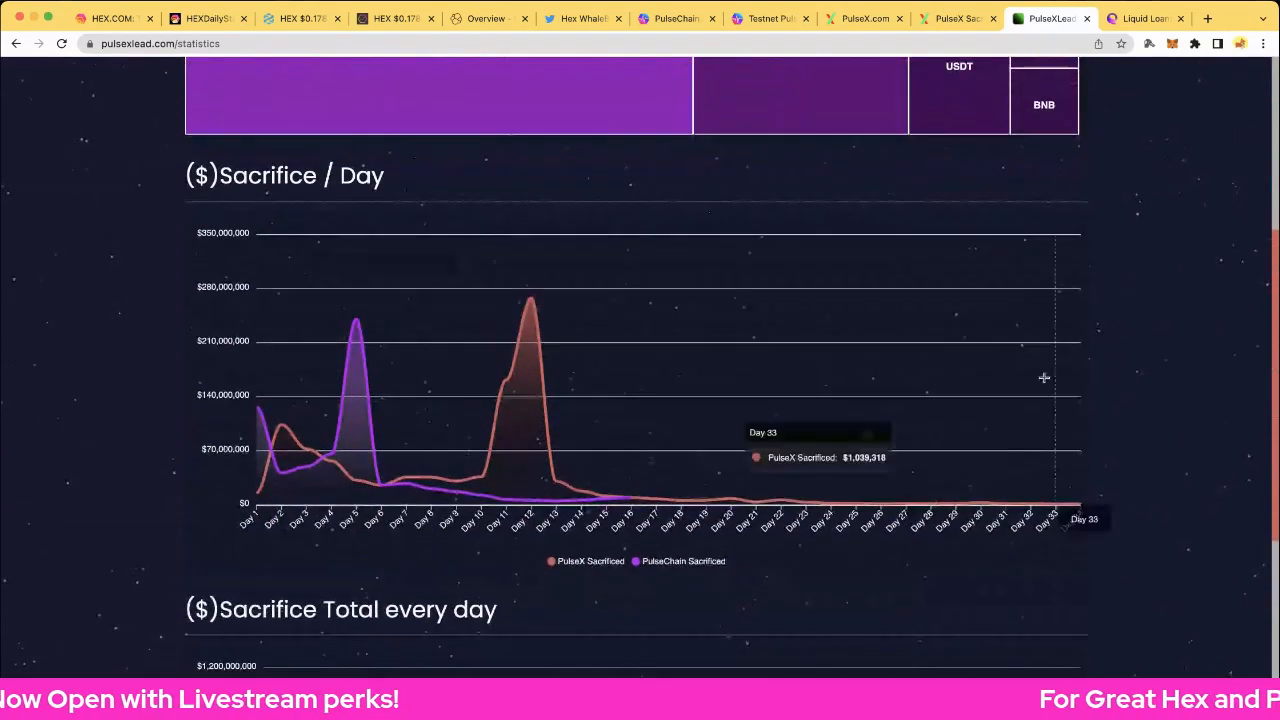
pyautogui.scroll(3)
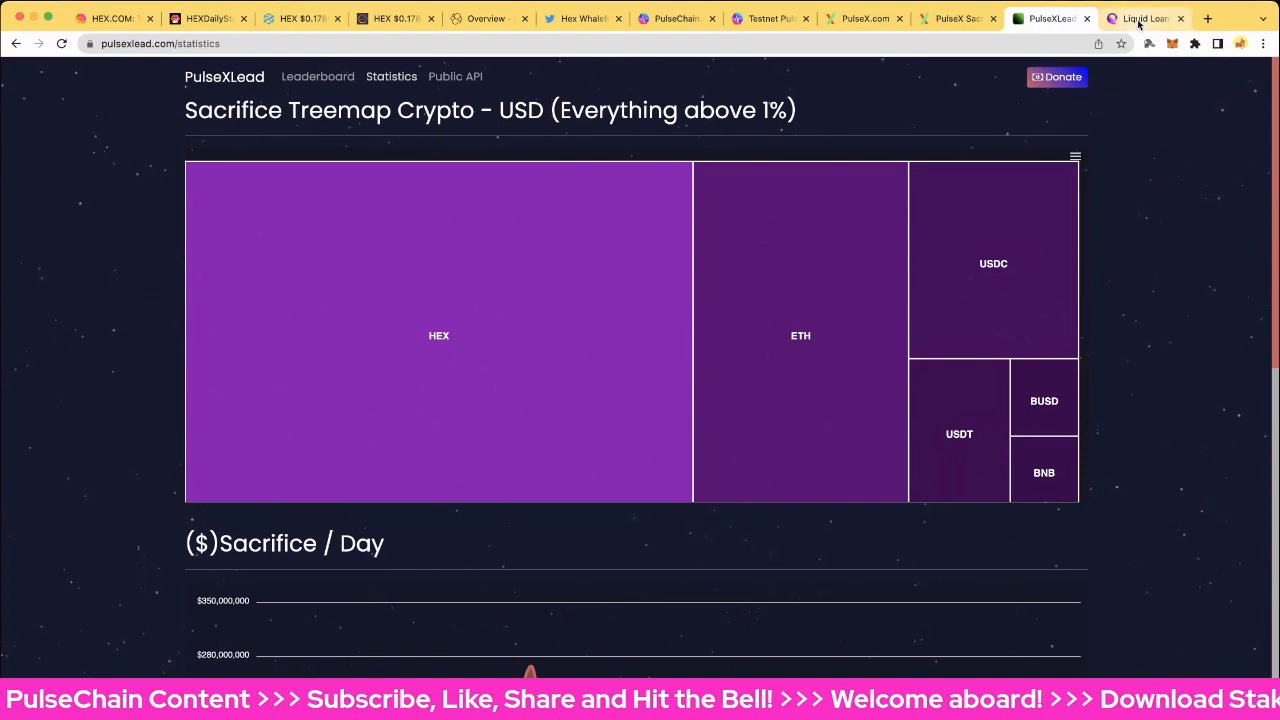
pyautogui.click(1145, 18)
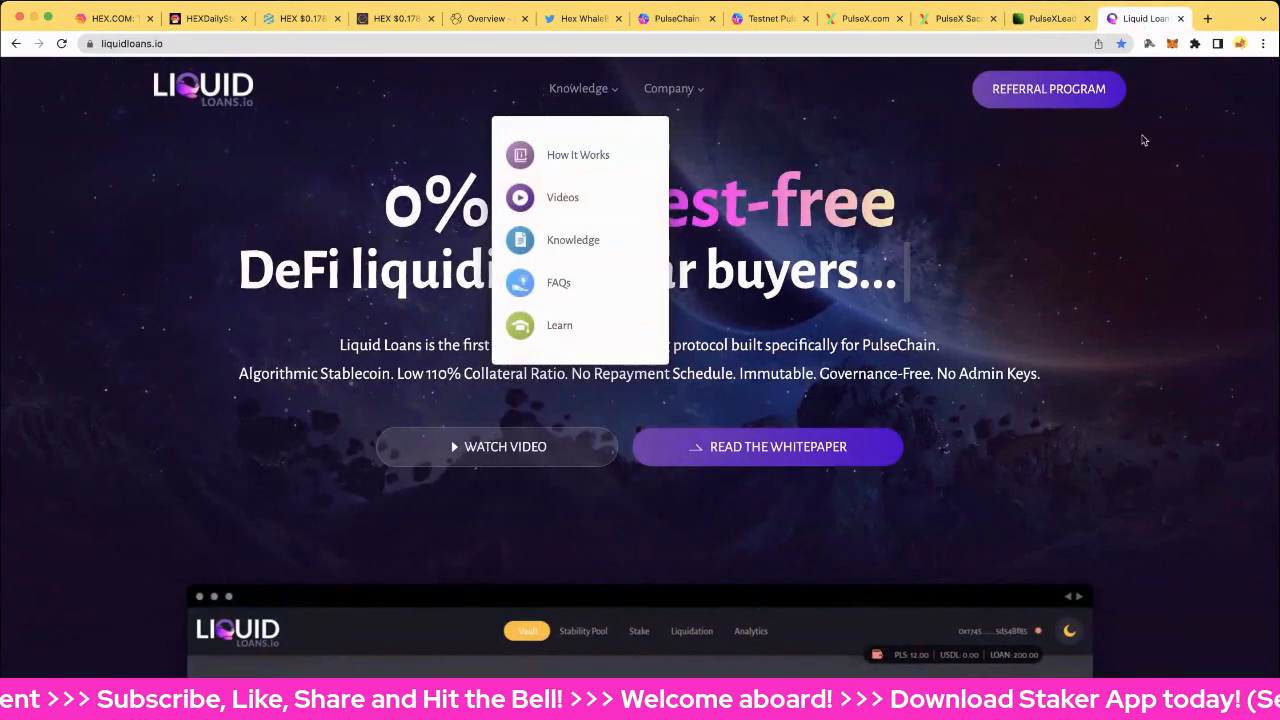